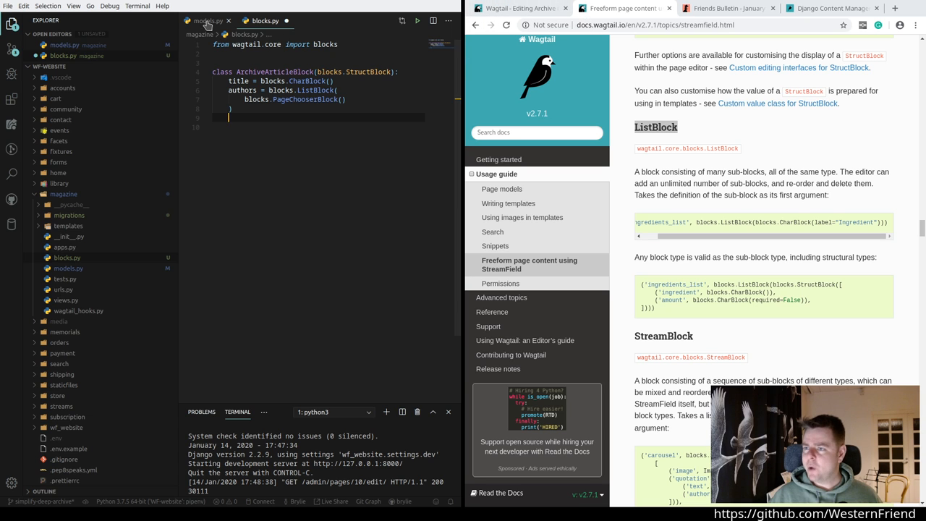
Step: Add toc_page_number = blocks.IntegerBlock() to ArchiveArticleBlock, matching the models.py field name
{"action": "left_click", "coordinate": [208, 20]}
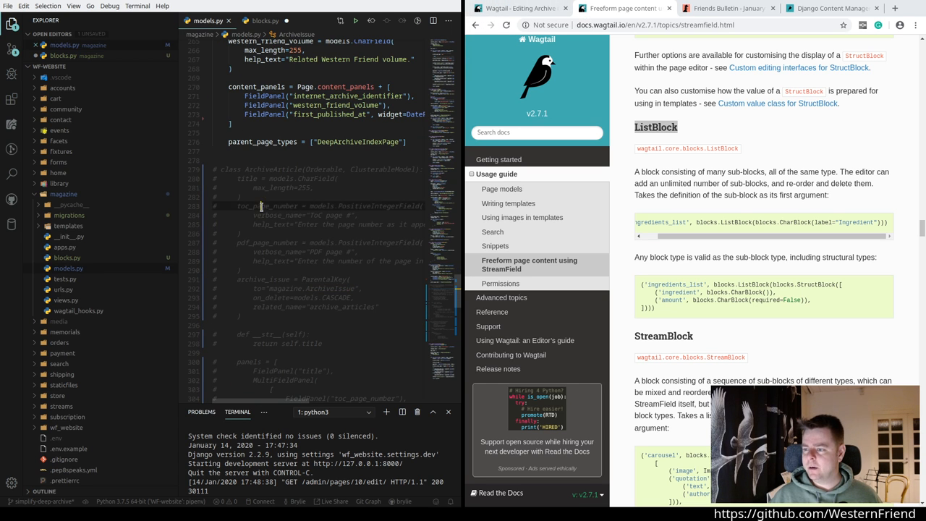
{"action": "double_click", "coordinate": [263, 205]}
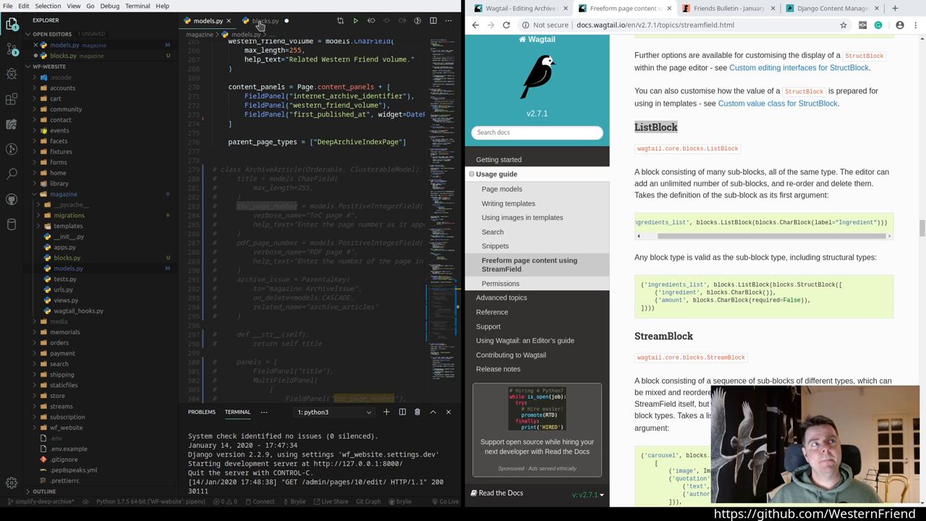
{"action": "left_click", "coordinate": [263, 20]}
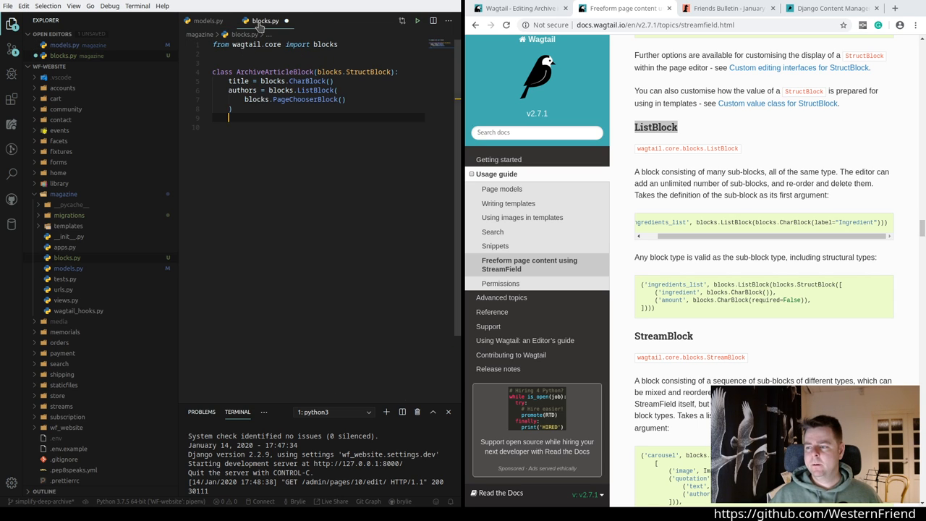
{"action": "type", "text": "toc_page_number"}
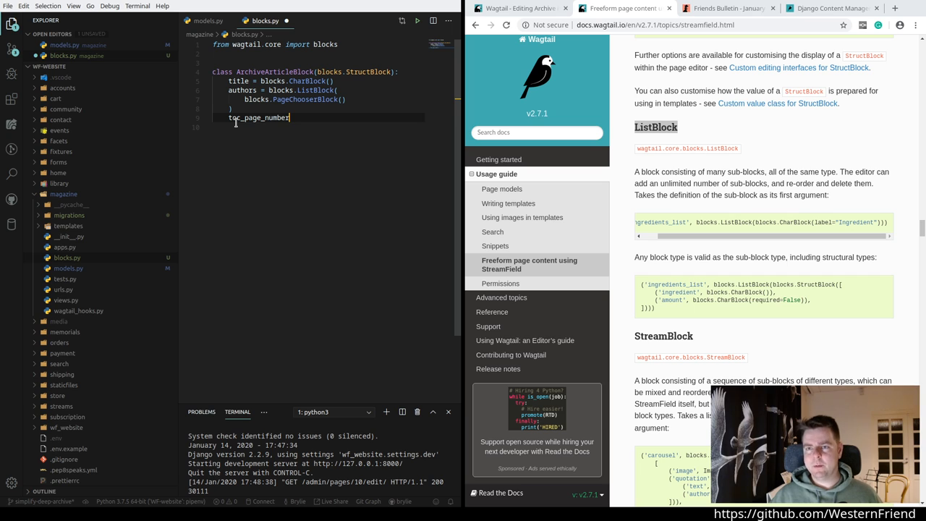
{"action": "type", "text": "="}
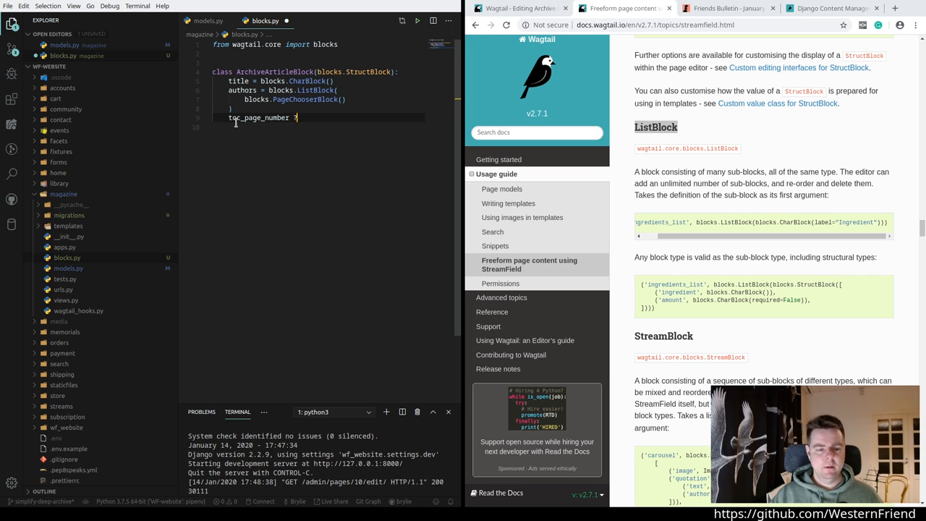
{"action": "key", "text": "Backspace"}
{"action": "type", "text": "= blocks.IntegerBlock()"}
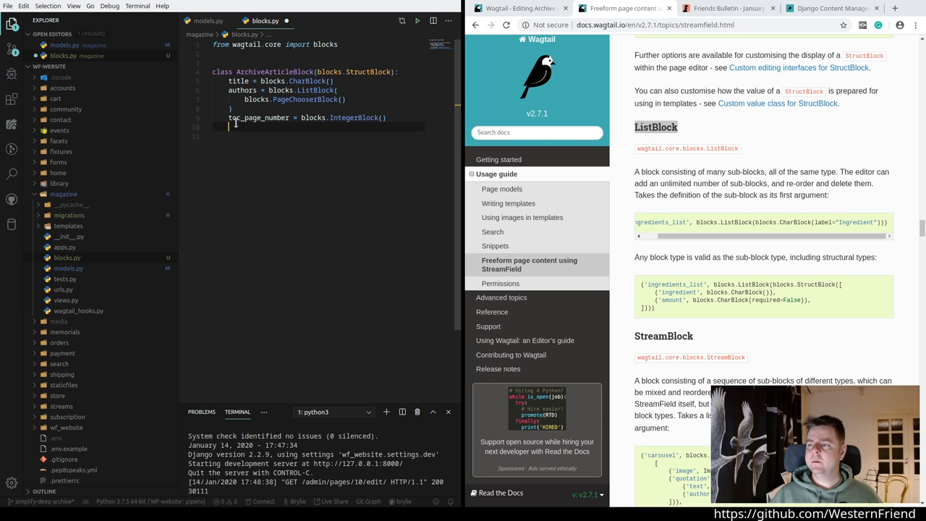
Step: Add pdf_page_number = blocks.IntegerBlock() after it and save blocks.py
{"action": "left_click", "coordinate": [208, 20]}
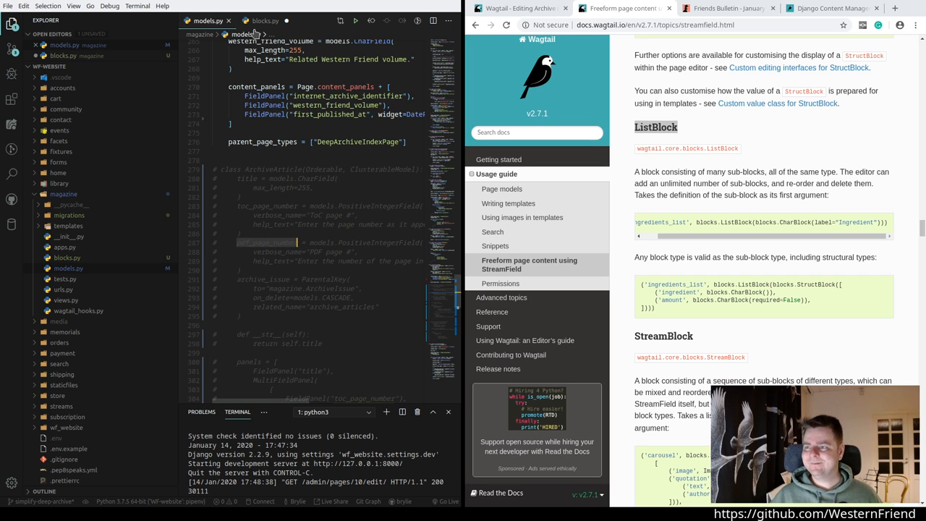
{"action": "left_click", "coordinate": [265, 20]}
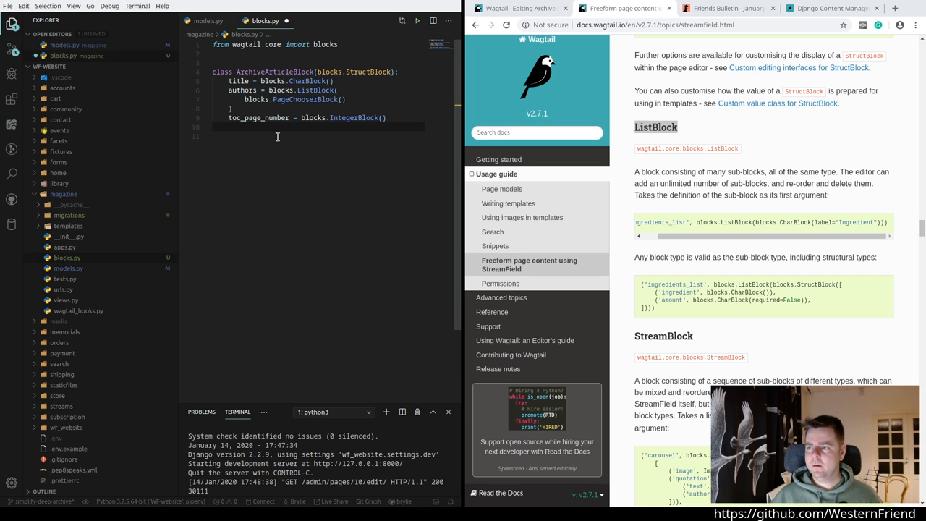
{"action": "type", "text": "pdf_page_number ="}
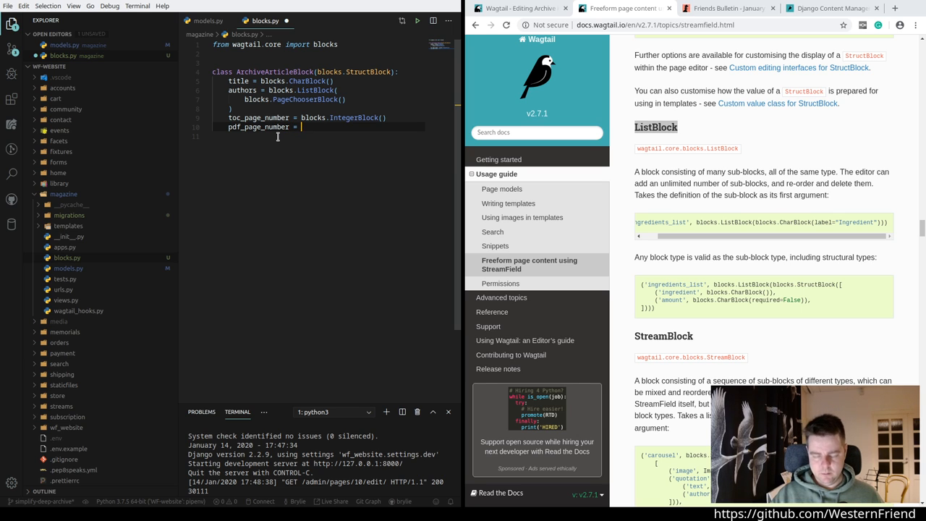
{"action": "type", "text": "IntegerBlock("}
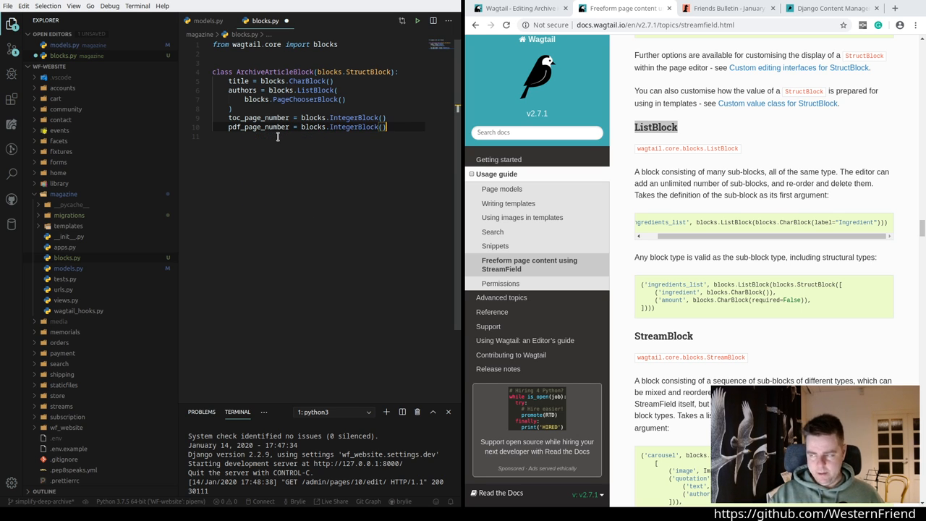
{"action": "key", "text": "ctrl+s"}
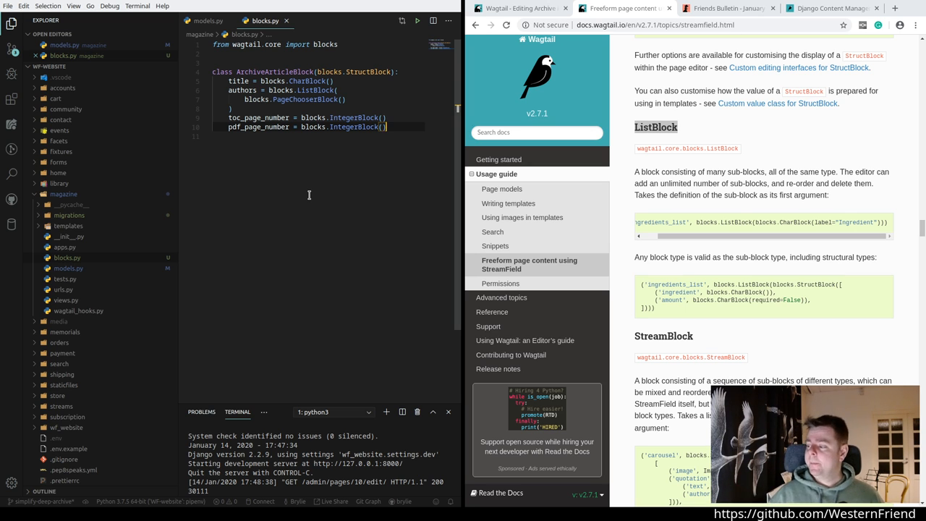
{"action": "scroll", "scroll_direction": "up", "scroll_amount": 3}
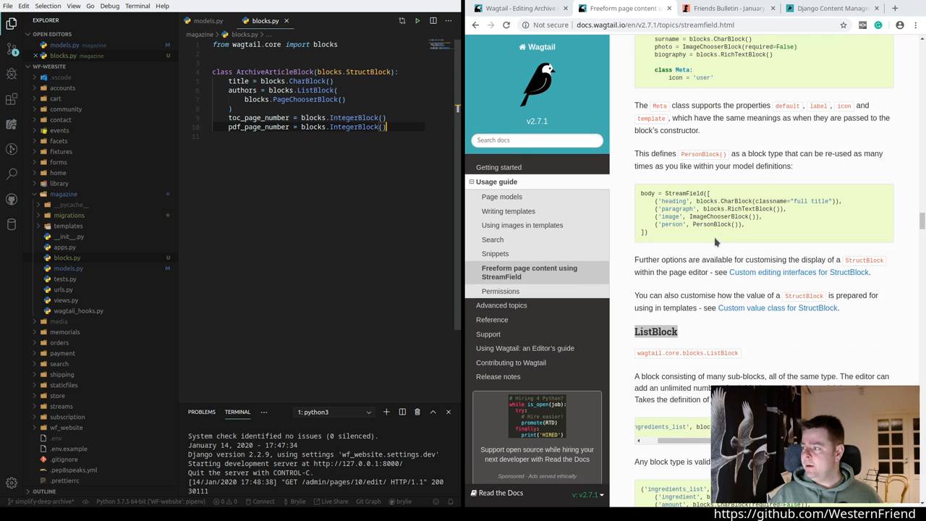
{"action": "scroll", "scroll_direction": "up", "scroll_amount": 3}
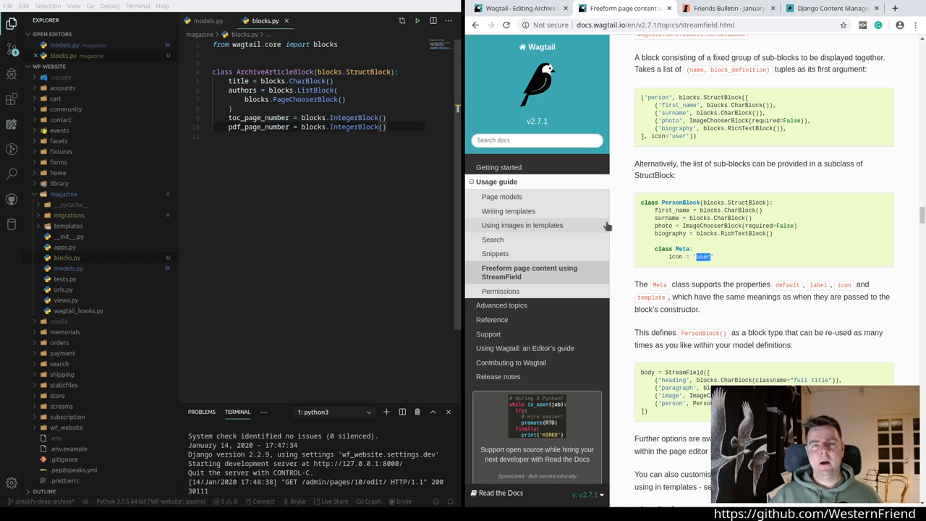
{"action": "mouse_move", "coordinate": [218, 225]}
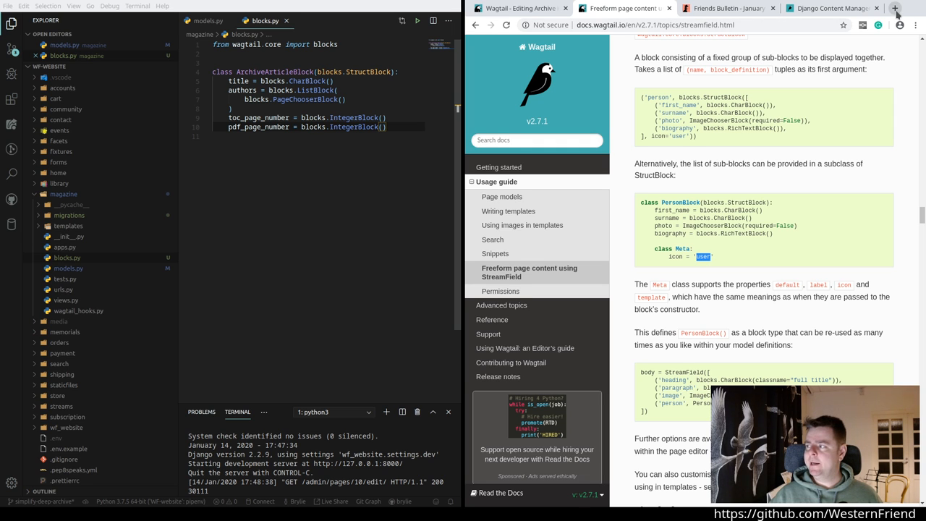
Step: Search Google for Wagtail icons and open the List of Wagtail StreamField Icons result
{"action": "left_click", "coordinate": [896, 9]}
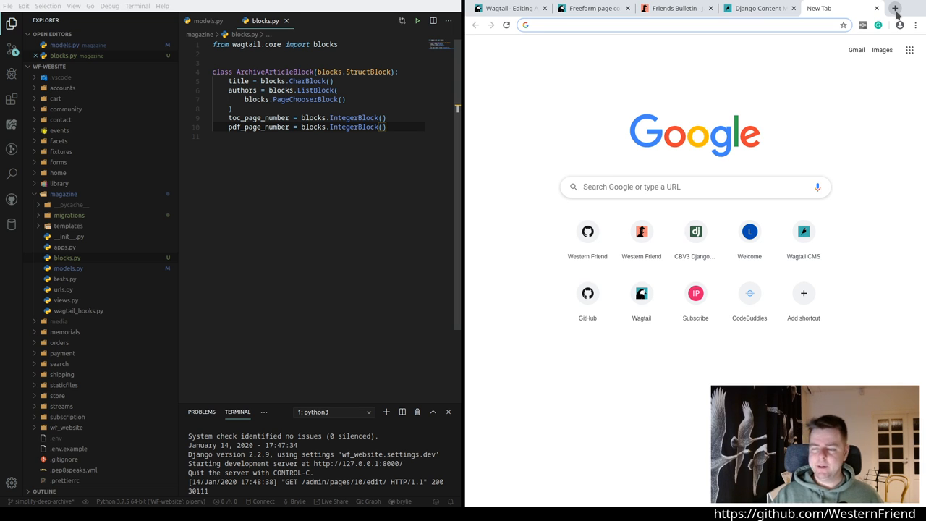
{"action": "type", "text": "wagtail.io"}
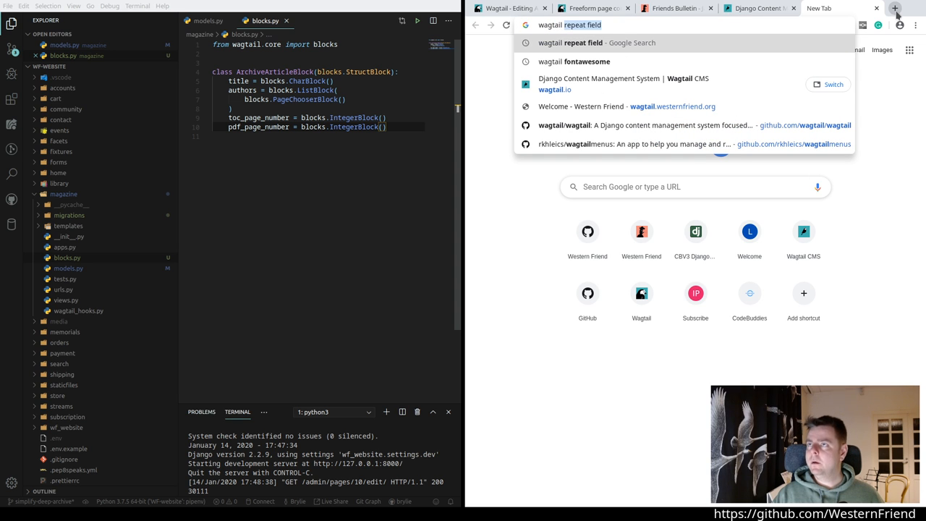
{"action": "type", "text": "wagtail inons"}
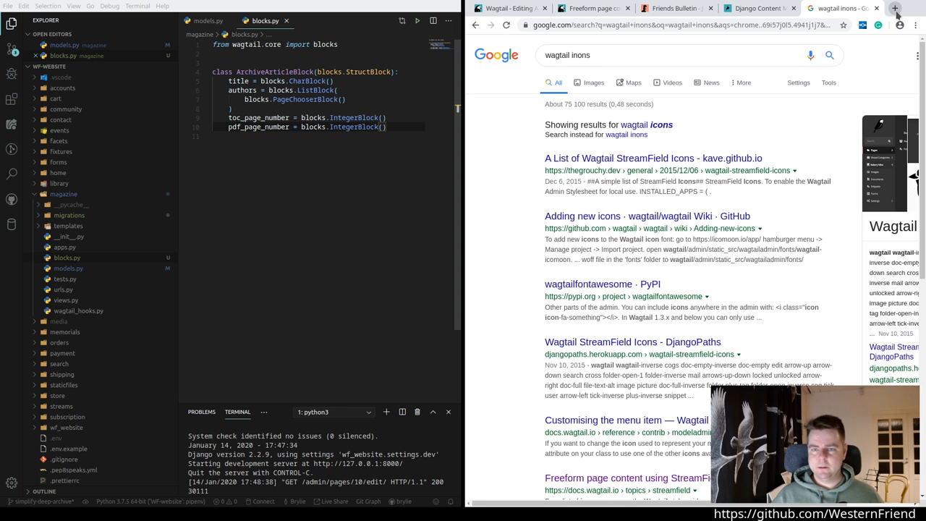
{"action": "left_click", "coordinate": [651, 157]}
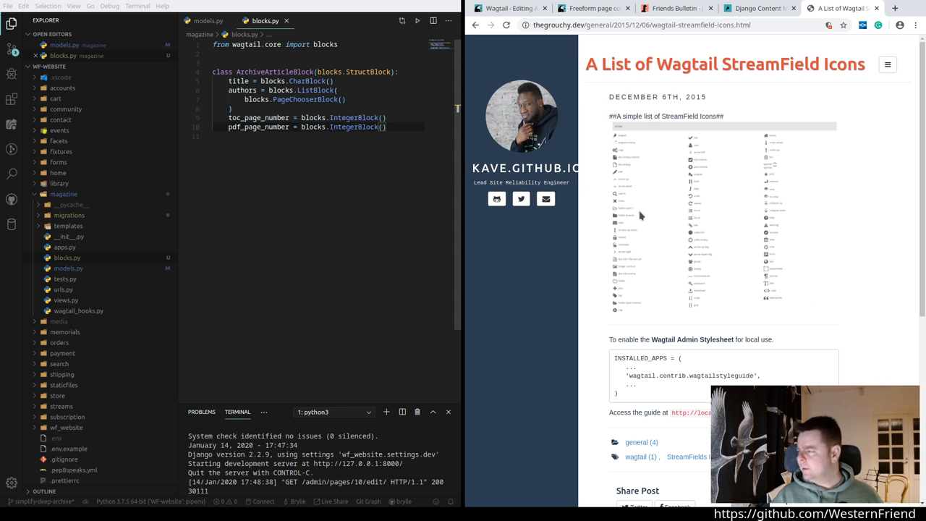
{"action": "mouse_move", "coordinate": [689, 247]}
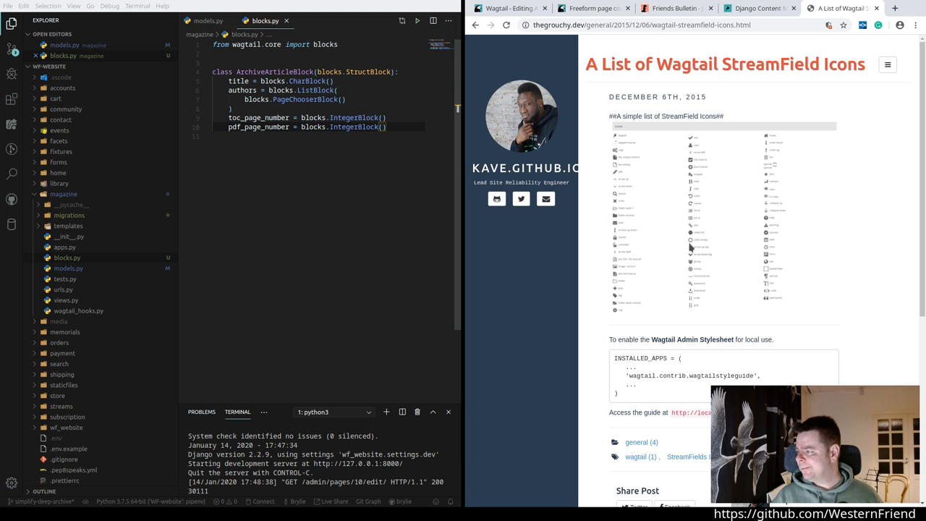
{"action": "mouse_move", "coordinate": [714, 266]}
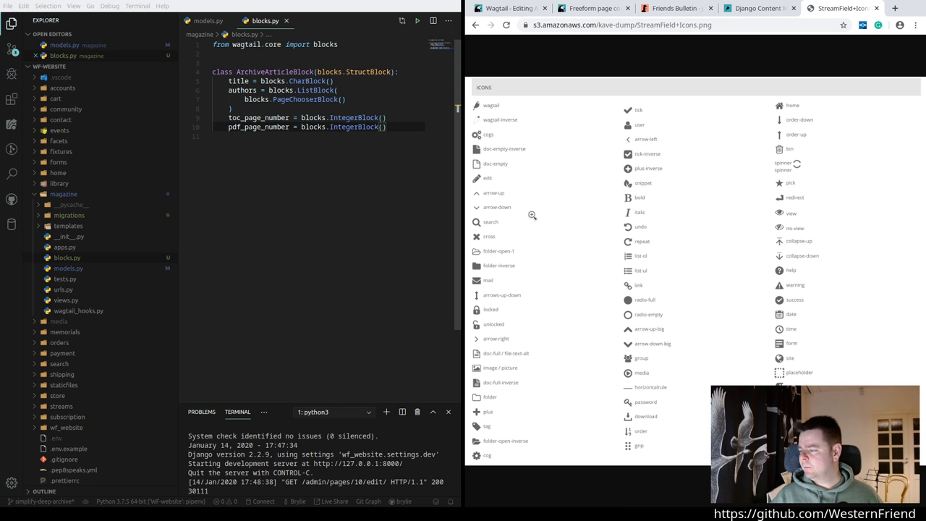
{"action": "mouse_move", "coordinate": [495, 388]}
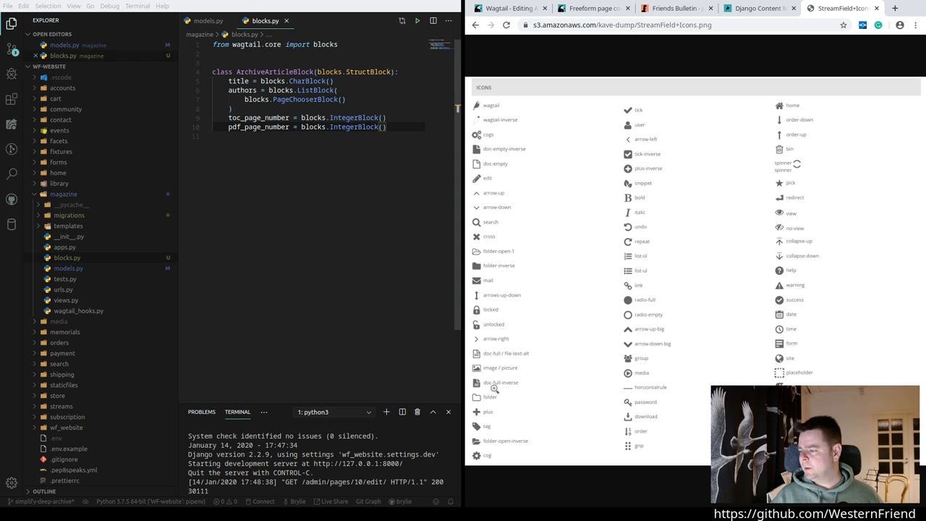
{"action": "mouse_move", "coordinate": [512, 359]}
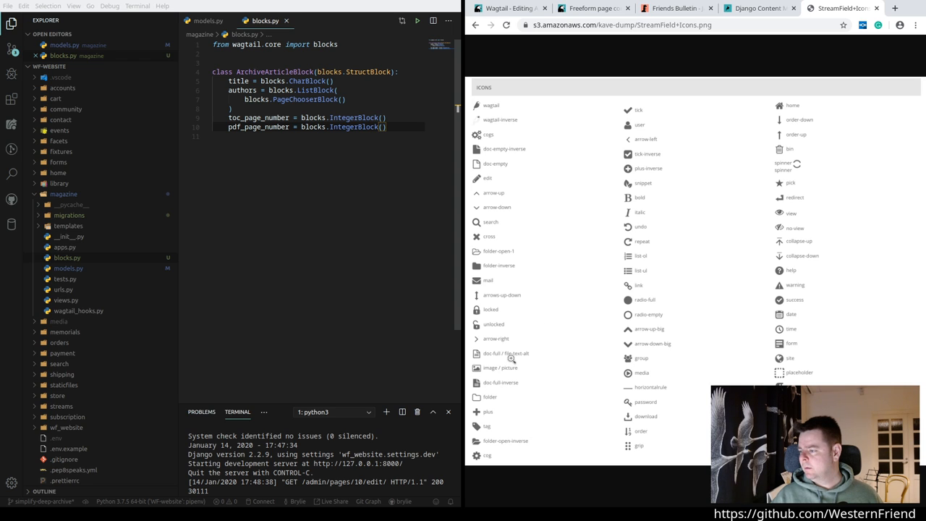
{"action": "mouse_move", "coordinate": [663, 365]}
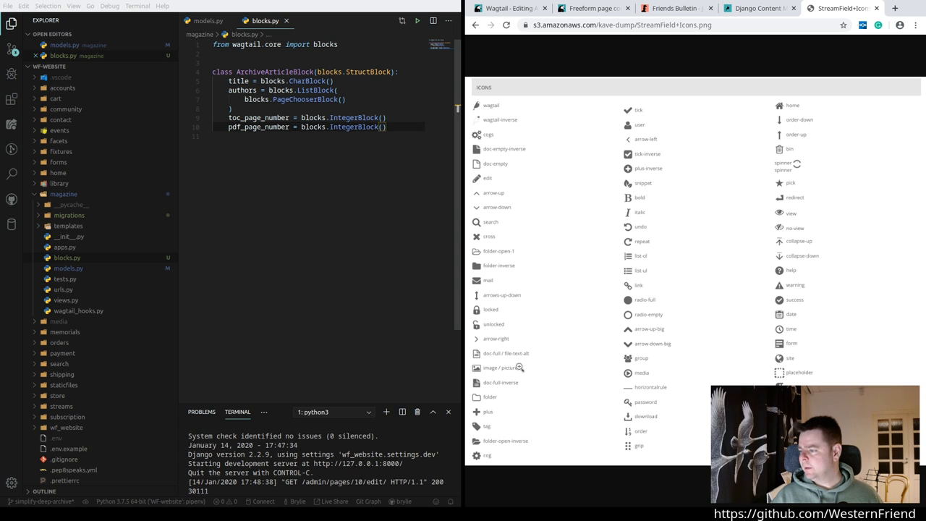
{"action": "mouse_move", "coordinate": [528, 389]}
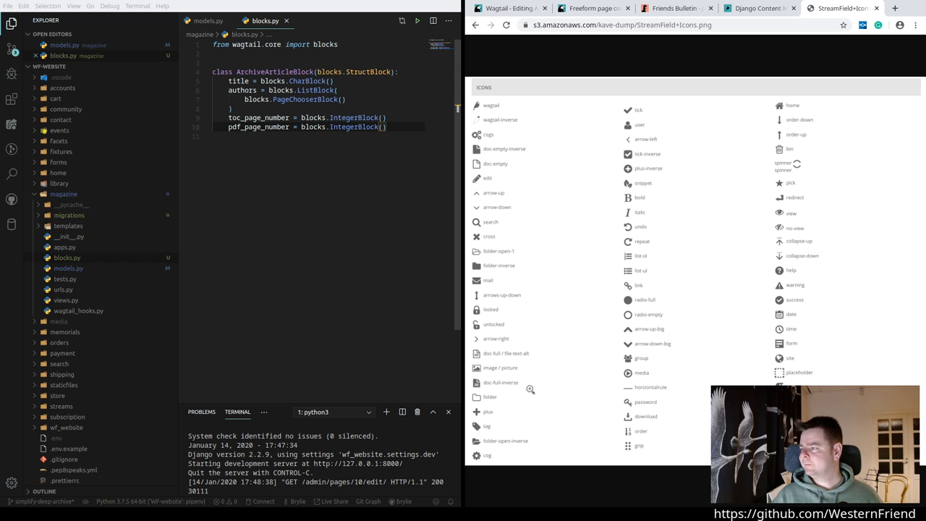
Step: Add class Meta with icon = "doc-full" inside ArchiveArticleBlock and save blocks.py
{"action": "key", "text": "Enter"}
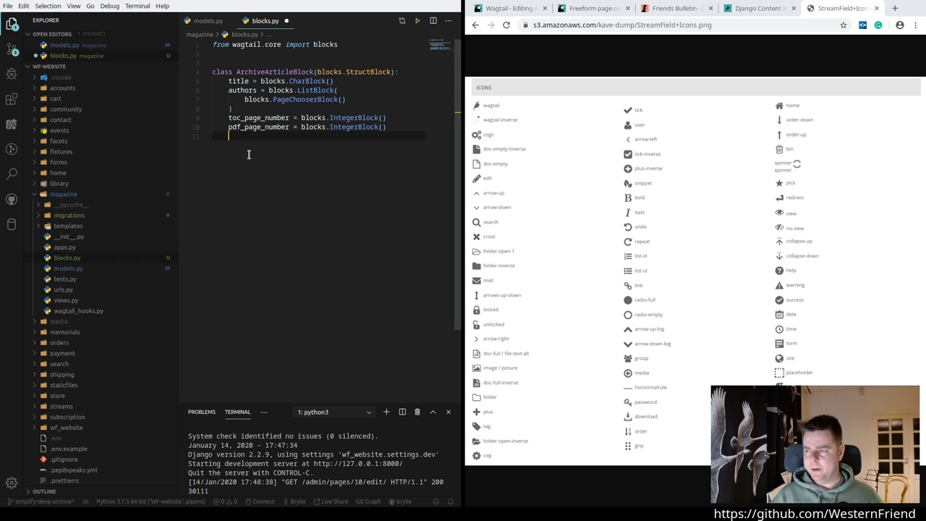
{"action": "type", "text": "C"}
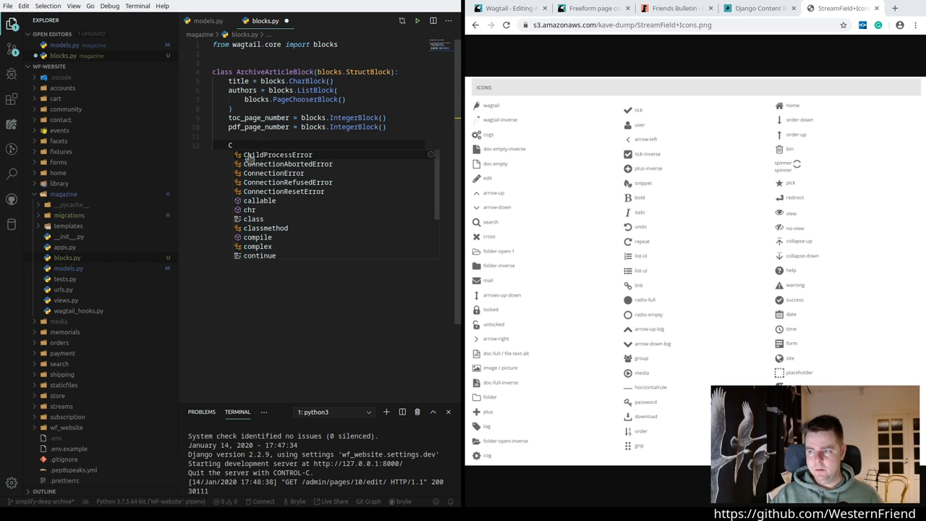
{"action": "type", "text": "lass Meta:"}
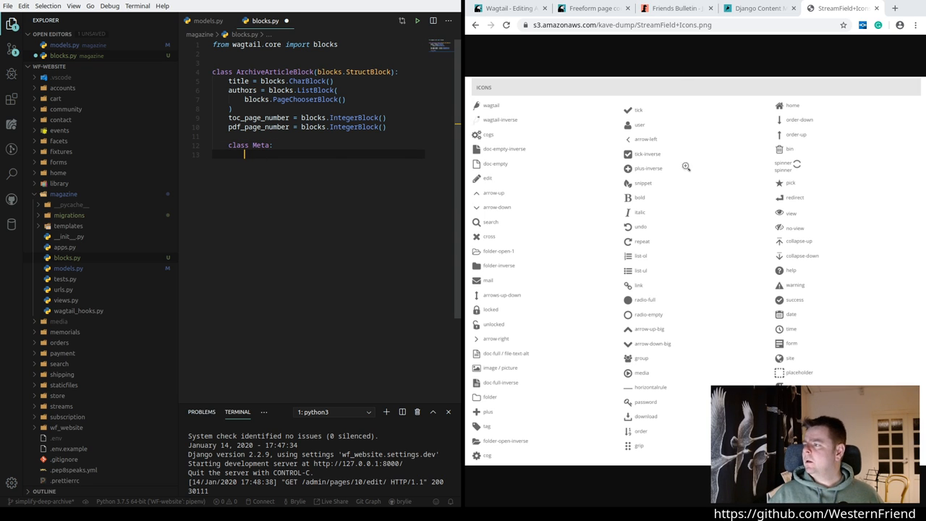
{"action": "mouse_move", "coordinate": [561, 397]}
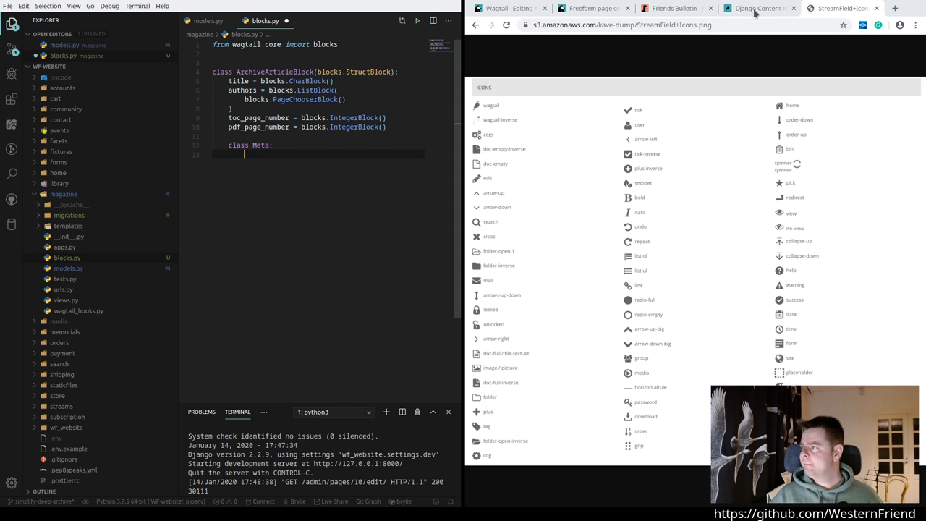
{"action": "left_click", "coordinate": [593, 8]}
{"action": "type", "text": "icon = \"doc-full\""}
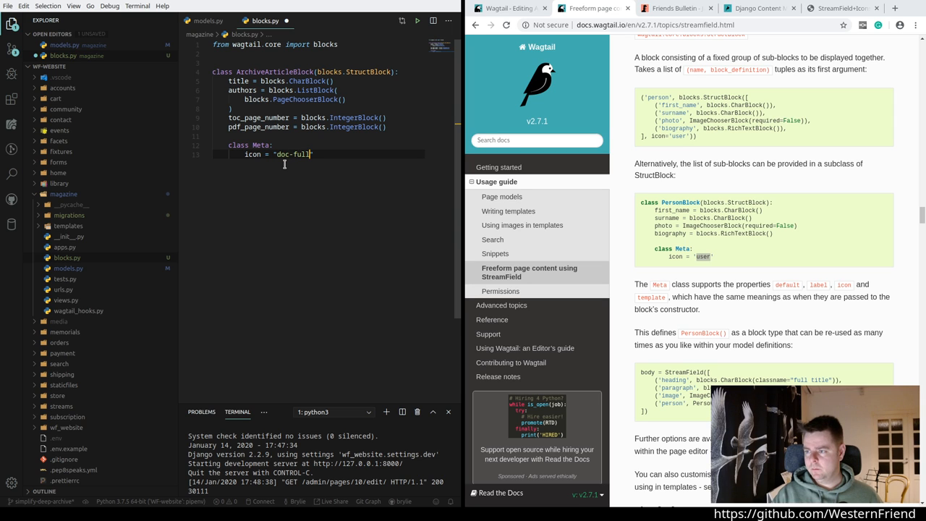
{"action": "key", "text": "ctrl+s"}
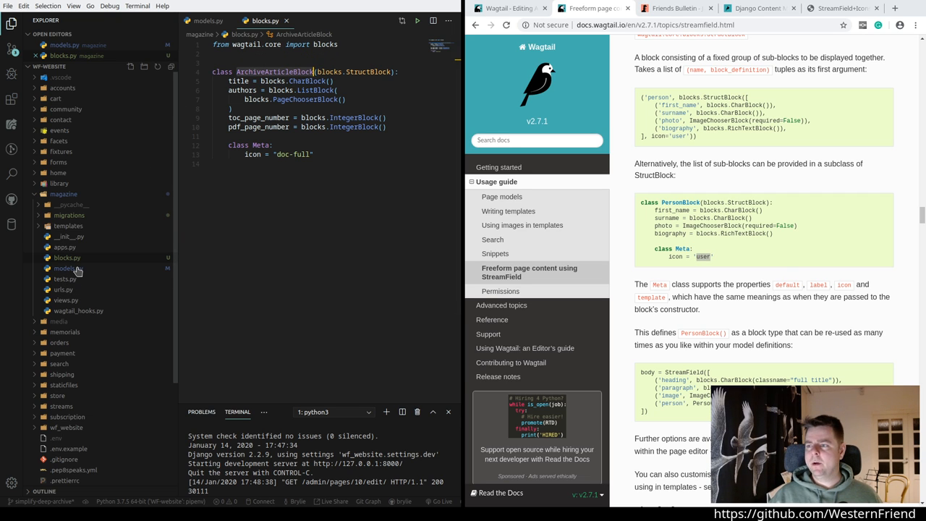
Step: Add 'from .blocks import ArchiveArticleBlock' to models.py imports and scroll to ArchiveIssue
{"action": "left_click", "coordinate": [65, 268]}
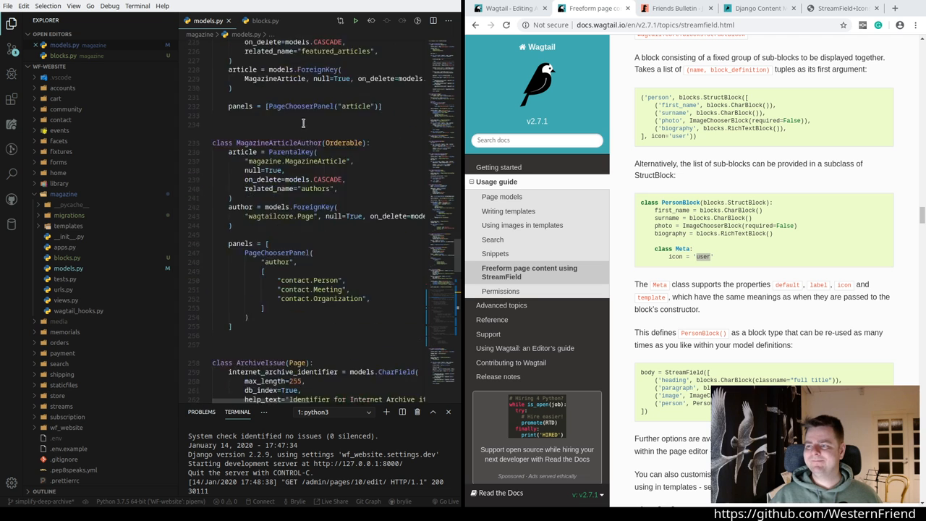
{"action": "scroll", "scroll_direction": "up", "scroll_amount": 3}
{"action": "type", "text": "from"}
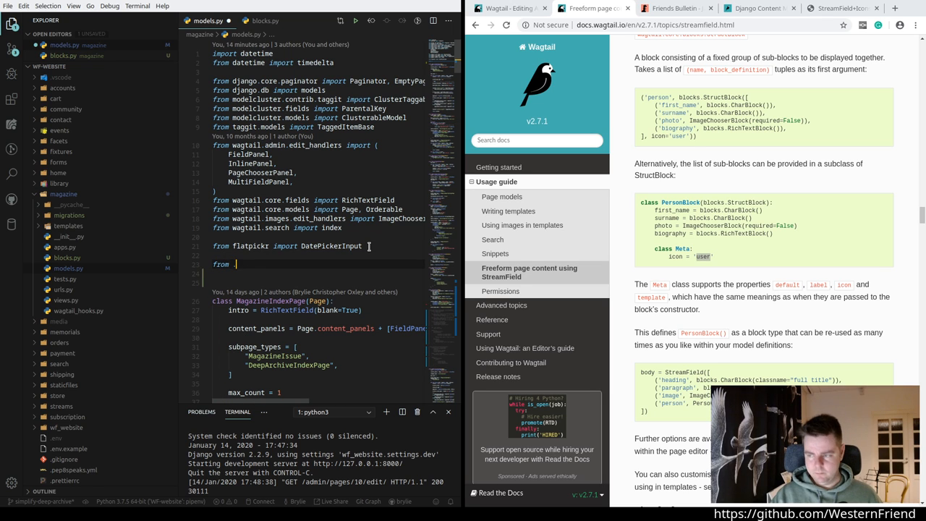
{"action": "type", "text": ".blocks i"}
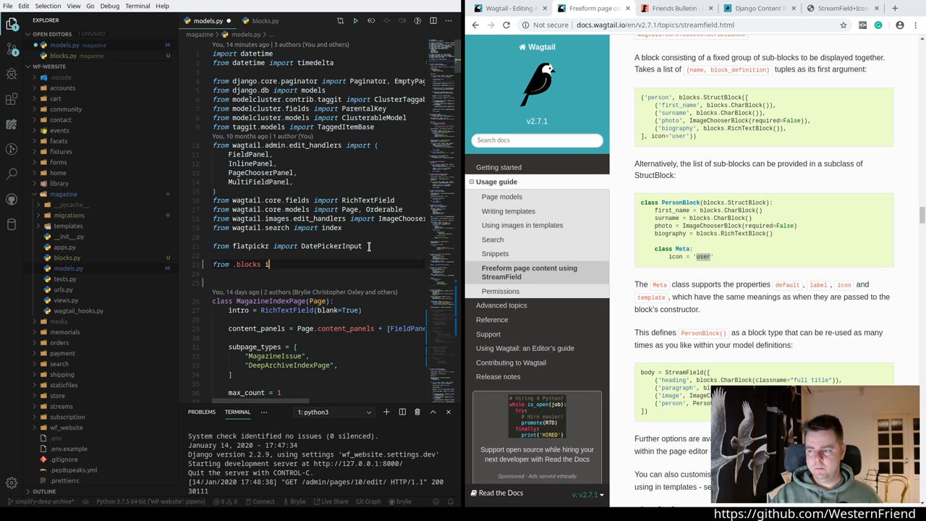
{"action": "type", "text": "mport"}
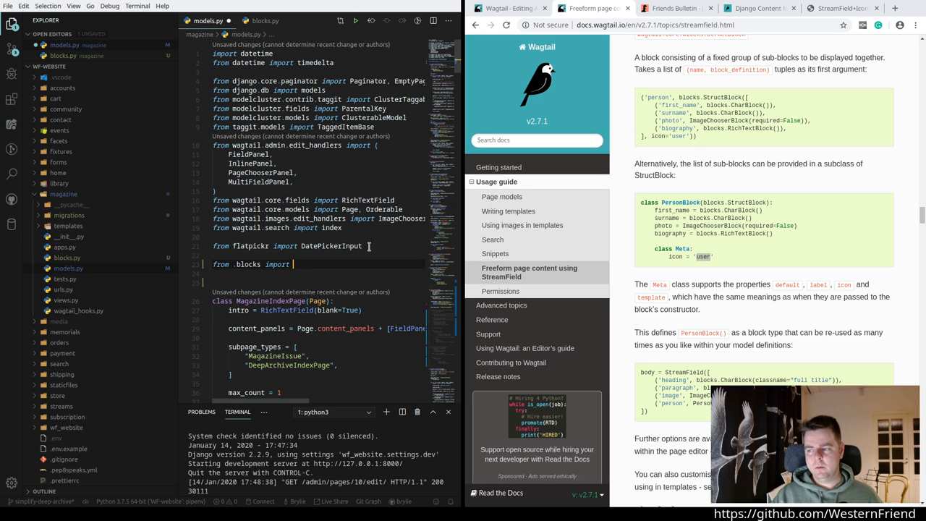
{"action": "type", "text": "ArchiveArticleBlock"}
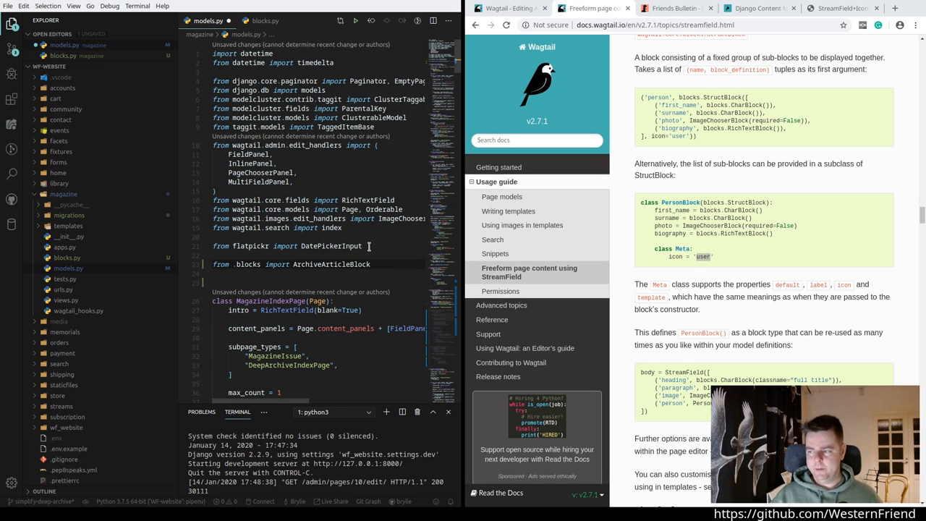
{"action": "scroll", "scroll_direction": "down", "scroll_amount": 3}
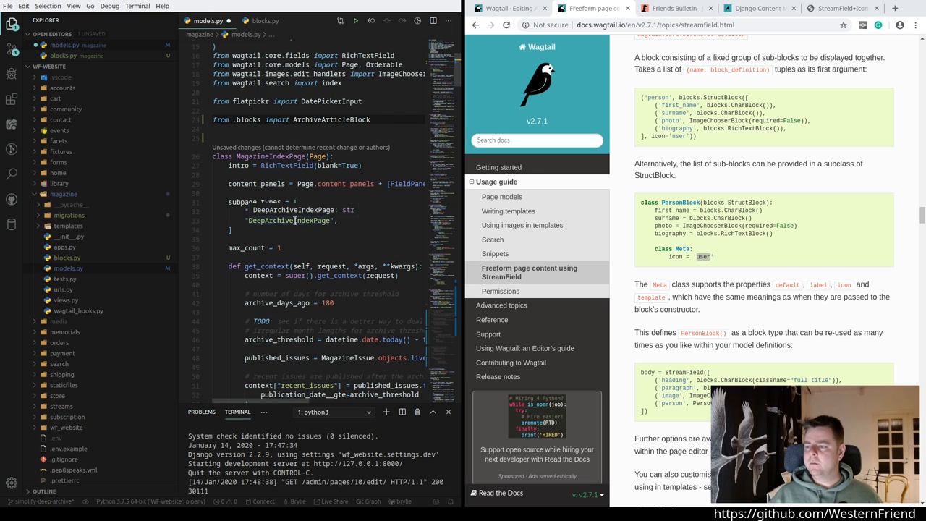
{"action": "scroll", "scroll_direction": "down", "scroll_amount": 3}
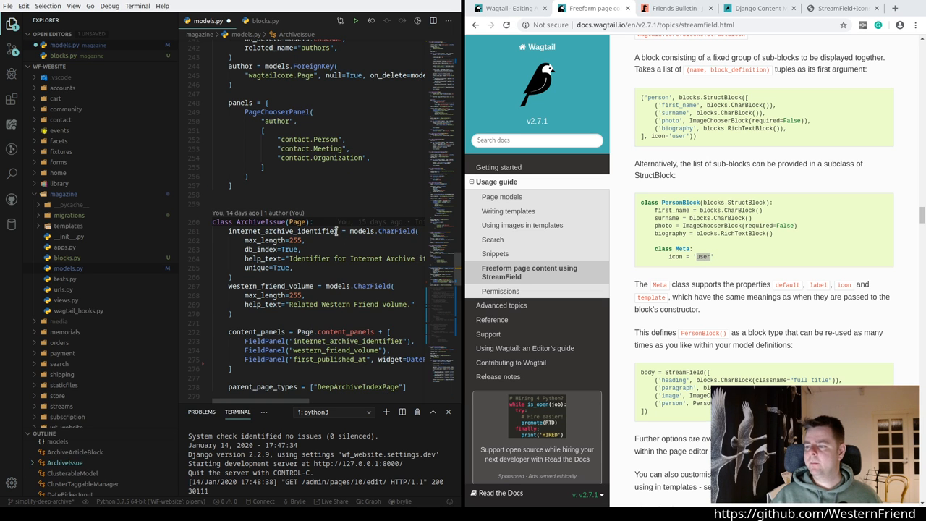
Step: Define table_of_contents = StreamField([]) on ArchiveIssue after parent_page_types
{"action": "scroll", "scroll_direction": "down", "scroll_amount": 3}
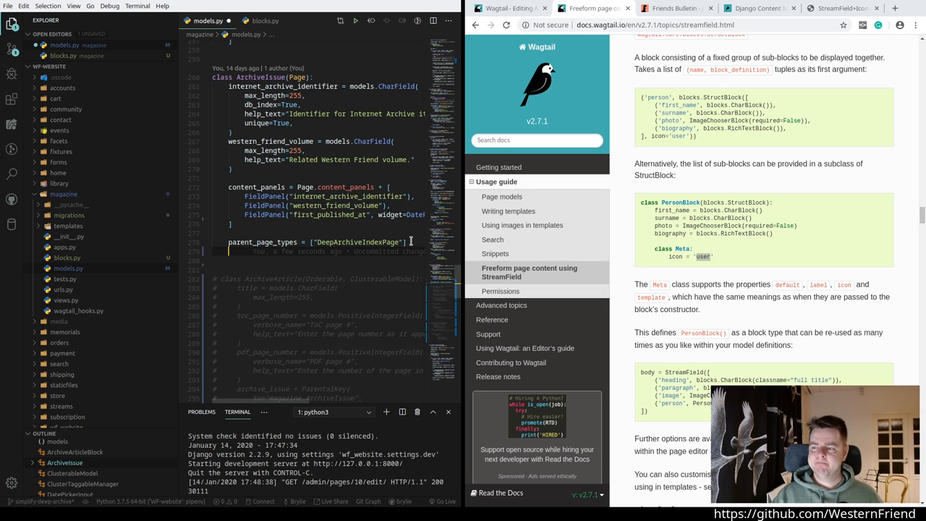
{"action": "type", "text": "table_of"}
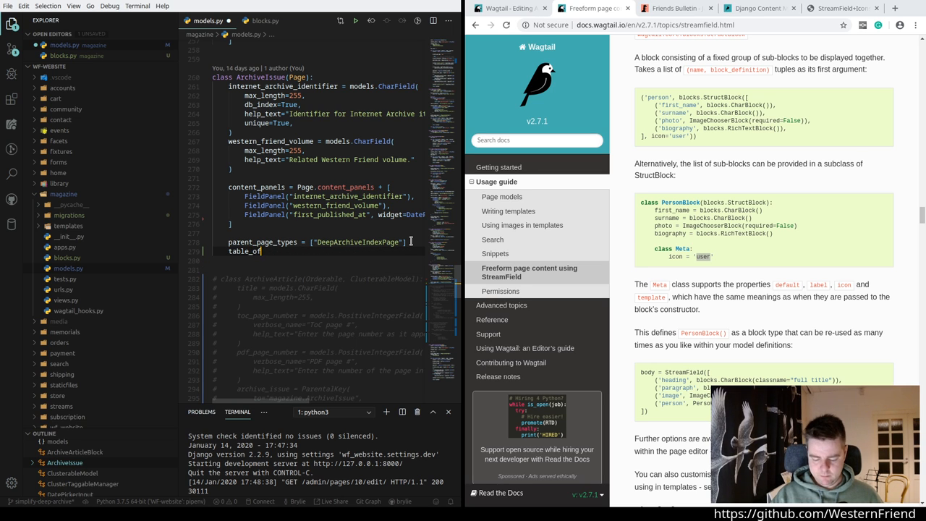
{"action": "type", "text": "_contents ="}
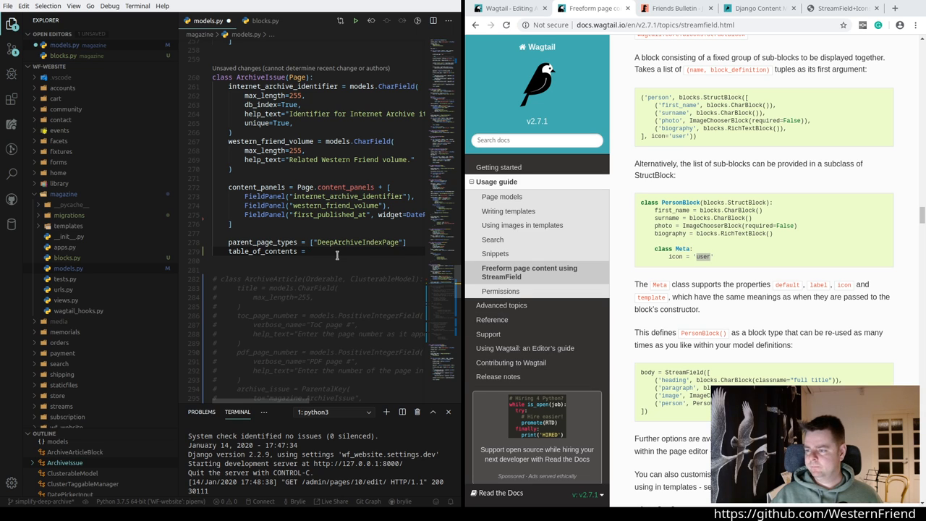
{"action": "key", "text": "ctrl+s"}
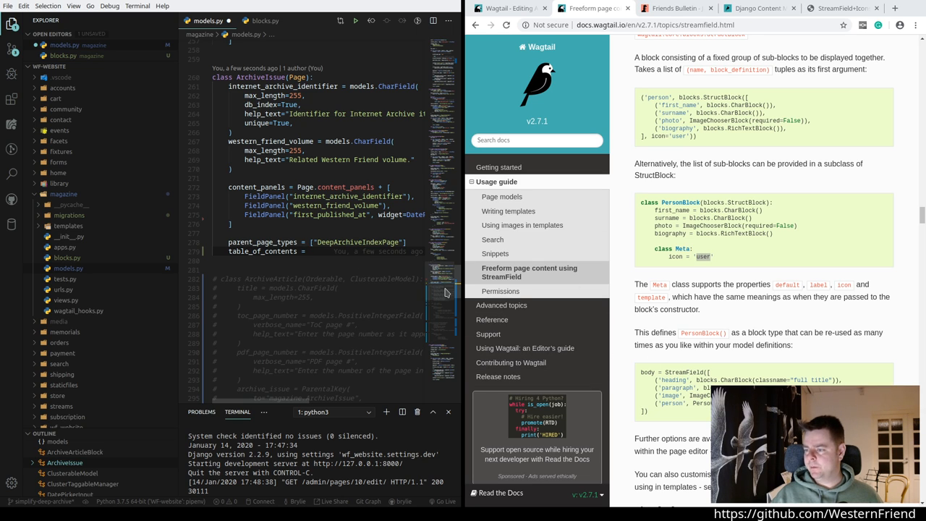
{"action": "type", "text": "StreamField("}
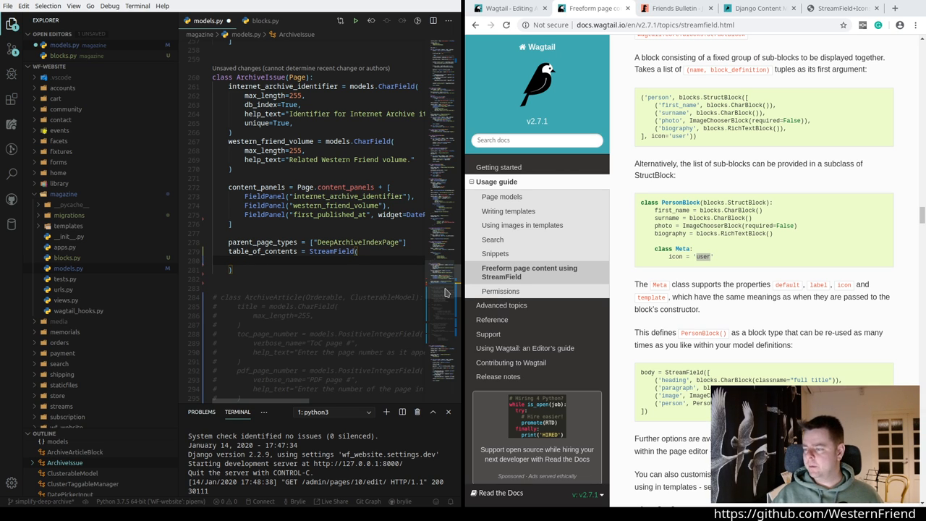
{"action": "type", "text": "[]"}
{"action": "type", "text": "\"ar\""}
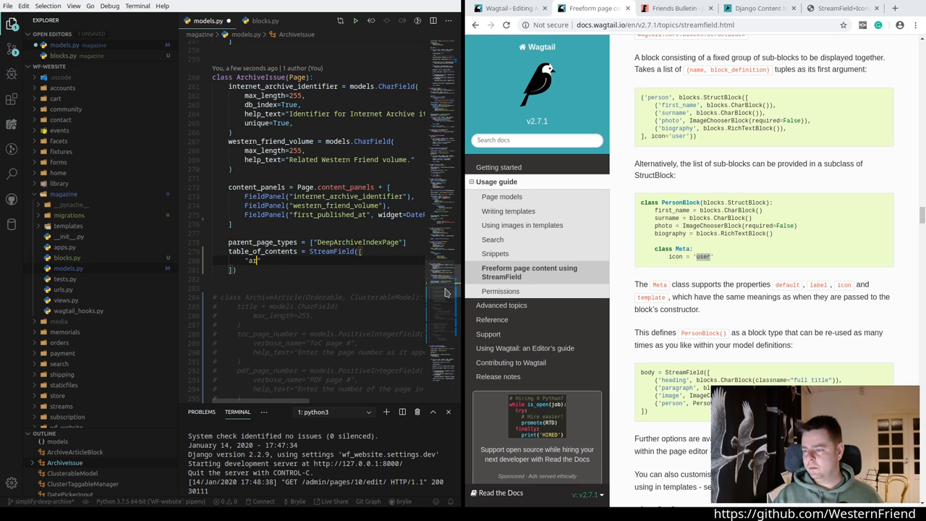
Step: Fill the StreamField with an ("article", ArchiveArticleBlock()) entry
{"action": "key", "text": "Backspace"}
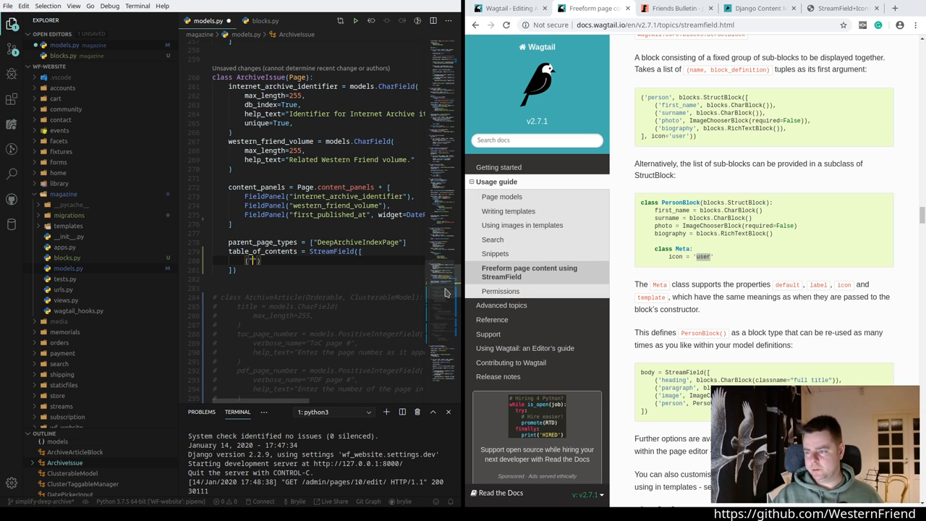
{"action": "type", "text": "art"}
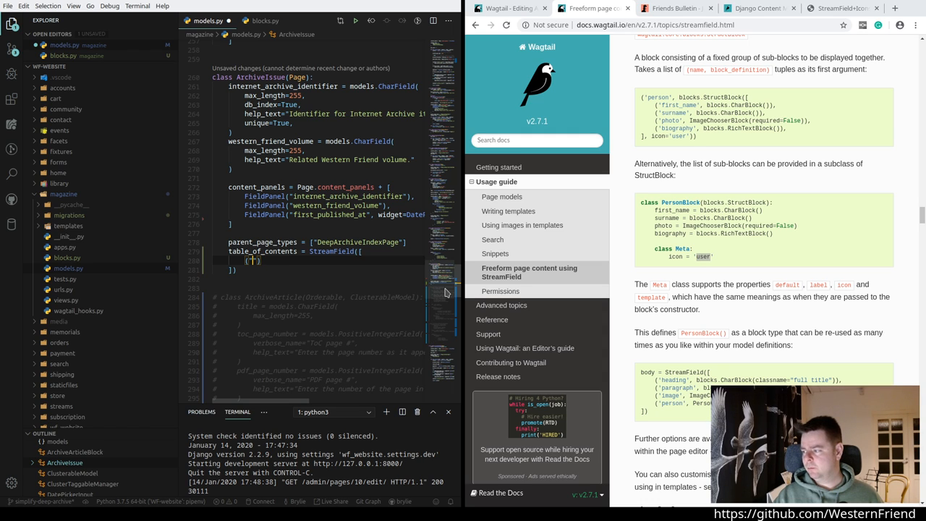
{"action": "type", "text": "Article"}
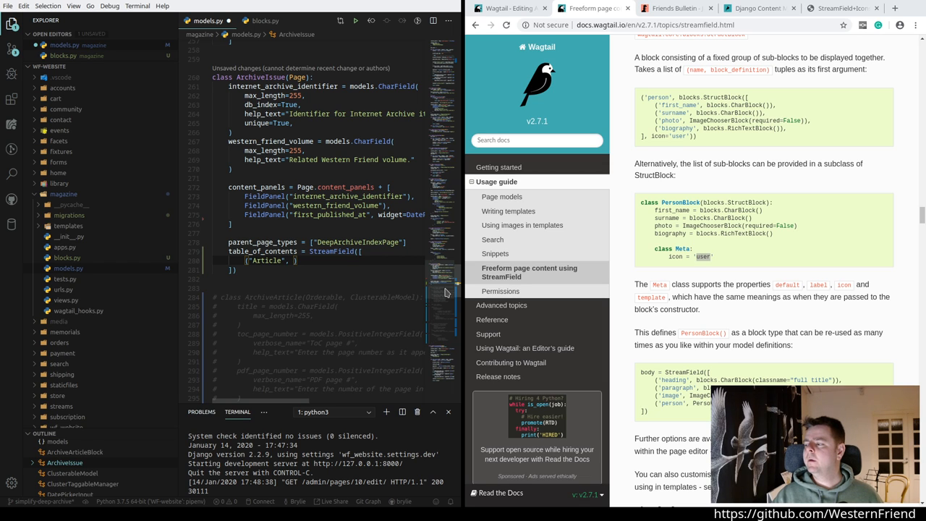
{"action": "type", "text": "ArchiveArticleBlock"}
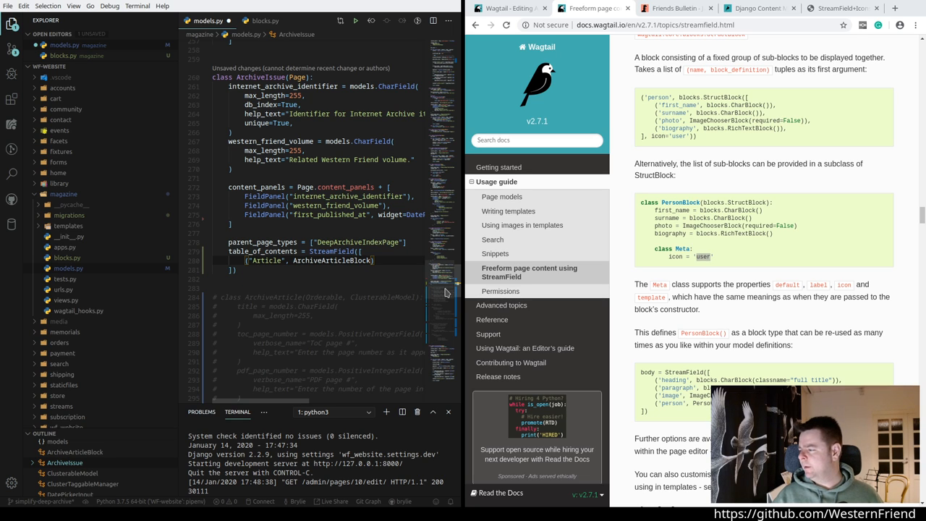
{"action": "type", "text": "()"}
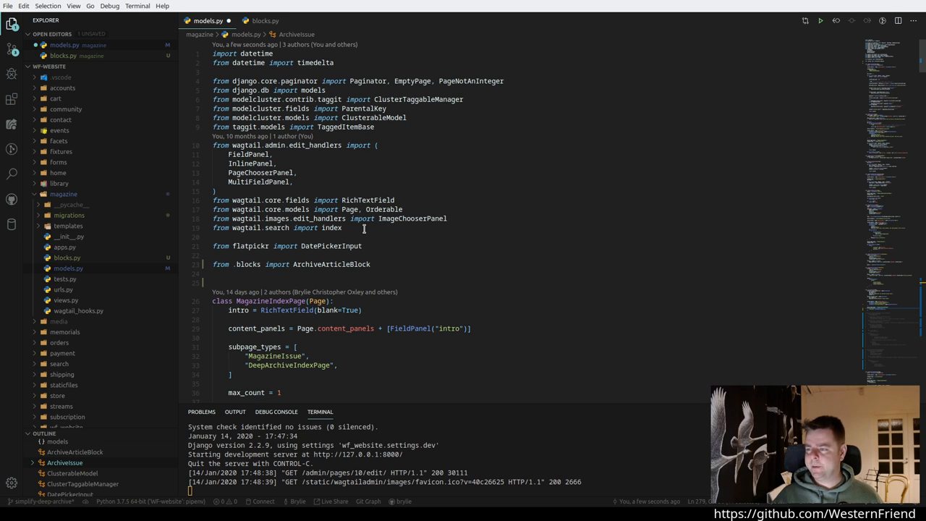
{"action": "mouse_move", "coordinate": [419, 217]}
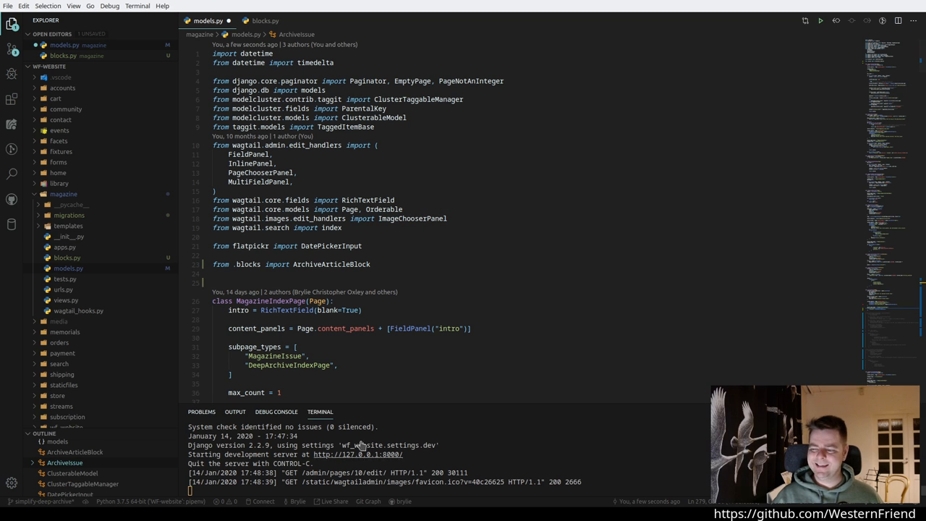
{"action": "mouse_move", "coordinate": [272, 267]}
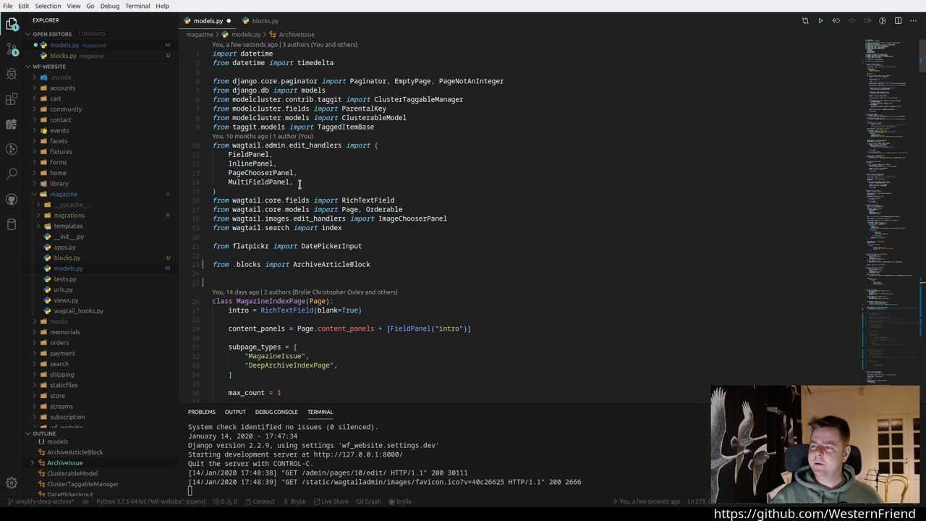
{"action": "mouse_move", "coordinate": [318, 199]}
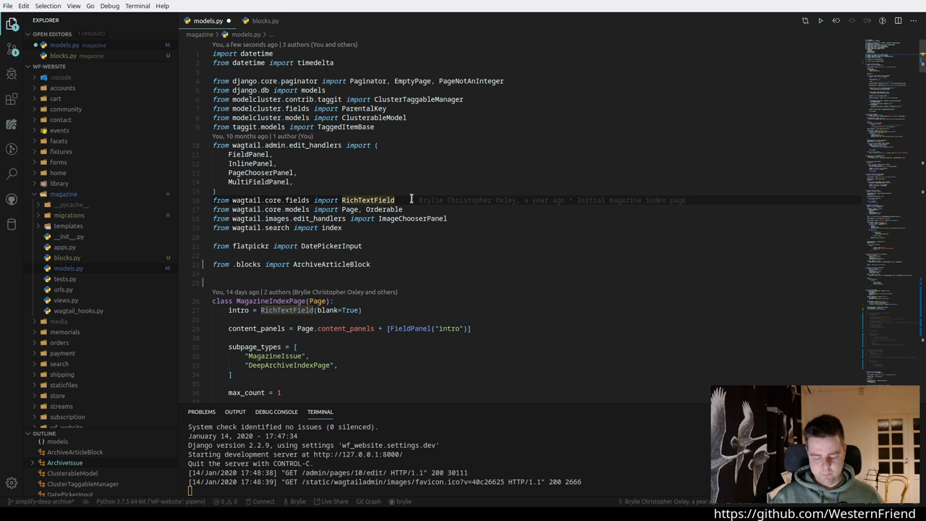
Step: Import StreamField alongside RichTextField from wagtail.core.fields and save models.py
{"action": "type", "text": ", StreamField"}
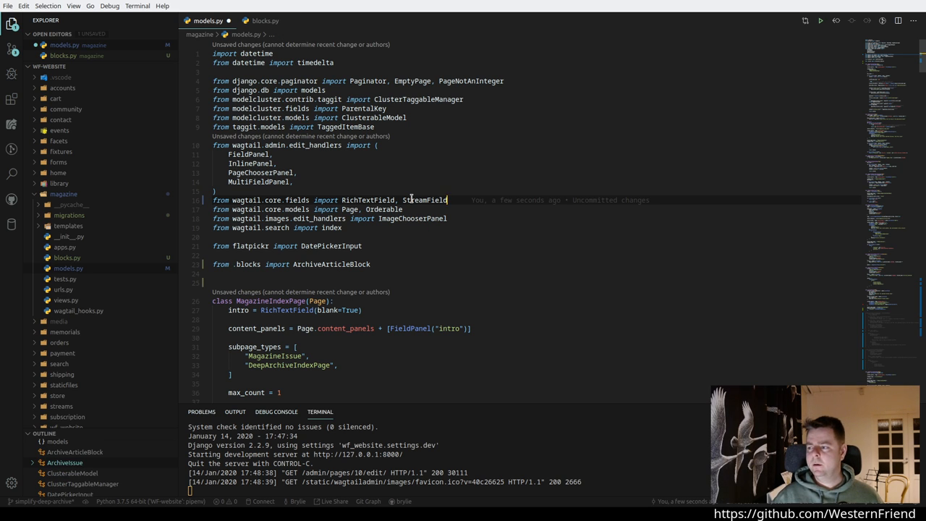
{"action": "key", "text": "ctrl+s"}
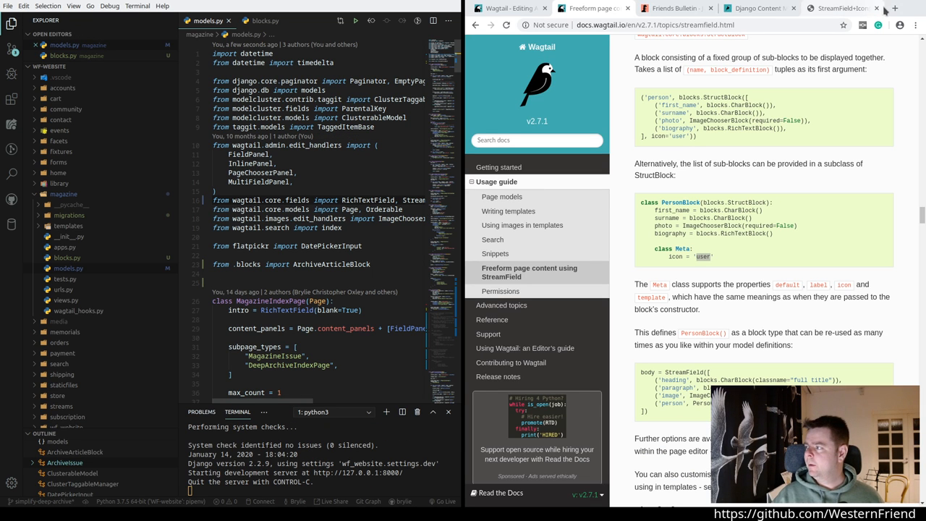
Step: Search Google for 'wagtail streamblock' and open the Wagtail StreamField documentation result
{"action": "left_click", "coordinate": [895, 8]}
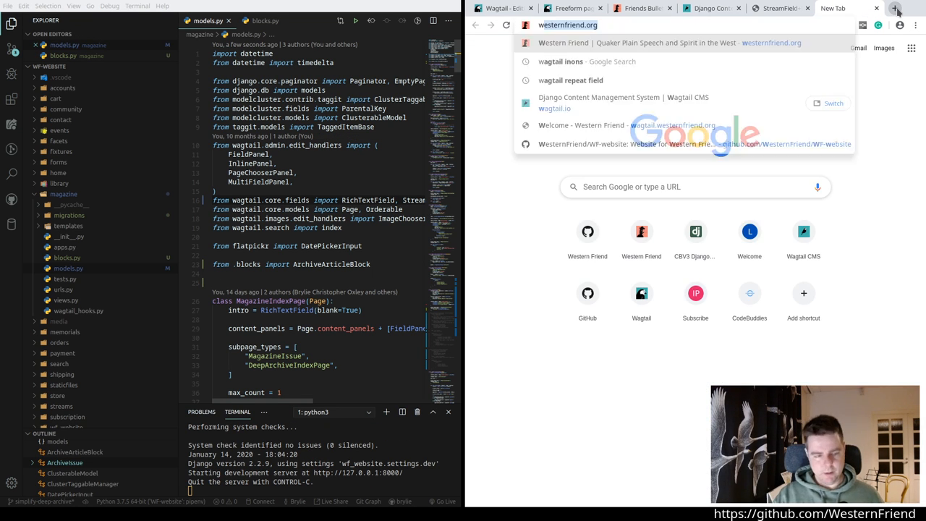
{"action": "type", "text": "wagtail streamb"}
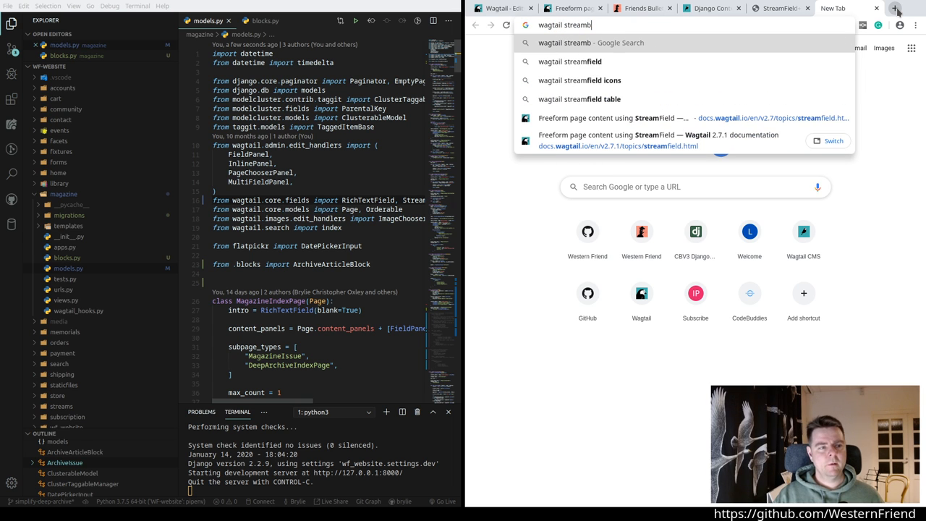
{"action": "key", "text": "Return"}
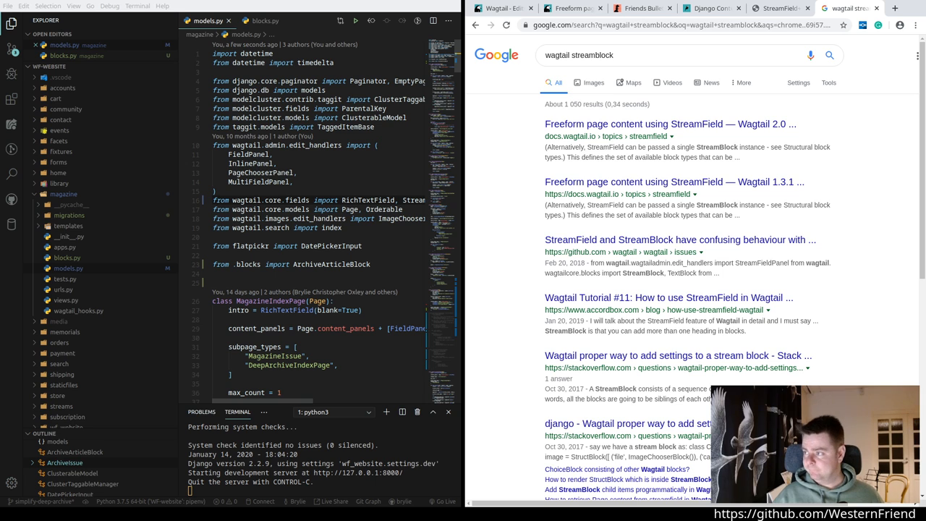
{"action": "left_click", "coordinate": [668, 124]}
{"action": "type", "text": "streamblock"}
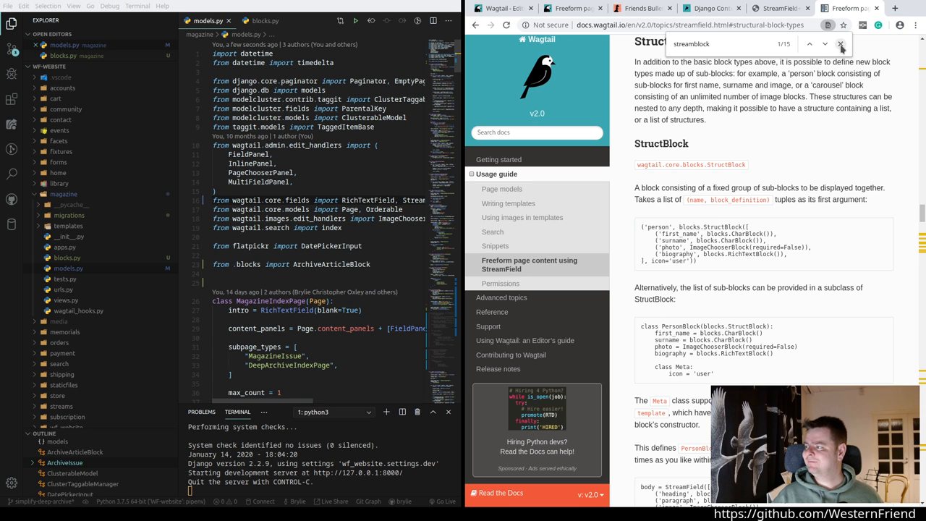
Step: Scroll the docs to the StreamBlock subclass example, then return to blocks.py in the editor
{"action": "left_click", "coordinate": [842, 44]}
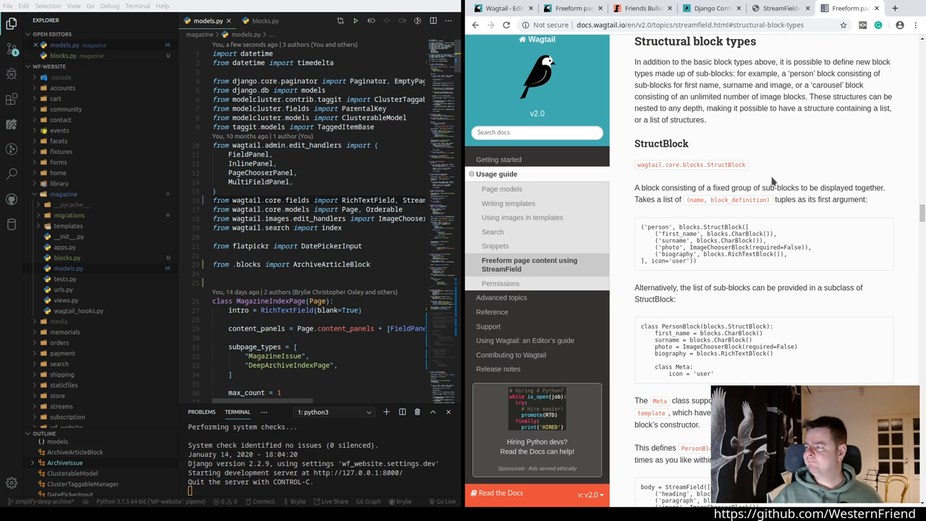
{"action": "scroll", "scroll_direction": "down", "scroll_amount": 3}
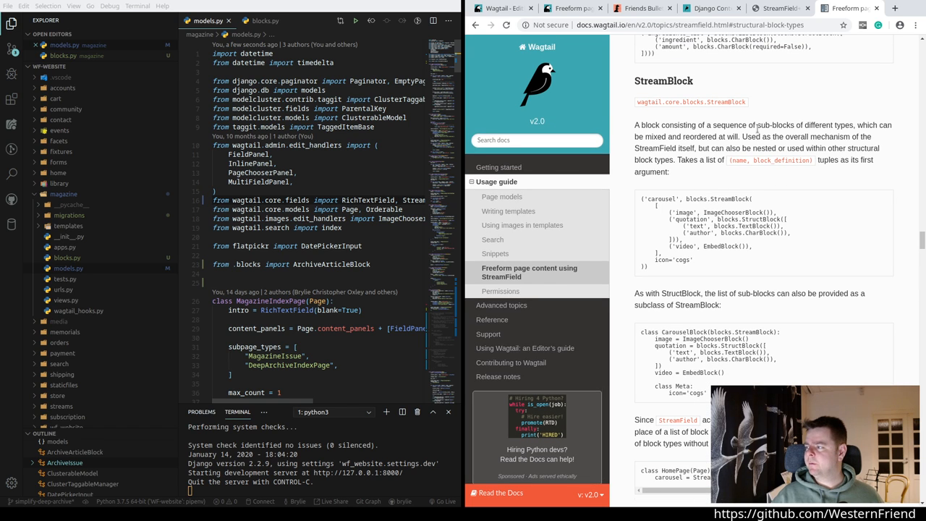
{"action": "mouse_move", "coordinate": [846, 133]}
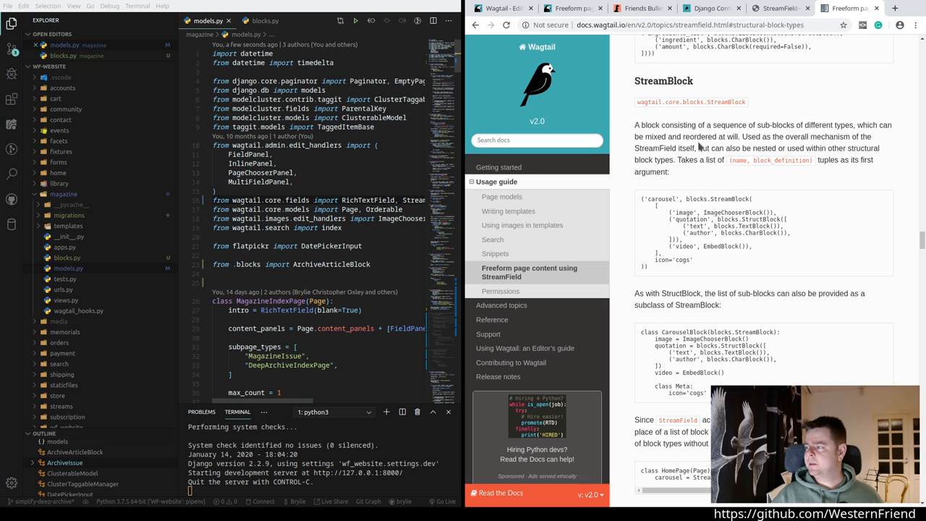
{"action": "mouse_move", "coordinate": [700, 144]}
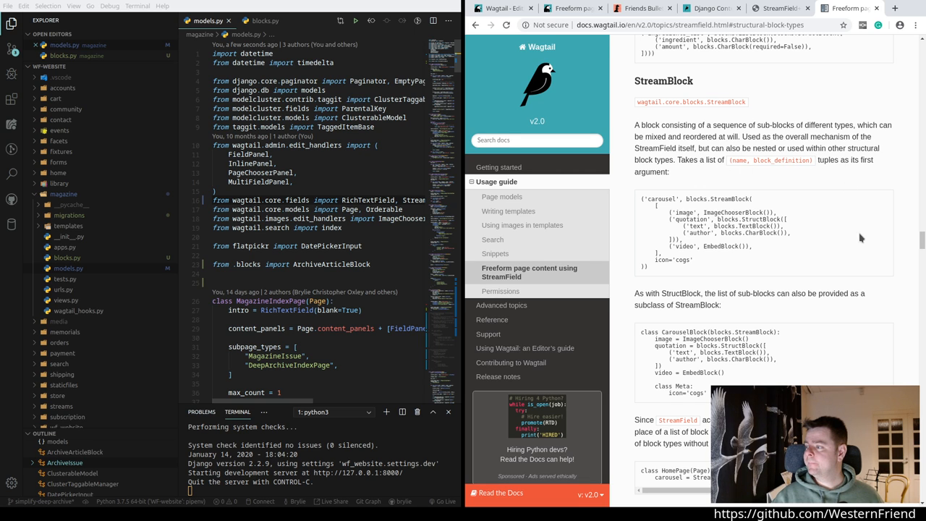
{"action": "scroll", "scroll_direction": "down", "scroll_amount": 3}
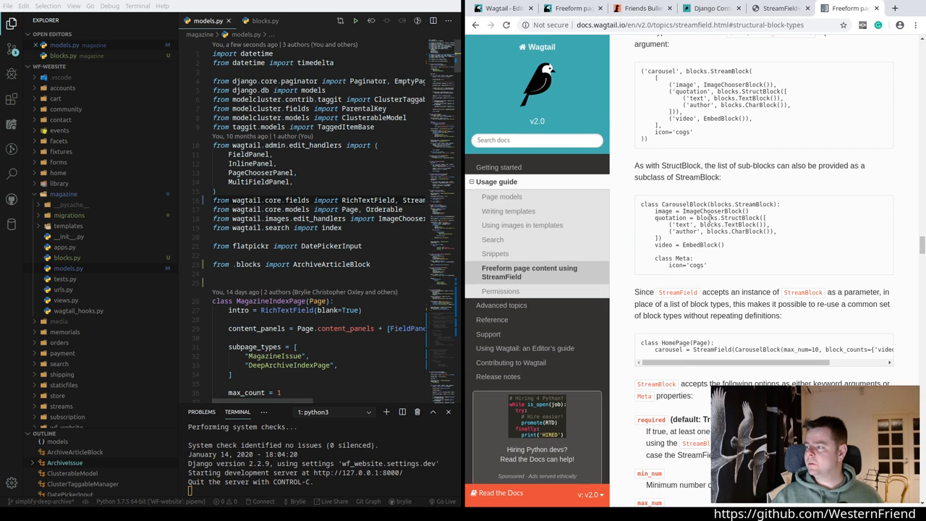
{"action": "mouse_move", "coordinate": [672, 174]}
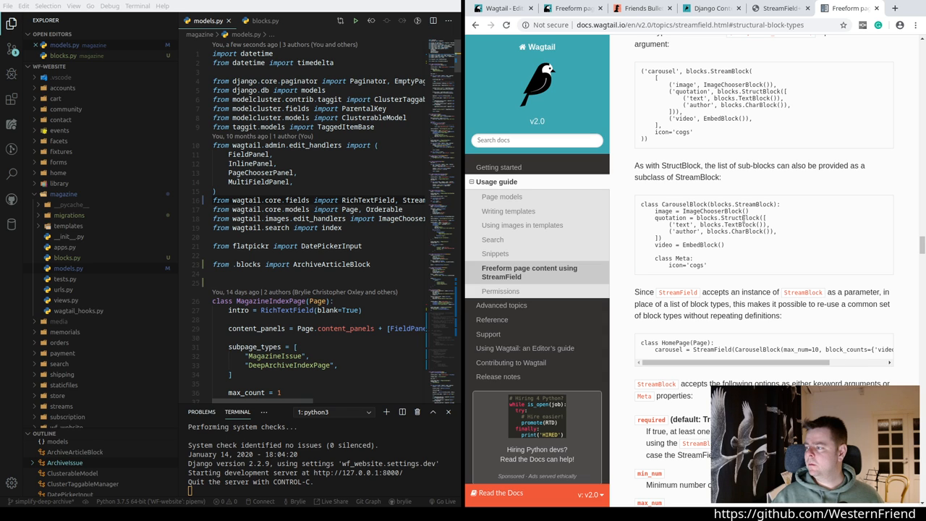
{"action": "double_click", "coordinate": [739, 217]}
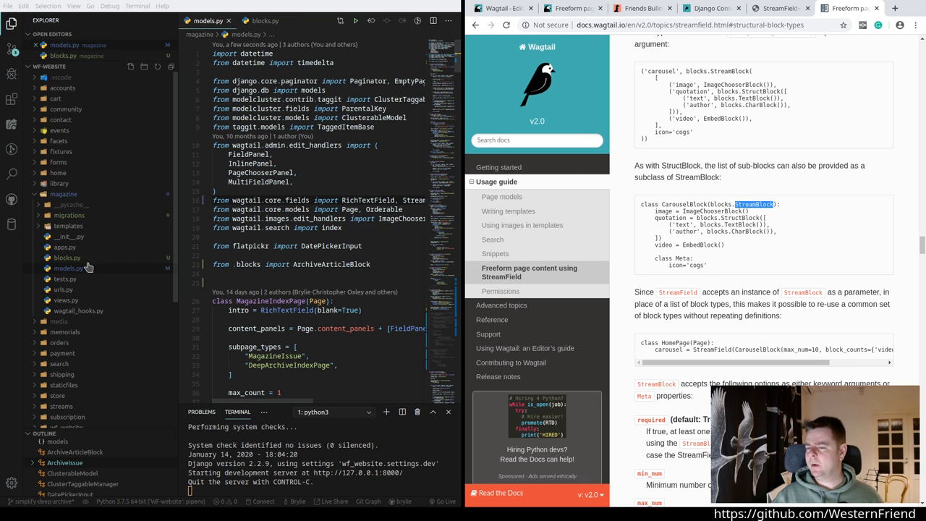
{"action": "left_click", "coordinate": [263, 20]}
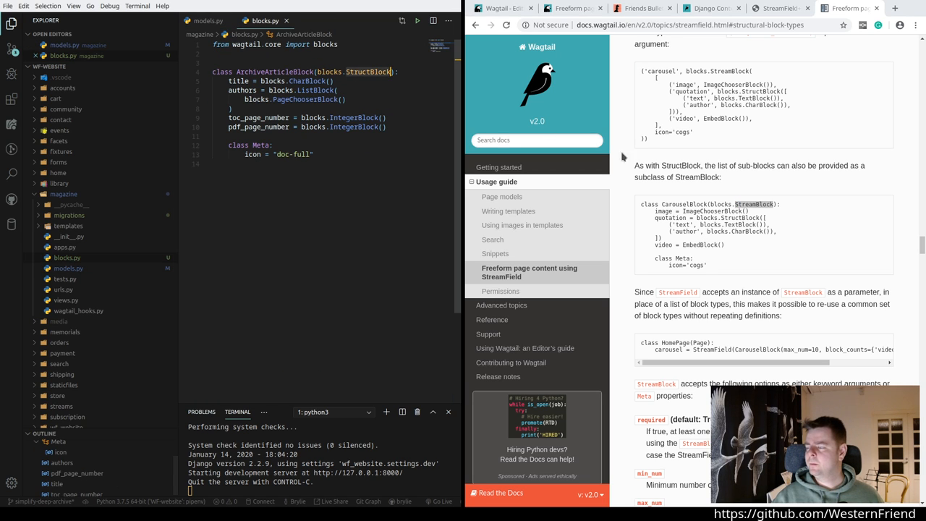
{"action": "mouse_move", "coordinate": [680, 252]}
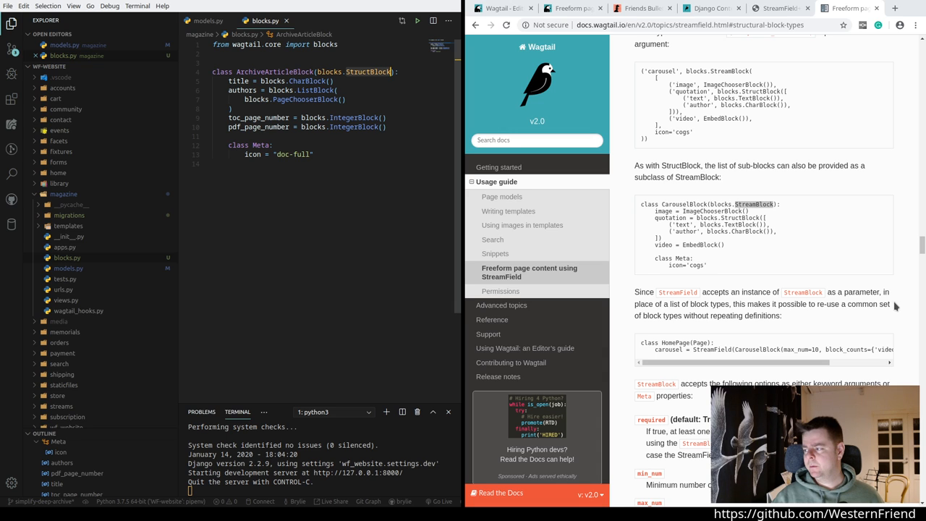
{"action": "mouse_move", "coordinate": [693, 232]}
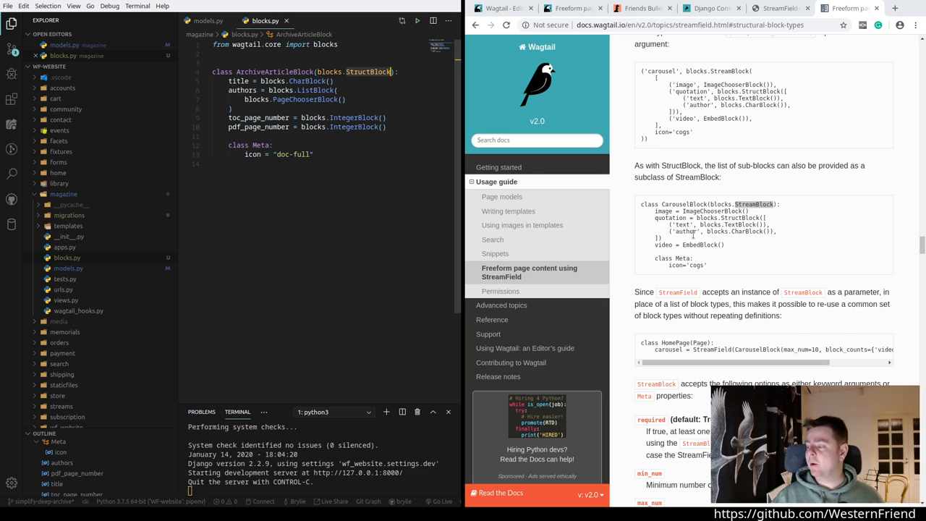
Step: Read the Template rendering docs section and switch back to models.py
{"action": "scroll", "scroll_direction": "up", "scroll_amount": 3}
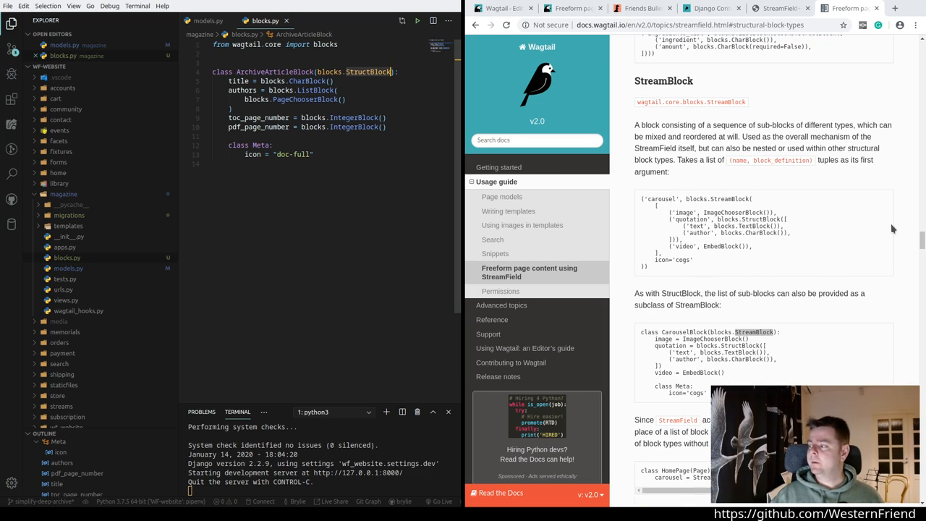
{"action": "scroll", "scroll_direction": "down", "scroll_amount": 3}
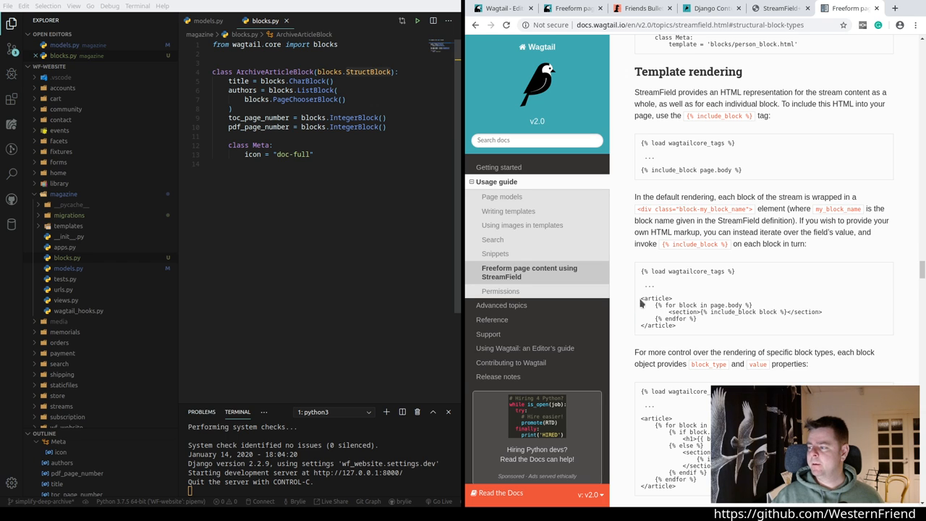
{"action": "mouse_move", "coordinate": [703, 321]}
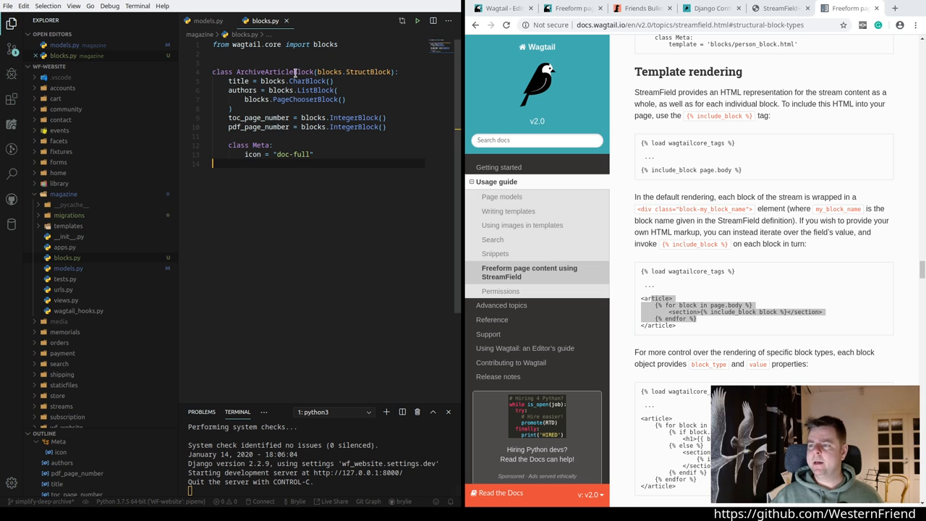
{"action": "left_click", "coordinate": [209, 20]}
{"action": "type", "text": "python"}
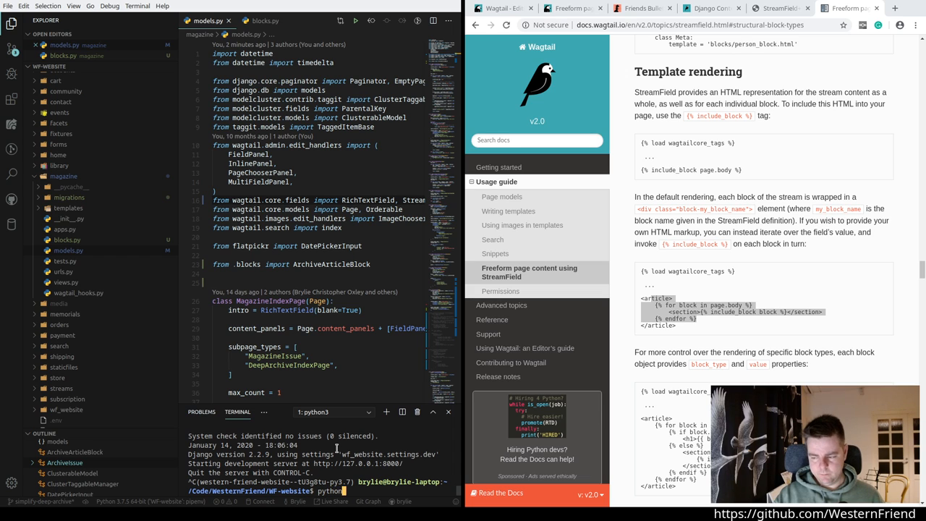
Step: Run python manage.py makemigrations in the terminal for the model changes
{"action": "type", "text": "manage.py makemigrations"}
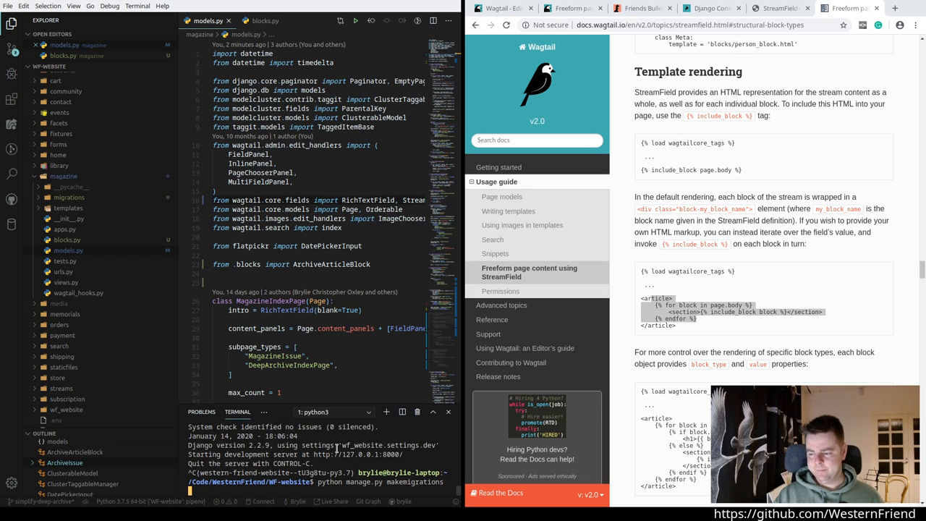
{"action": "key", "text": "Return"}
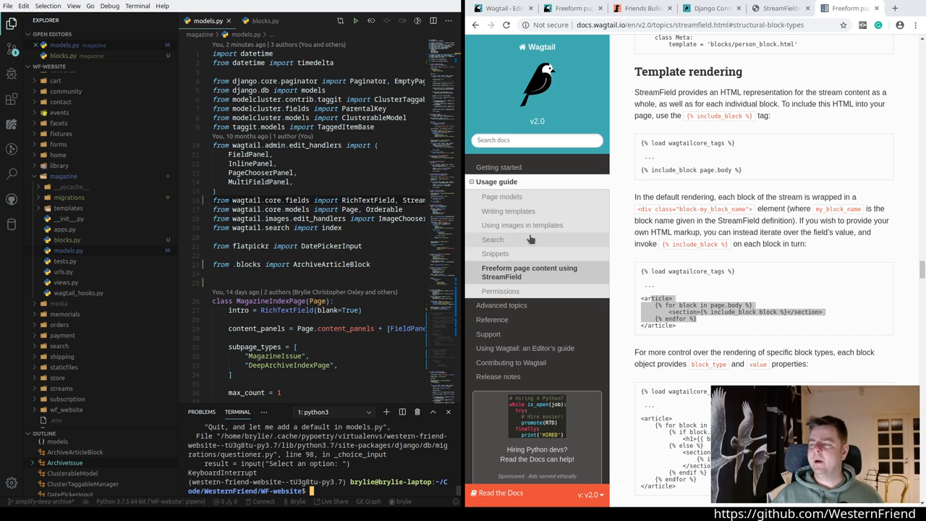
{"action": "scroll", "scroll_direction": "down", "scroll_amount": 3}
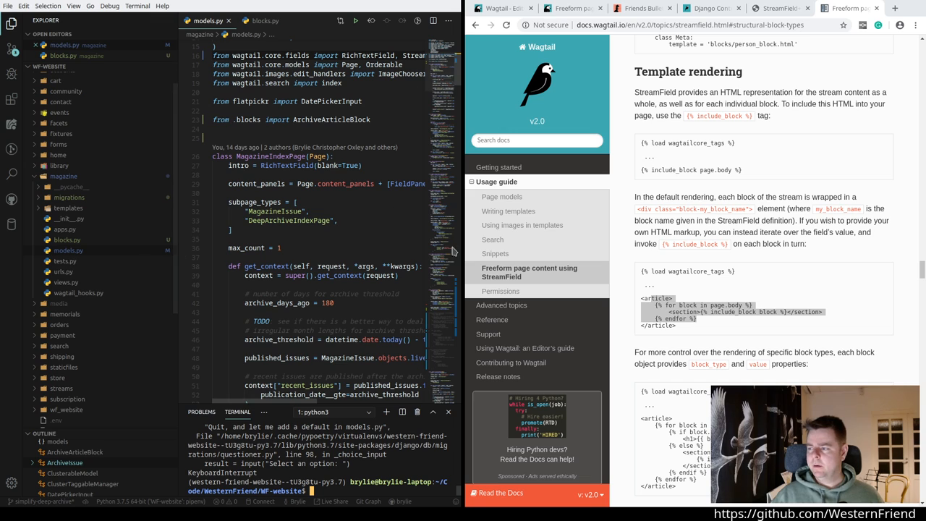
{"action": "scroll", "scroll_direction": "down", "scroll_amount": 3}
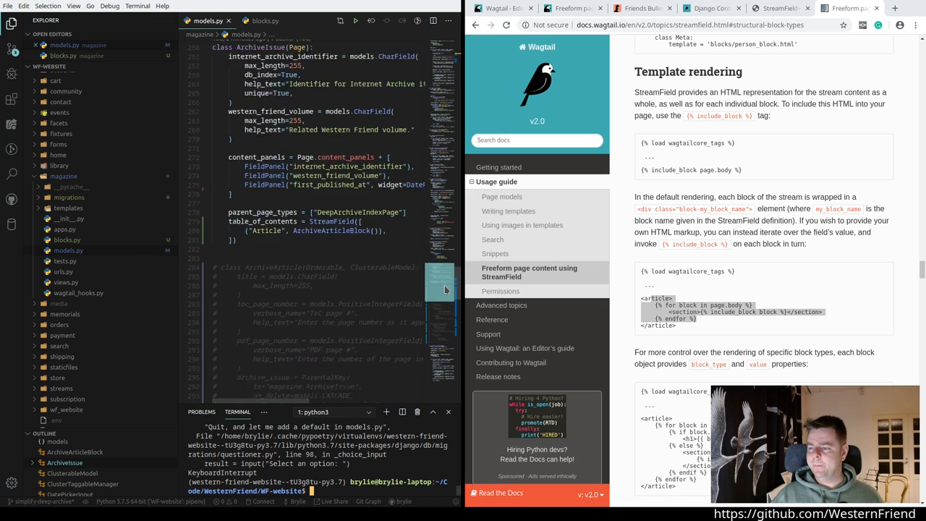
{"action": "scroll", "scroll_direction": "up", "scroll_amount": 3}
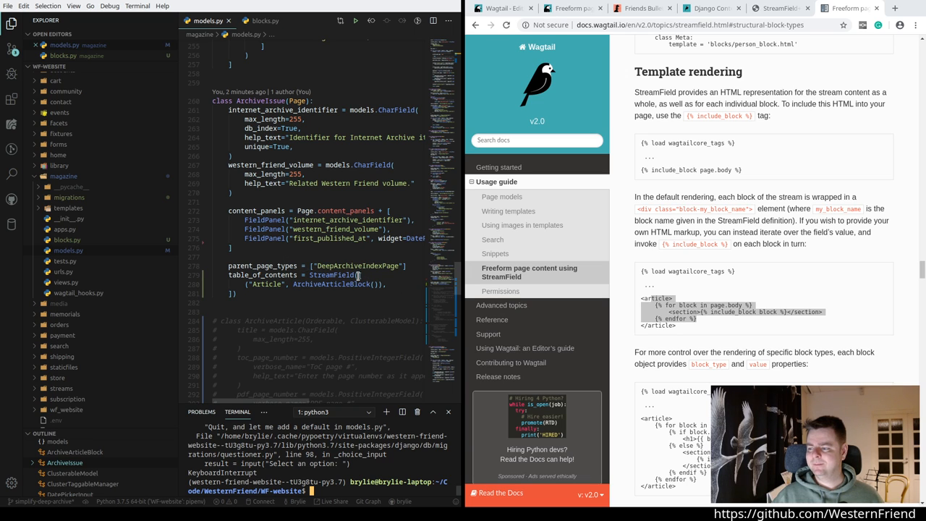
Step: Add null=True, blank=True to table_of_contents, apply the migration and restart runserver
{"action": "type", "text": "b"}
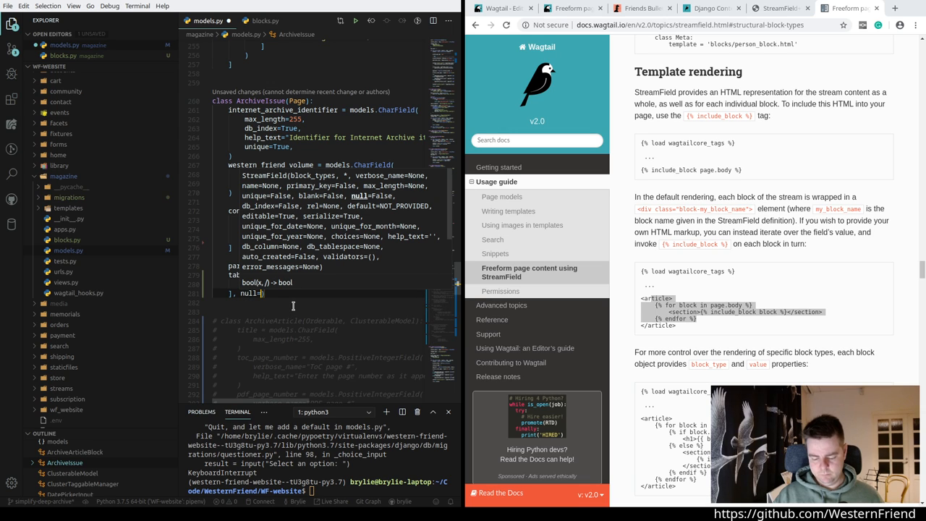
{"action": "type", "text": "rue)"}
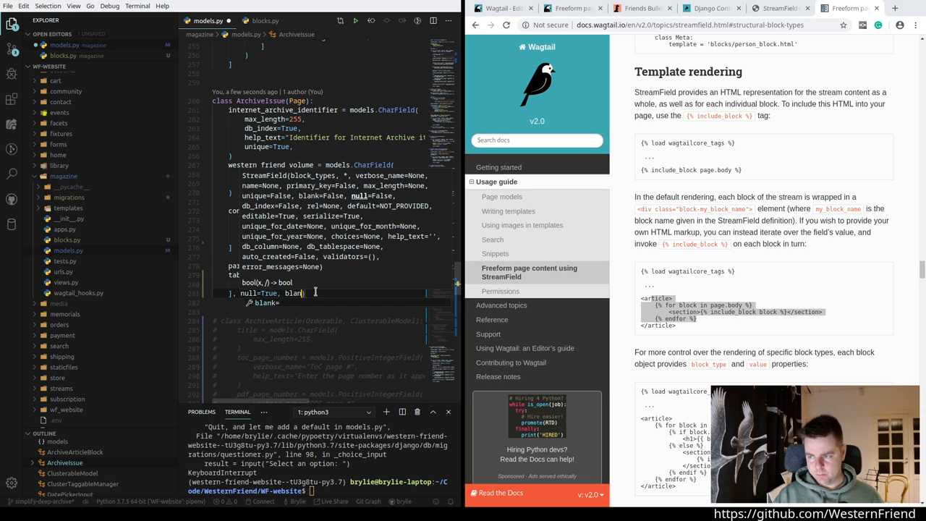
{"action": "type", "text": "=True"}
{"action": "left_click", "coordinate": [322, 491]}
{"action": "type", "text": "python manage.py migra"}
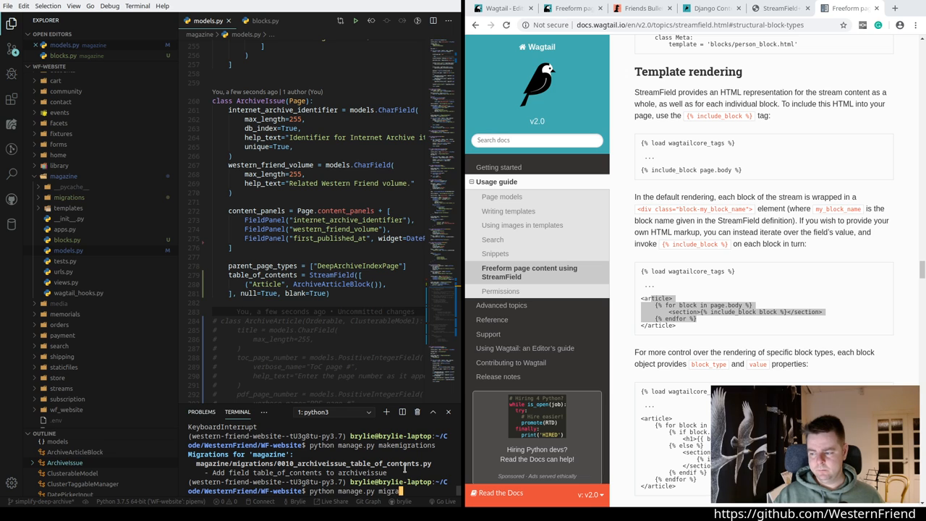
{"action": "key", "text": "Return"}
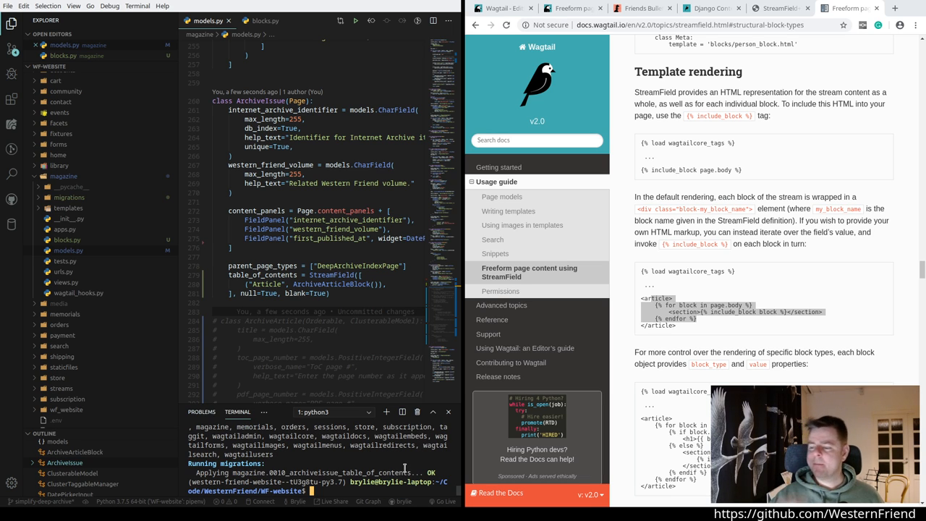
{"action": "type", "text": "py"}
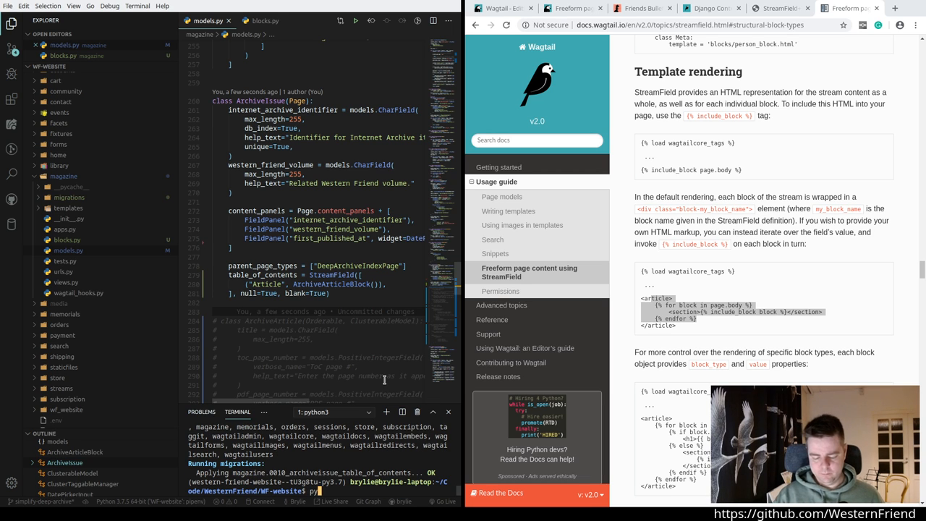
{"action": "type", "text": "python manage.py runs"}
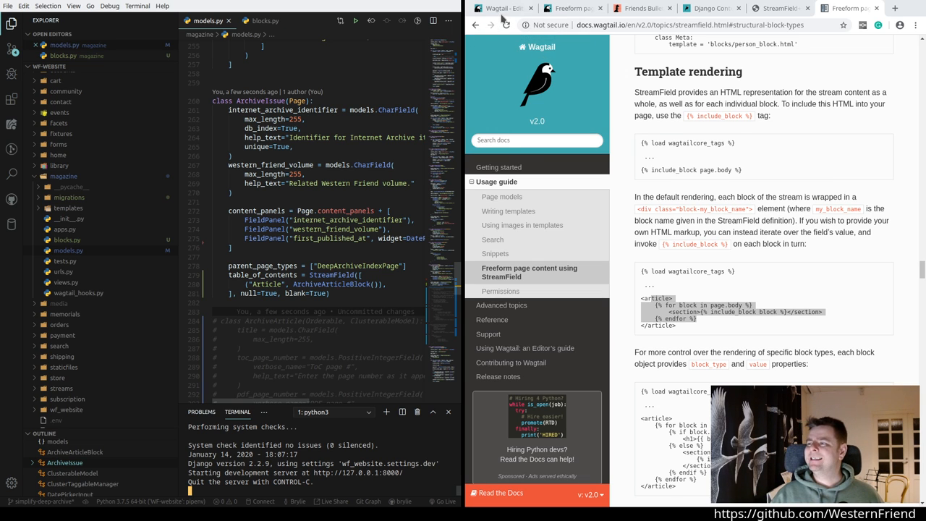
Step: Start a new FieldPanel line in ArchiveIssue content_panels, typing 'Field' so far
{"action": "left_click", "coordinate": [639, 8]}
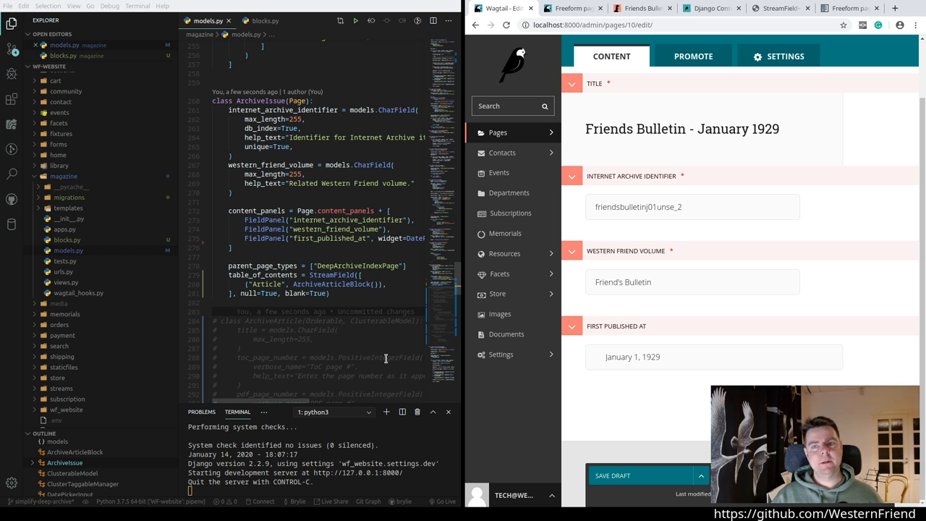
{"action": "mouse_move", "coordinate": [651, 385]}
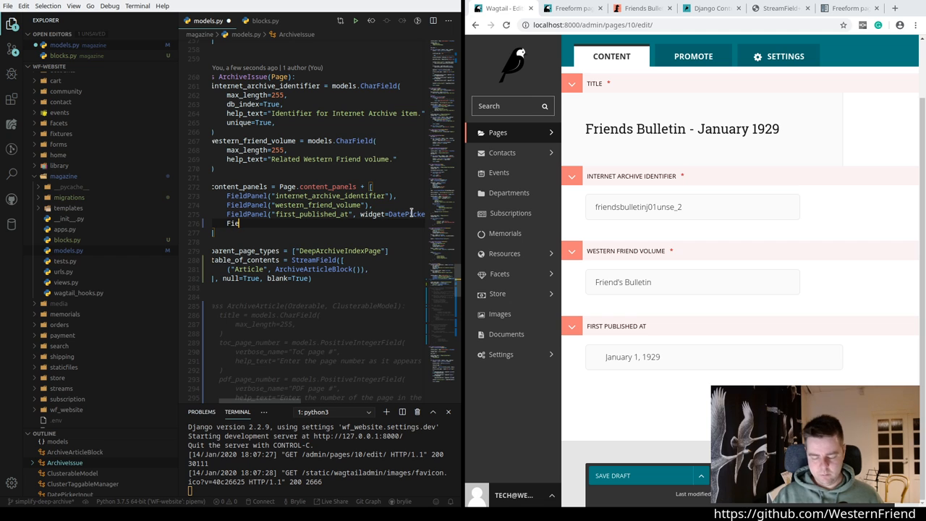
{"action": "type", "text": "FieldP"}
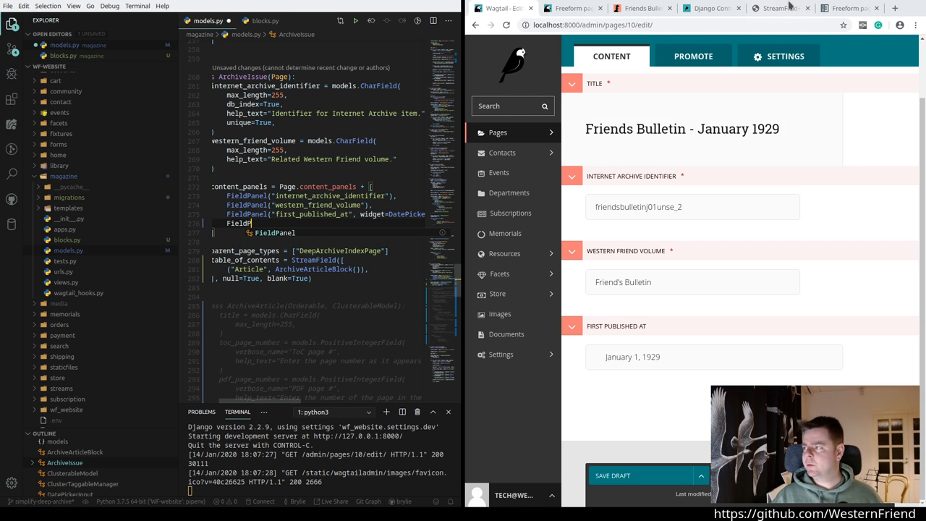
{"action": "left_click", "coordinate": [778, 9]}
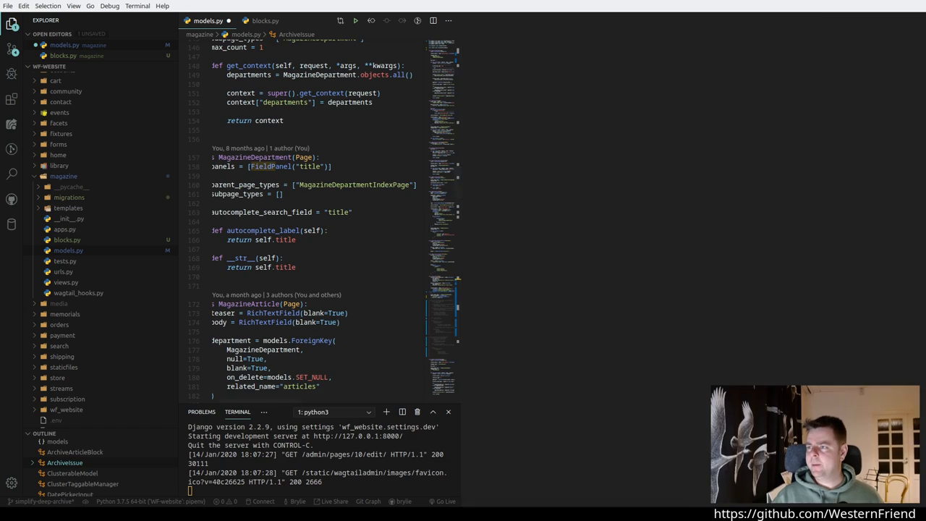
Step: Add StreamFieldPanel to the wagtail.admin.edit_handlers import at the top of models.py
{"action": "scroll", "scroll_direction": "up", "scroll_amount": 3}
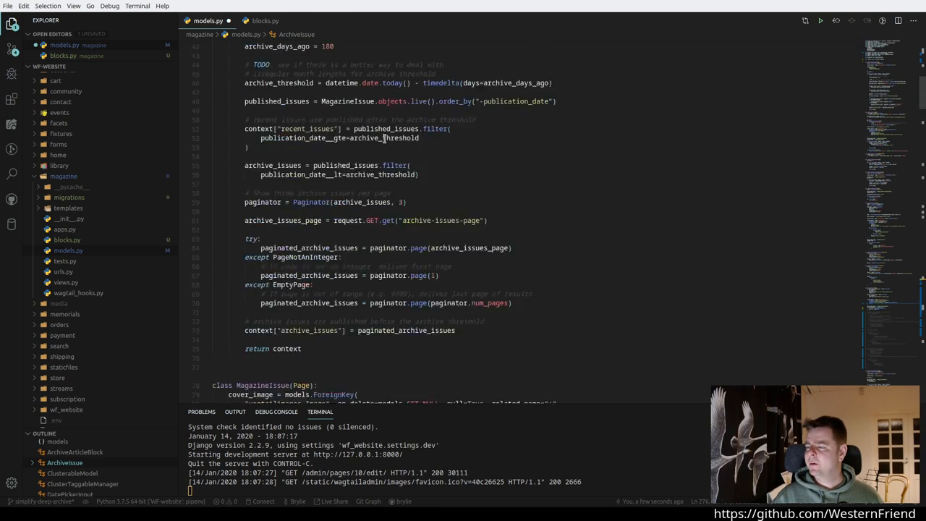
{"action": "scroll", "scroll_direction": "up", "scroll_amount": 3}
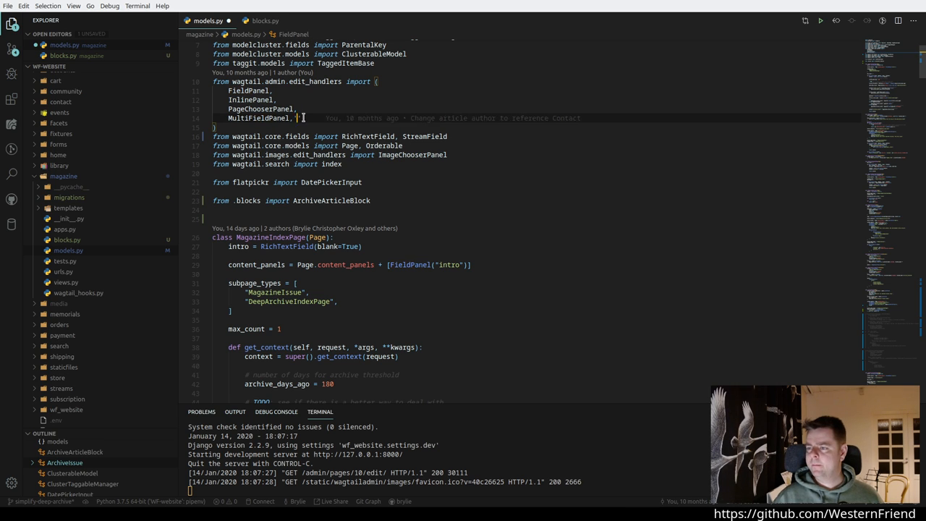
{"action": "type", "text": "st"}
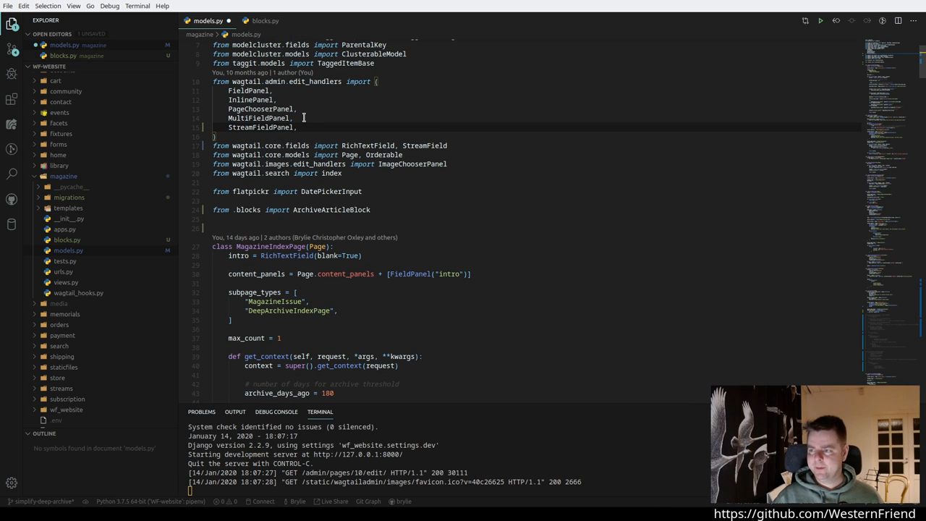
{"action": "type", "text": "table_of_contents"}
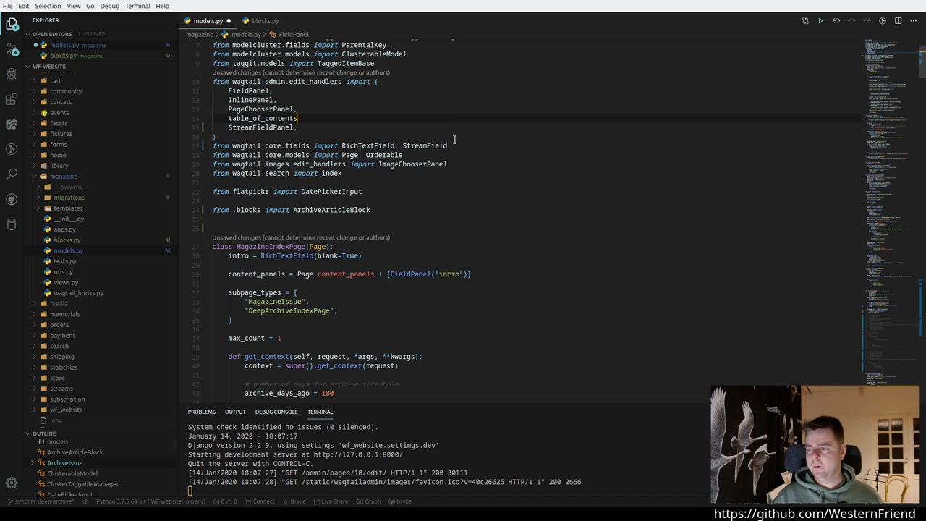
{"action": "type", "text": "MultiFieldPanel"}
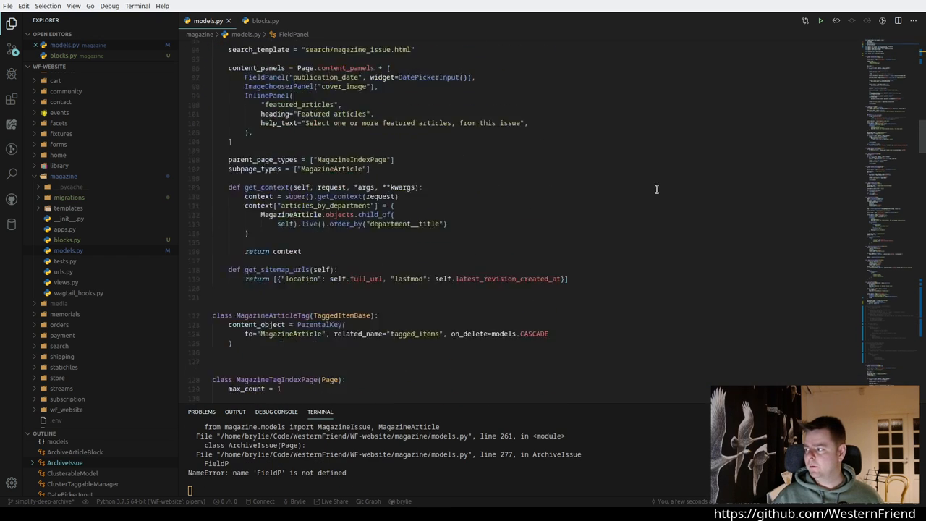
Step: Add StreamFieldPanel("table_of_contents") to ArchiveIssue's content_panels
{"action": "scroll", "scroll_direction": "down", "scroll_amount": 3}
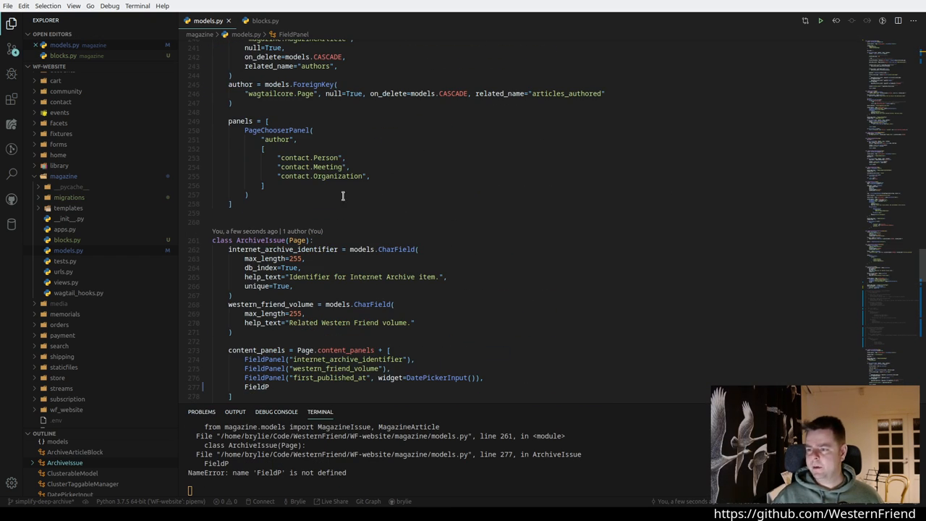
{"action": "scroll", "scroll_direction": "down", "scroll_amount": 3}
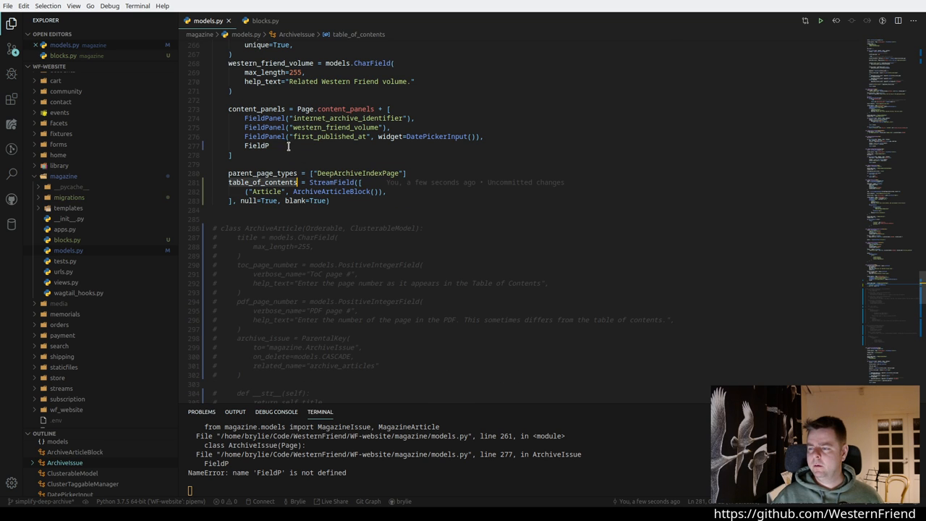
{"action": "type", "text": "st"}
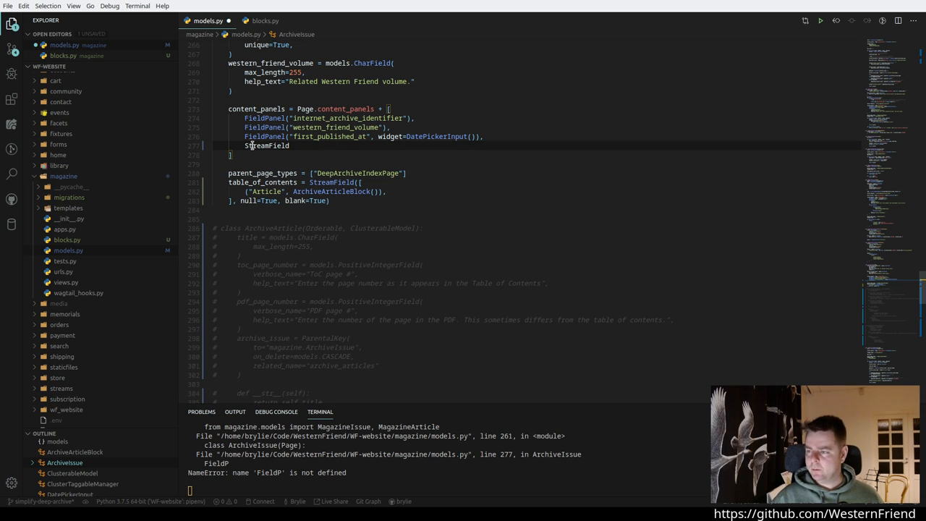
{"action": "type", "text": "Panel"}
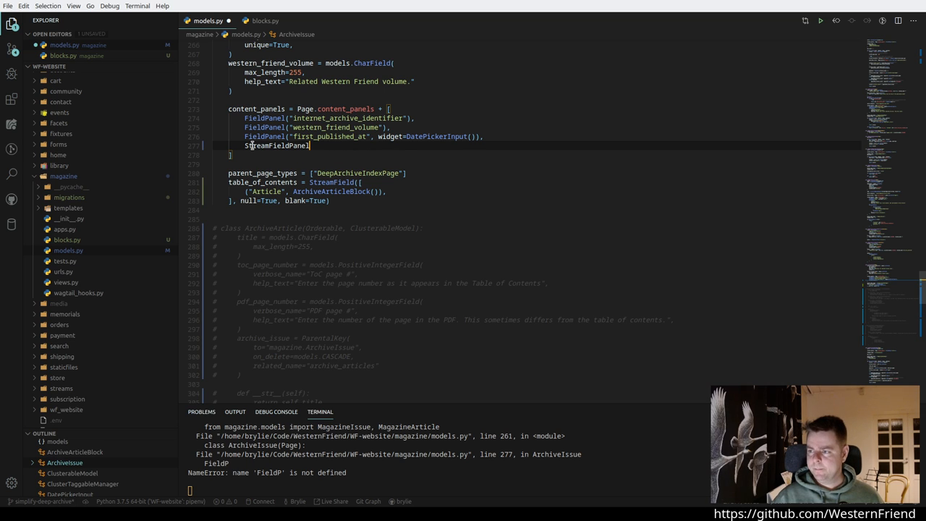
{"action": "type", "text": "(\"table_of_contents"}
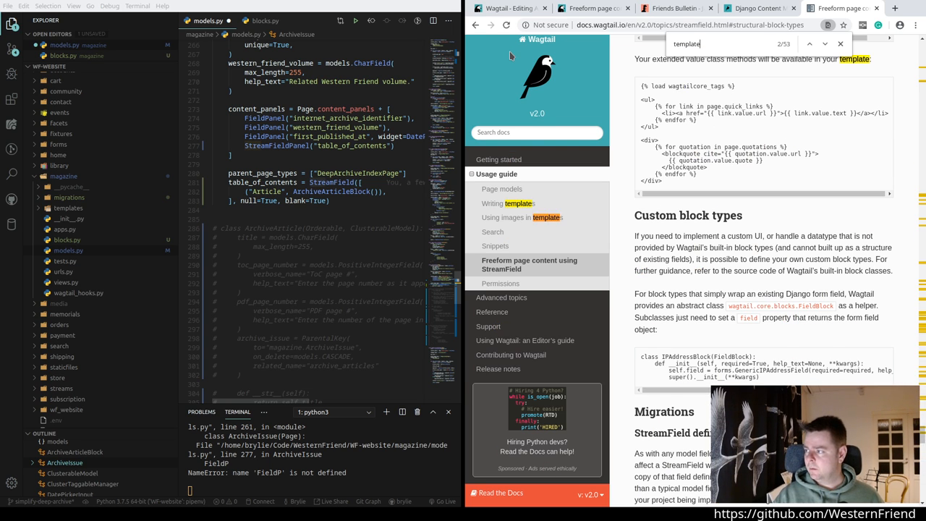
Step: Find the next 'template' match in the StreamField docs and read the block rendering section
{"action": "left_click", "coordinate": [810, 43]}
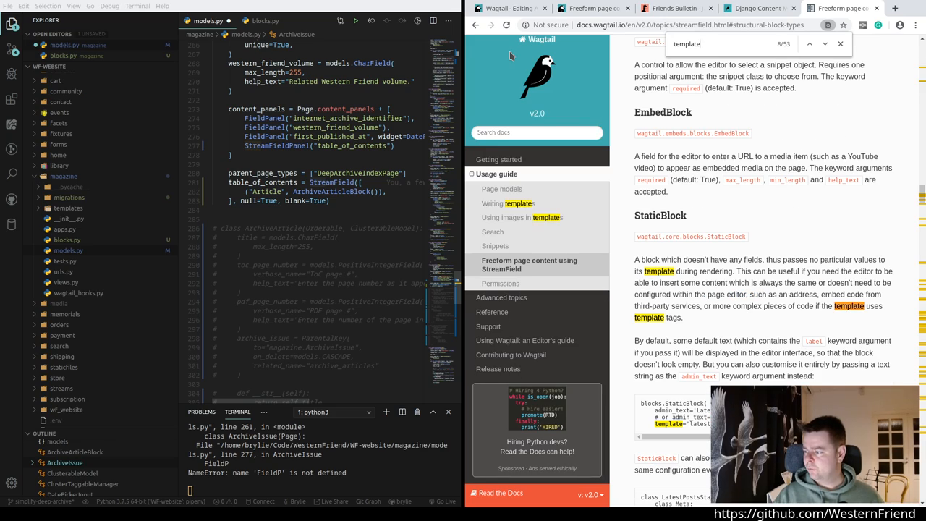
{"action": "scroll", "scroll_direction": "down", "scroll_amount": 3}
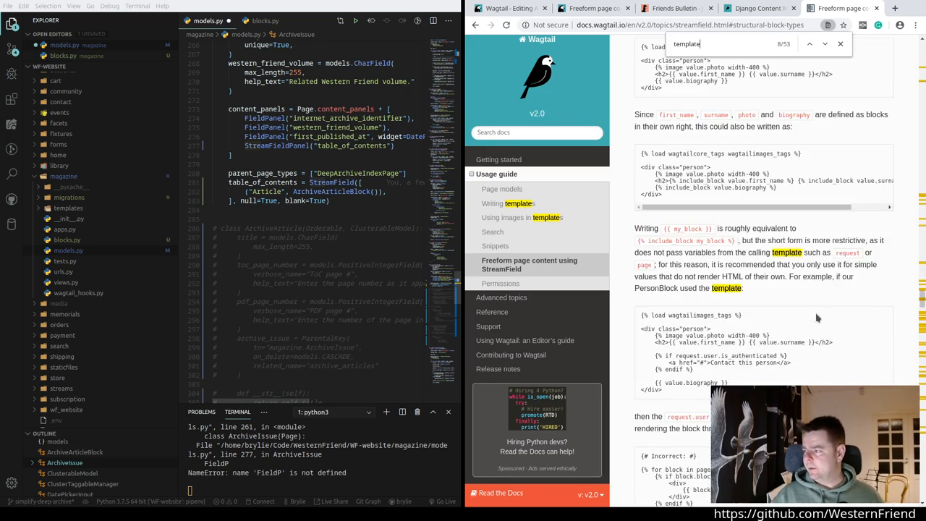
{"action": "scroll", "scroll_direction": "up", "scroll_amount": 3}
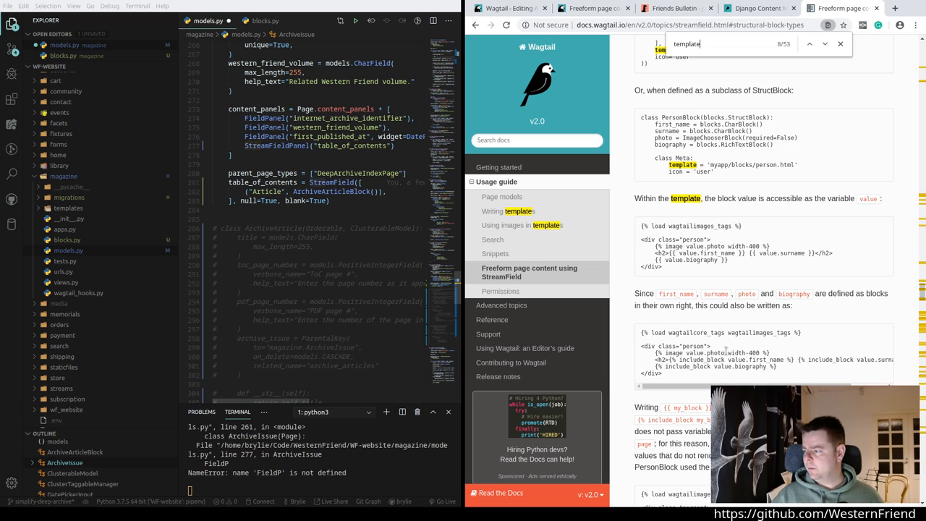
{"action": "scroll", "scroll_direction": "down", "scroll_amount": 3}
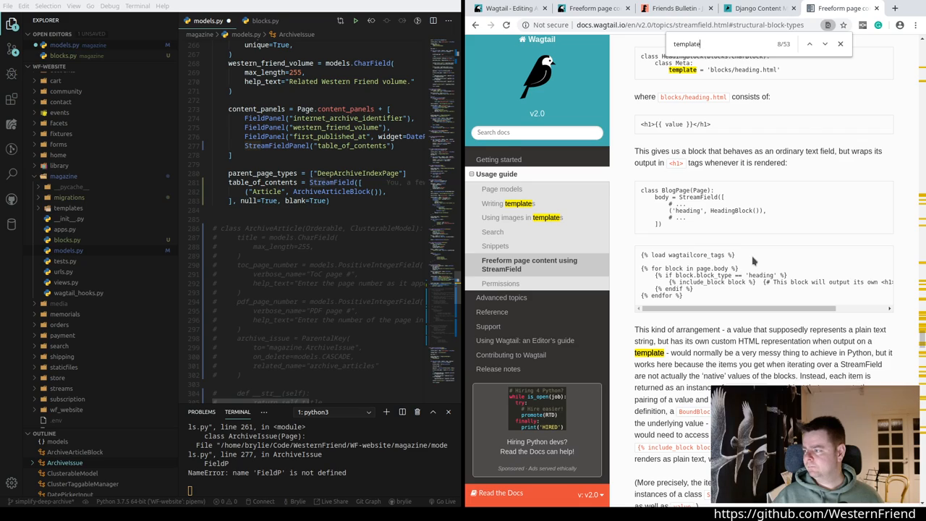
{"action": "scroll", "scroll_direction": "down", "scroll_amount": 3}
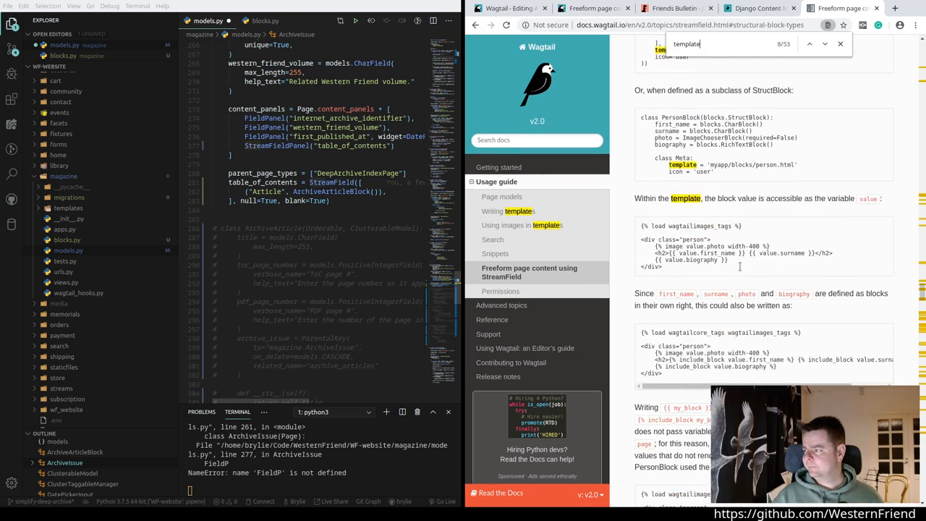
{"action": "scroll", "scroll_direction": "up", "scroll_amount": 3}
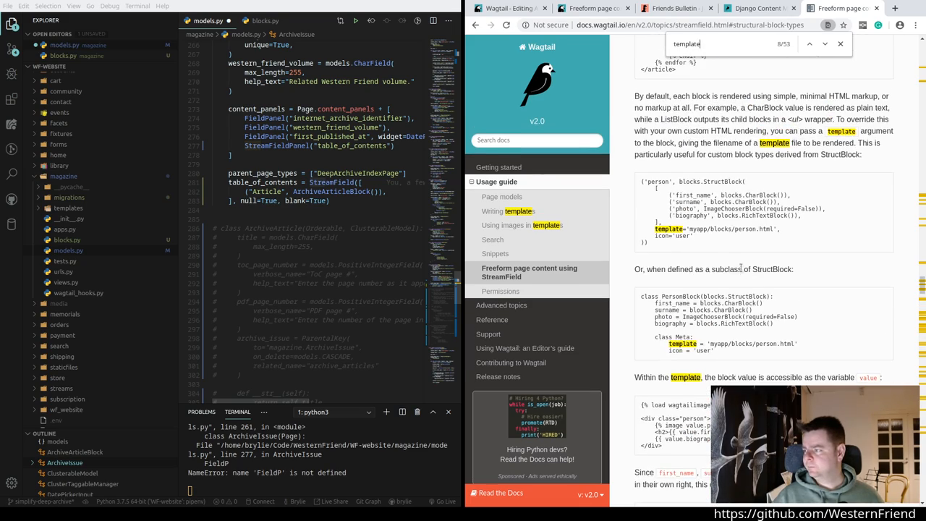
{"action": "scroll", "scroll_direction": "up", "scroll_amount": 3}
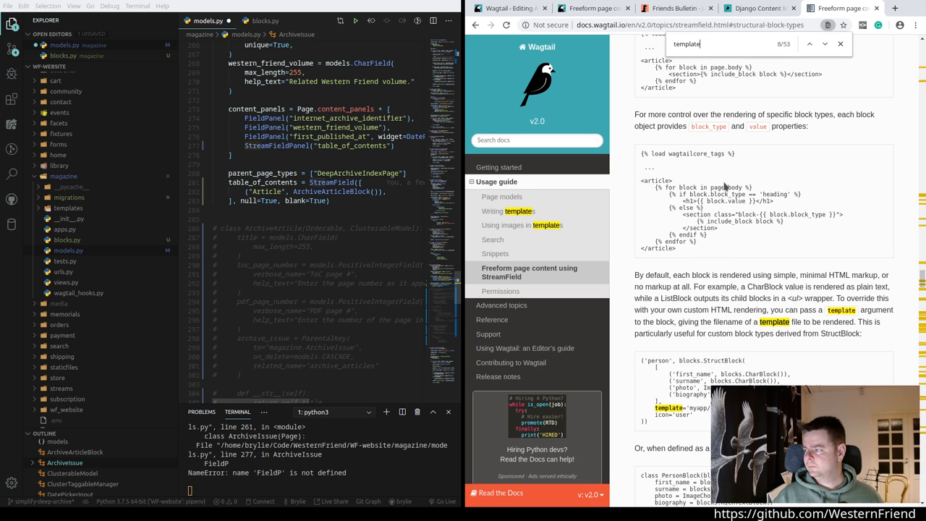
{"action": "double_click", "coordinate": [698, 188]}
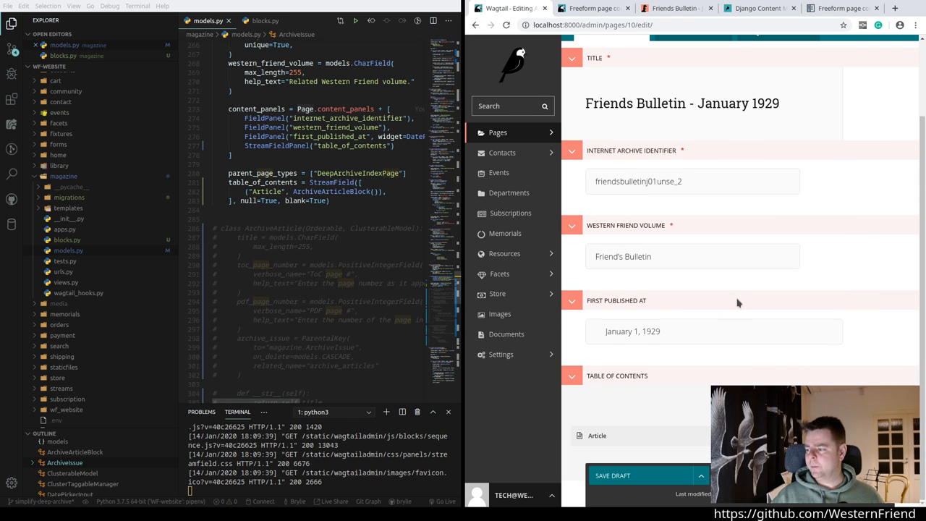
Step: Scroll the reloaded edit form to the Table of Contents field with its new Article block
{"action": "scroll", "scroll_direction": "up", "scroll_amount": 3}
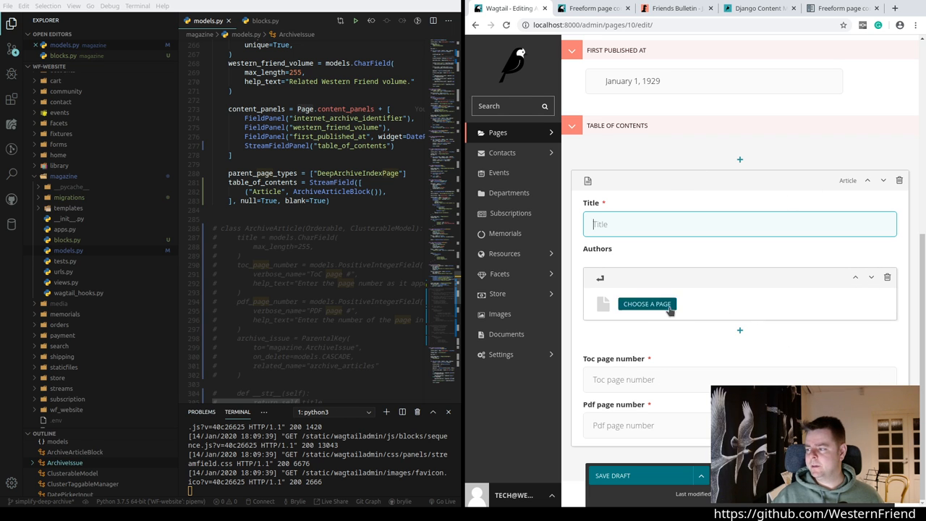
Step: Add an author slot to the Article block and browse the page chooser into Welcome's pages
{"action": "left_click", "coordinate": [739, 330]}
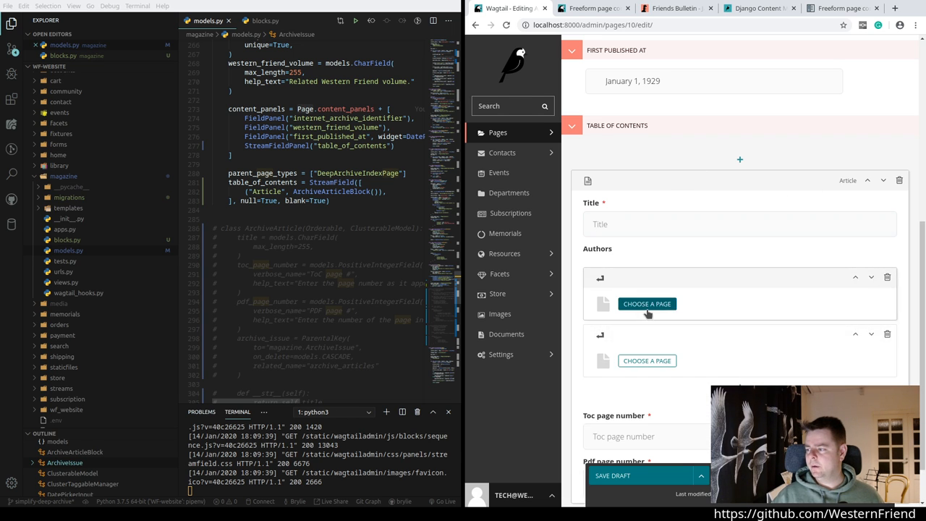
{"action": "left_click", "coordinate": [646, 304]}
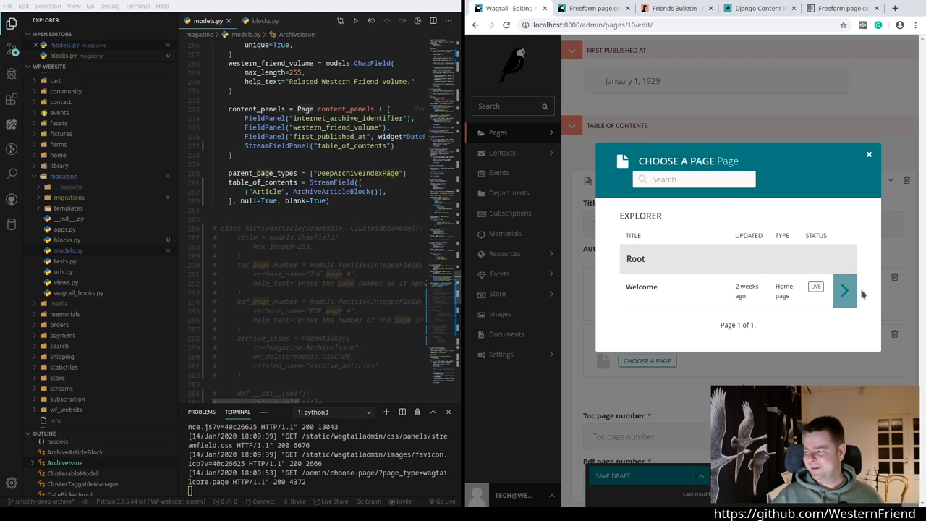
{"action": "left_click", "coordinate": [845, 289]}
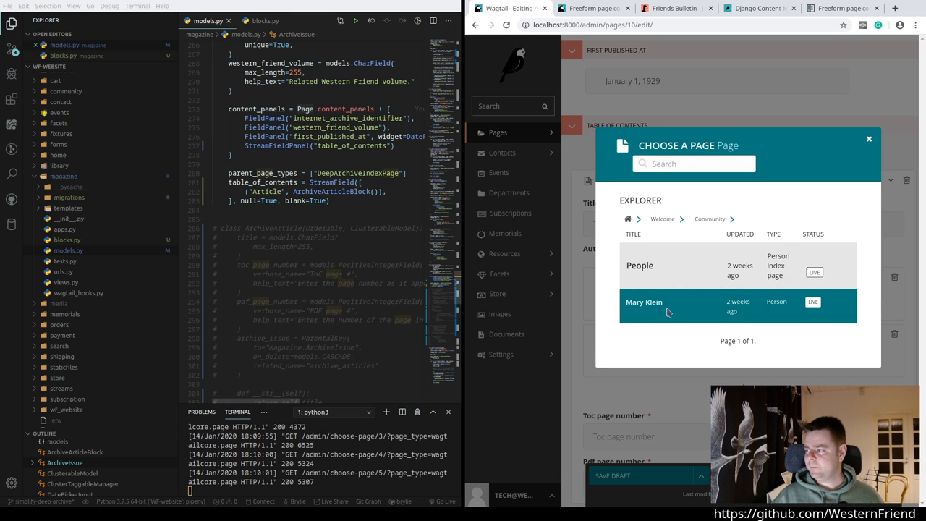
{"action": "mouse_move", "coordinate": [706, 434]}
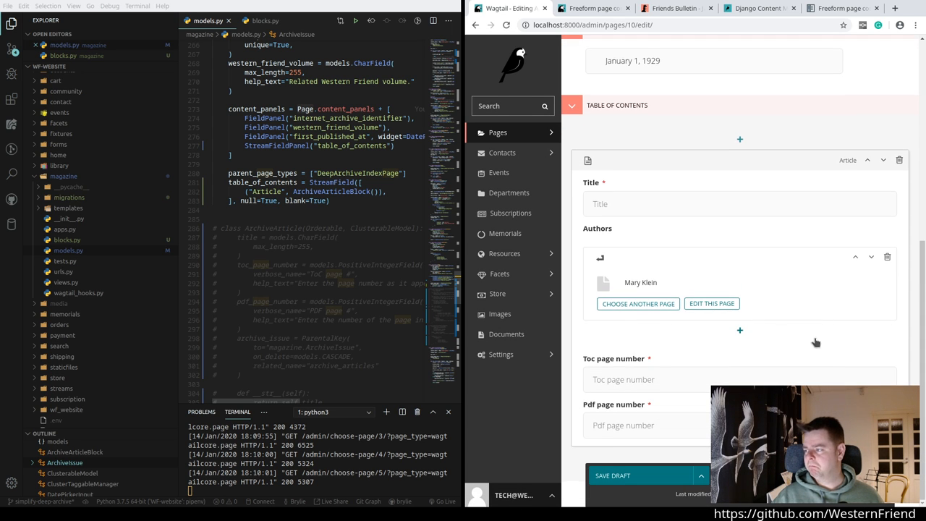
{"action": "mouse_move", "coordinate": [636, 304]}
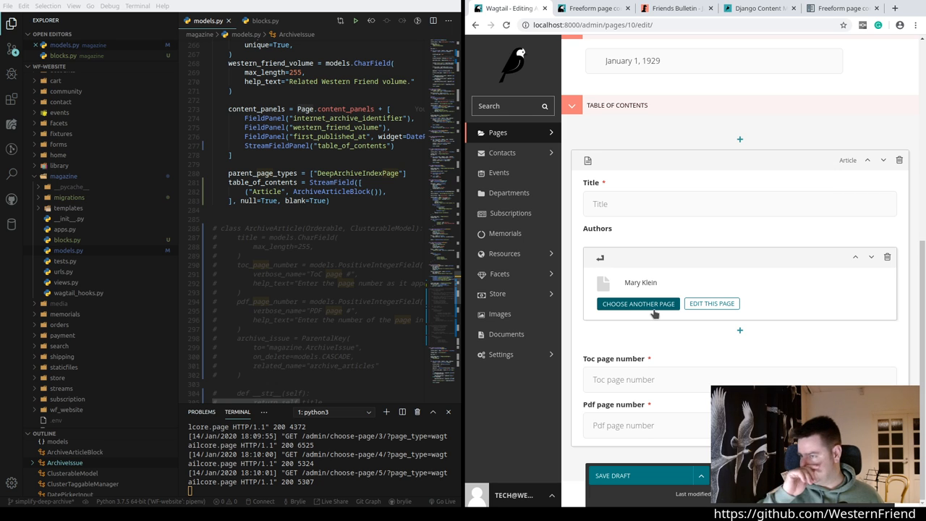
{"action": "mouse_move", "coordinate": [611, 408]}
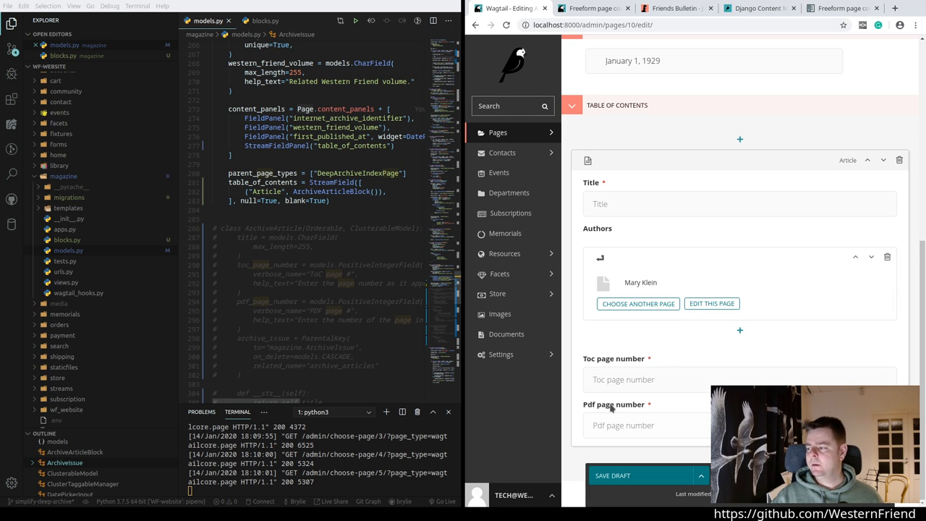
{"action": "left_click", "coordinate": [730, 379]}
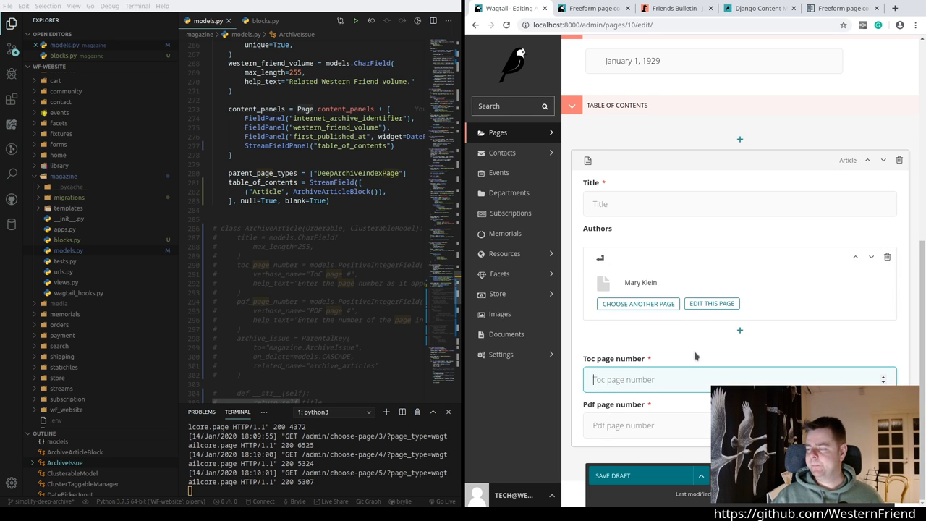
{"action": "scroll", "scroll_direction": "up", "scroll_amount": 3}
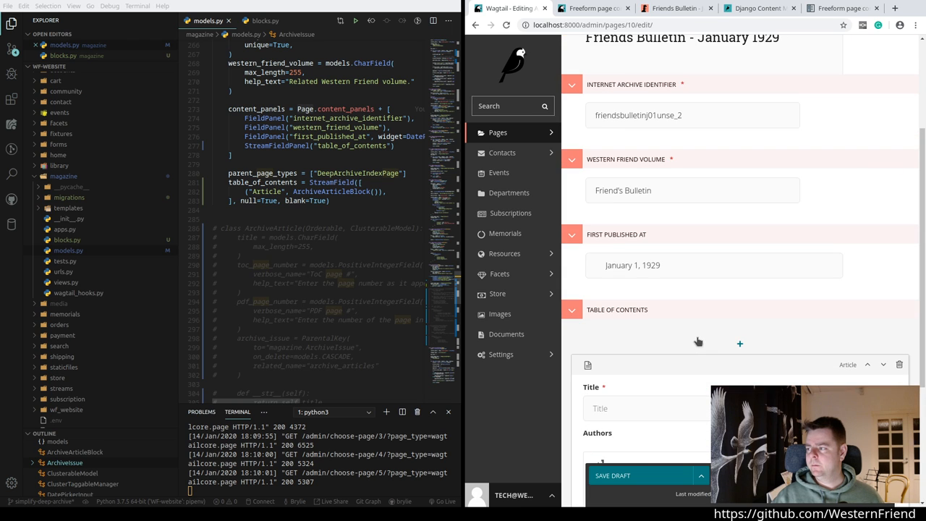
{"action": "scroll", "scroll_direction": "down", "scroll_amount": 3}
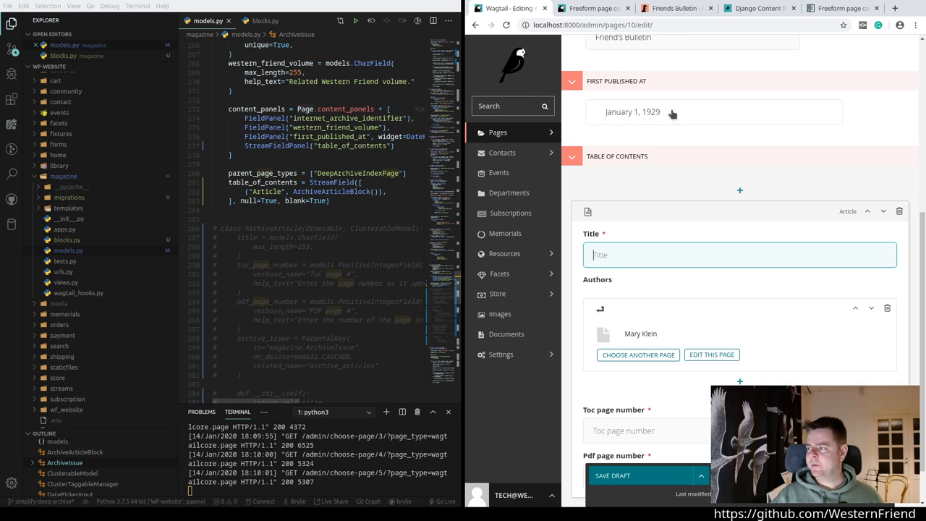
{"action": "scroll", "scroll_direction": "up", "scroll_amount": 3}
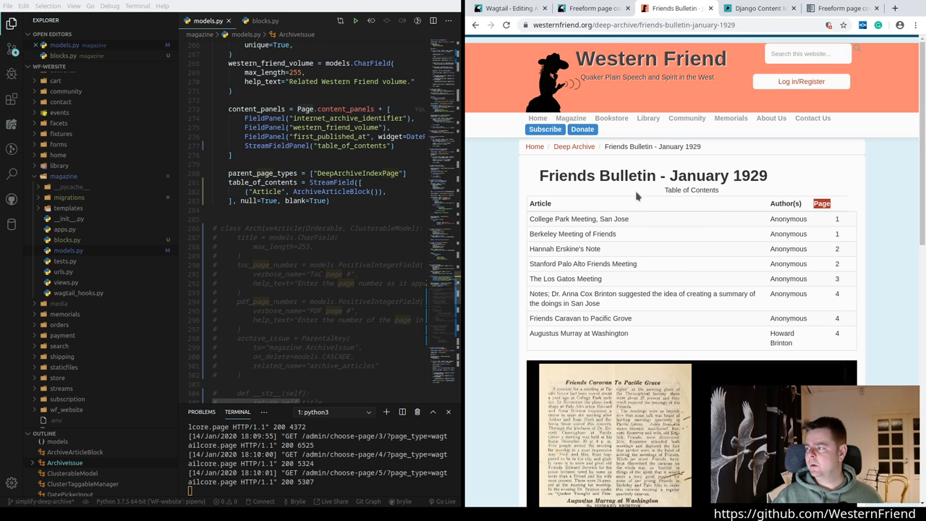
{"action": "scroll", "scroll_direction": "down", "scroll_amount": 3}
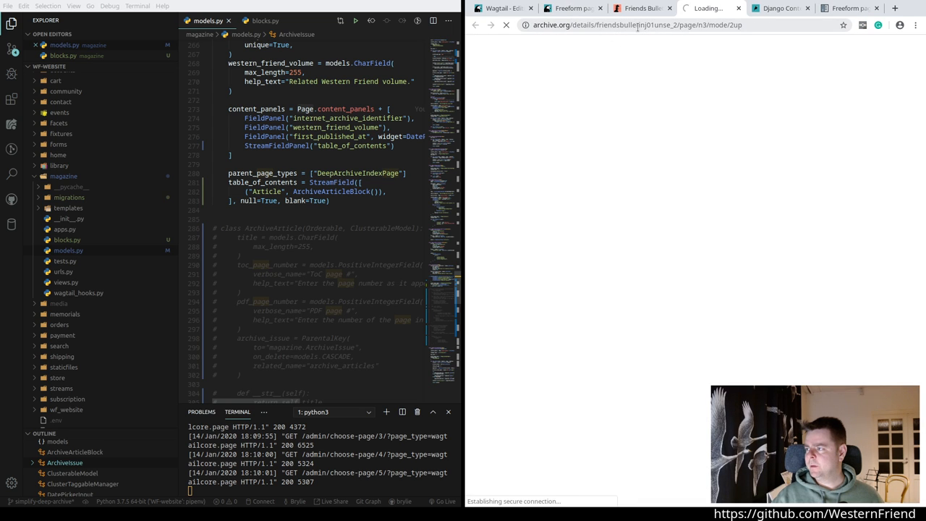
{"action": "left_click", "coordinate": [640, 9]}
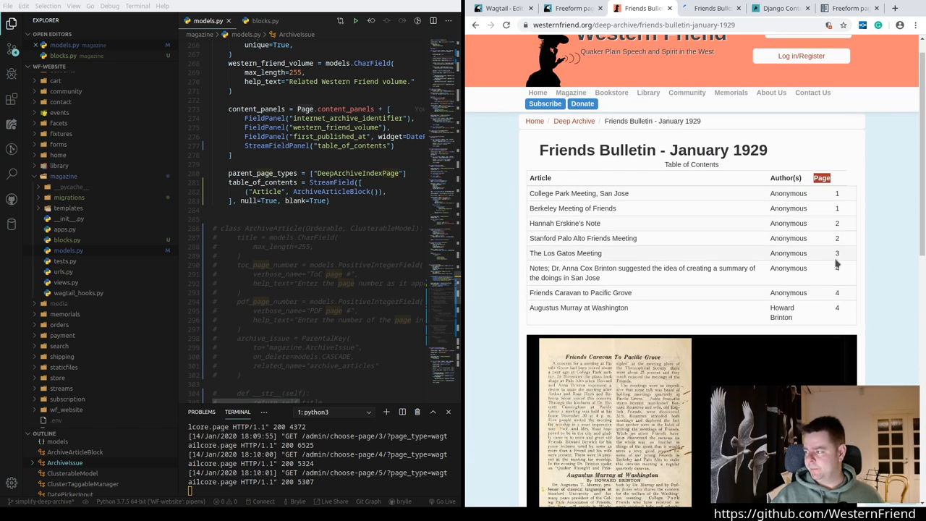
{"action": "mouse_move", "coordinate": [645, 299]}
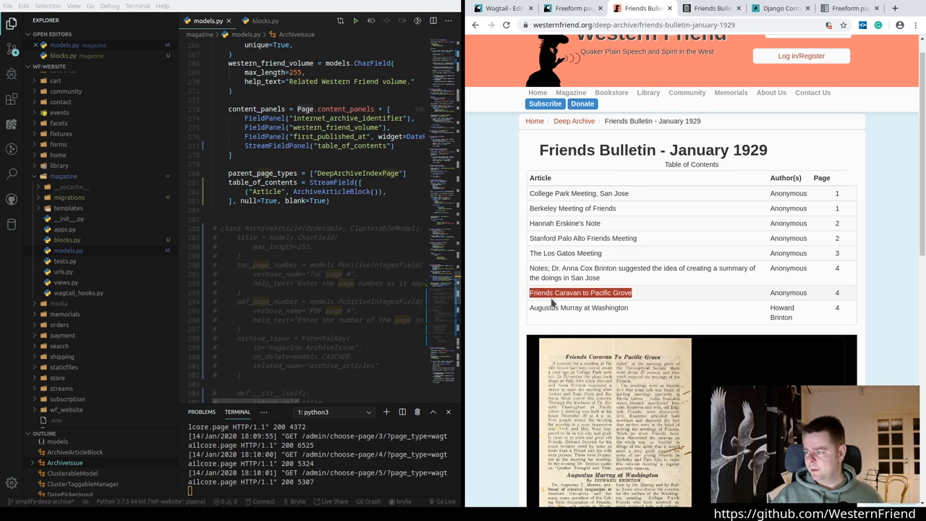
{"action": "left_click", "coordinate": [572, 9]}
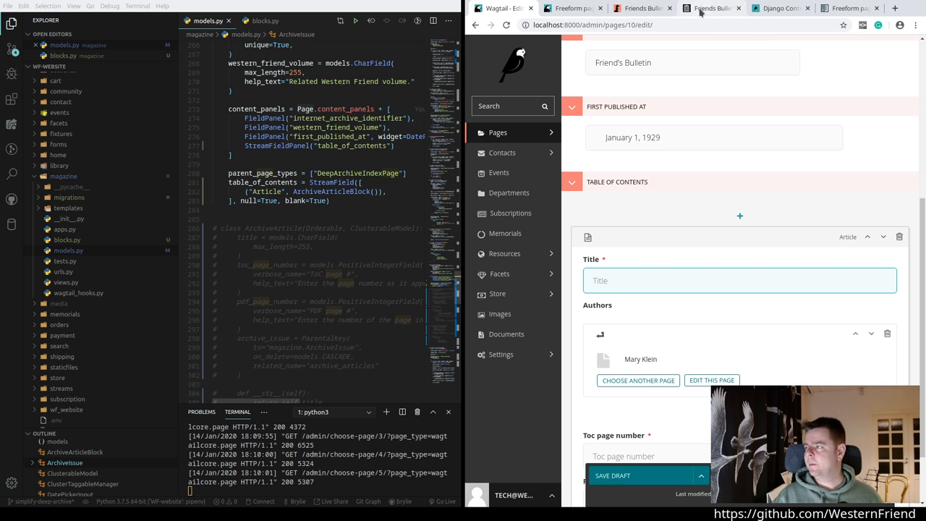
Step: Fill the Article block with title 'Friends Caravan to Pacific Grove' and ToC page number 1000
{"action": "left_click", "coordinate": [712, 9]}
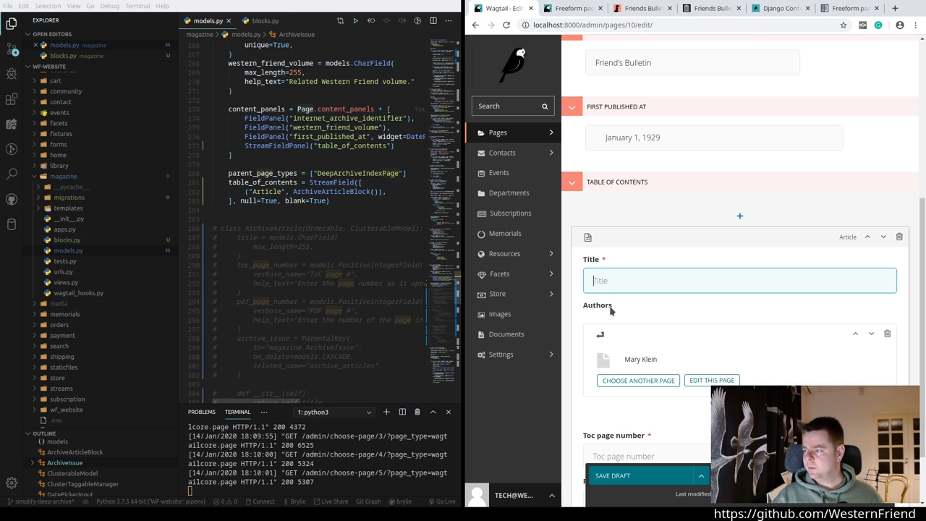
{"action": "type", "text": "Friends Caravan to Pacific Grove"}
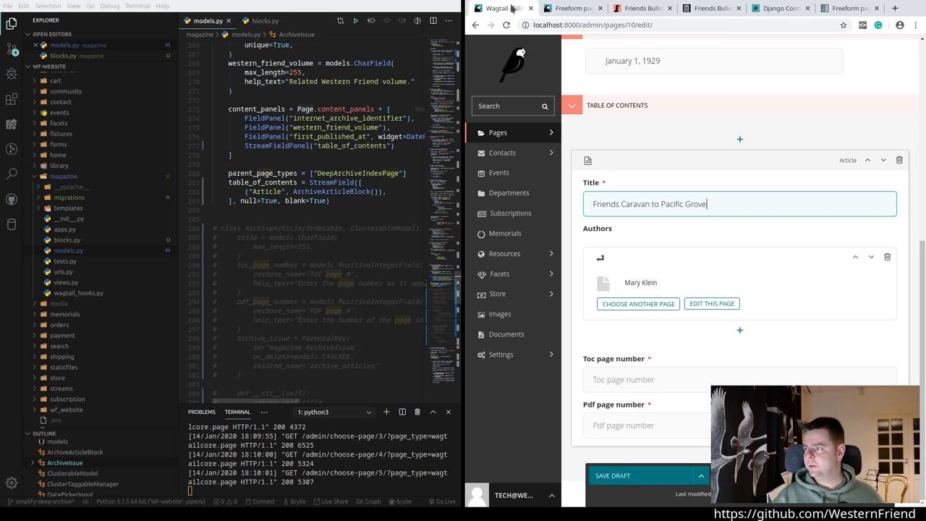
{"action": "left_click", "coordinate": [724, 379]}
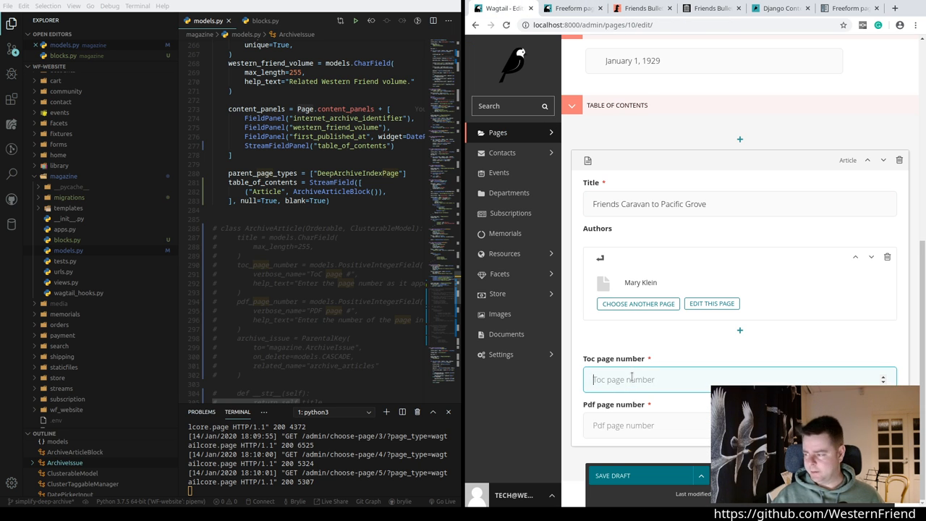
{"action": "type", "text": "1000"}
{"action": "left_click", "coordinate": [740, 425]}
{"action": "type", "text": "4"}
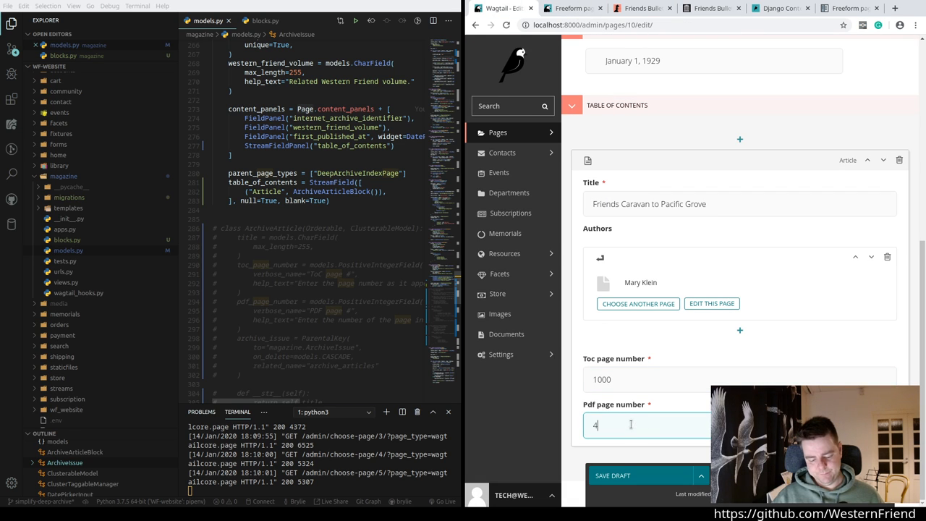
Step: Publish the updated bulletin page from the Save draft dropdown
{"action": "left_click", "coordinate": [700, 474]}
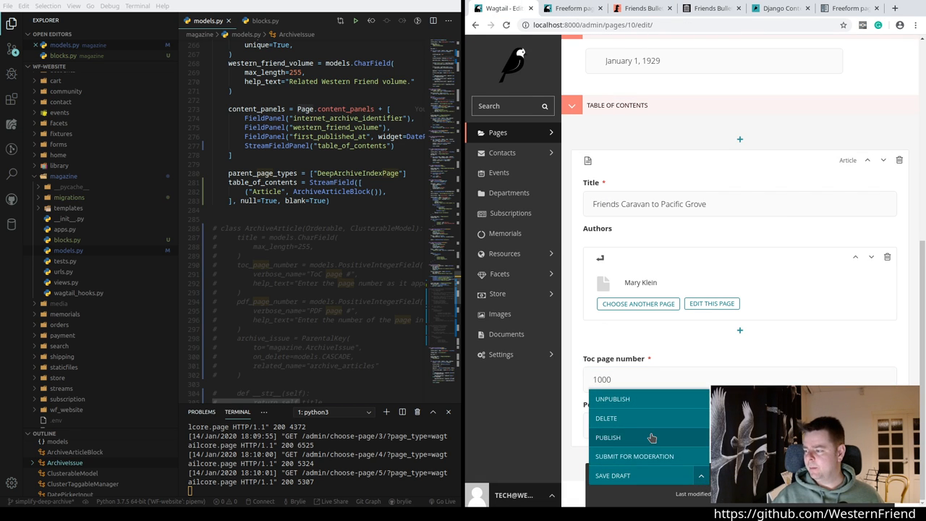
{"action": "left_click", "coordinate": [607, 437]}
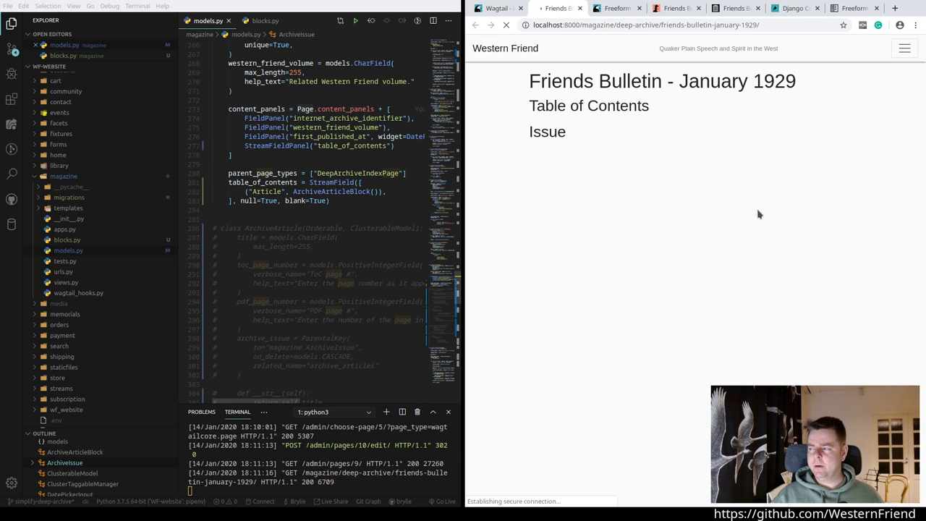
Step: Open archive_issue.html from the magazine/templates/magazine folder in the Explorer
{"action": "left_click", "coordinate": [507, 25]}
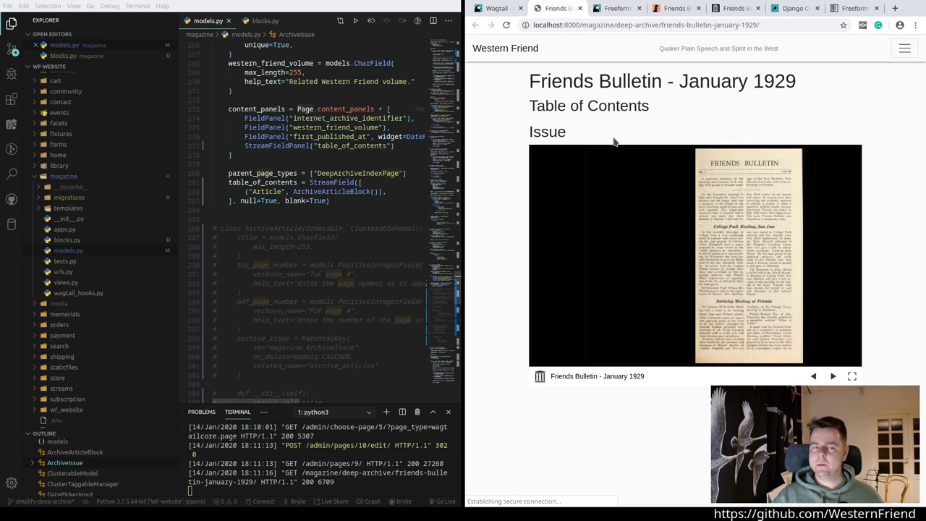
{"action": "mouse_move", "coordinate": [506, 90]}
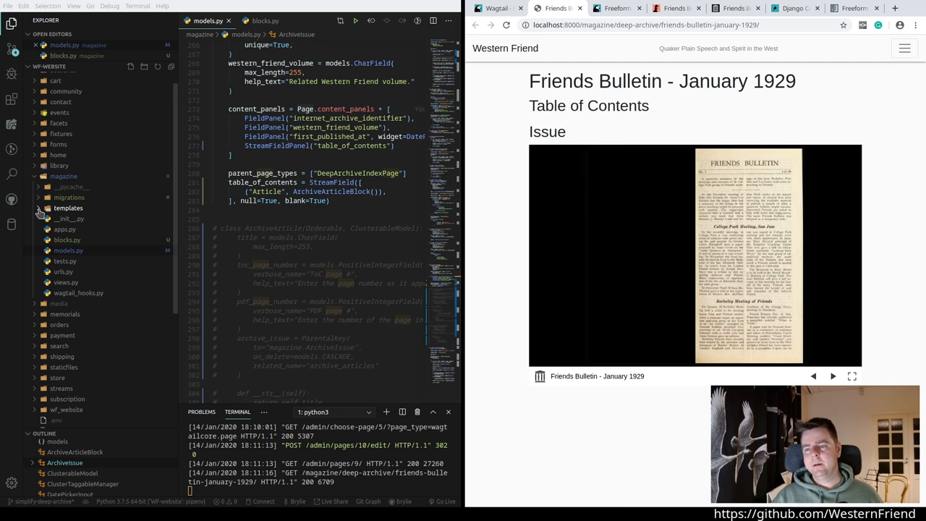
{"action": "left_click", "coordinate": [41, 209]}
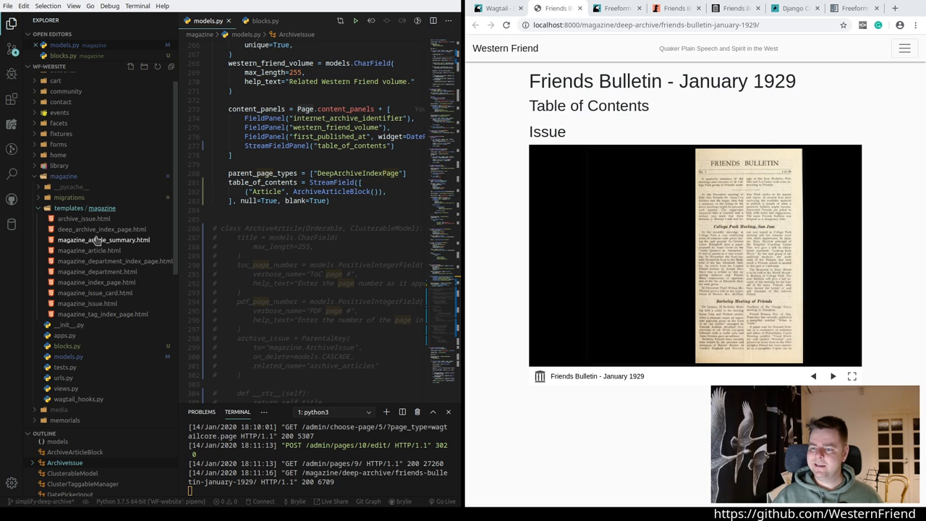
{"action": "mouse_move", "coordinate": [101, 235]}
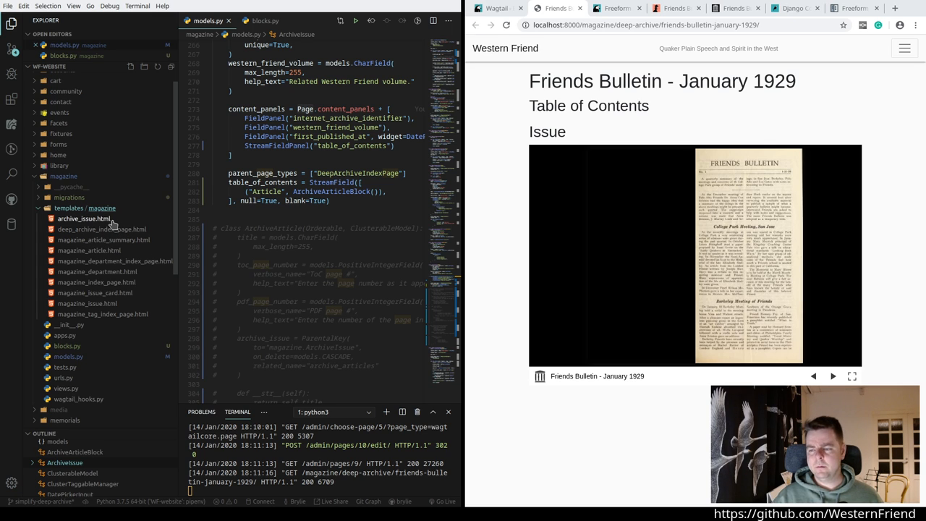
{"action": "left_click", "coordinate": [84, 229]}
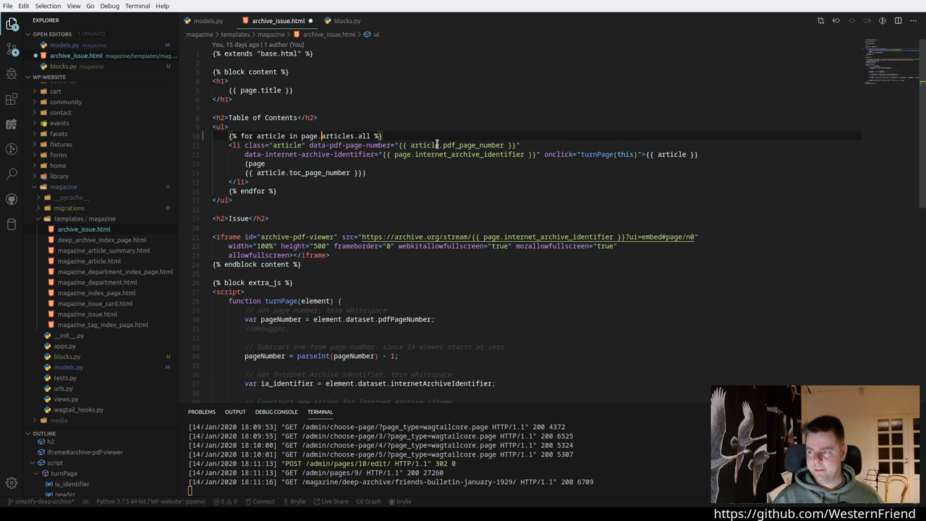
Step: Change the loop to iterate over page.articles instead of page.articles.all and save
{"action": "left_click", "coordinate": [359, 136]}
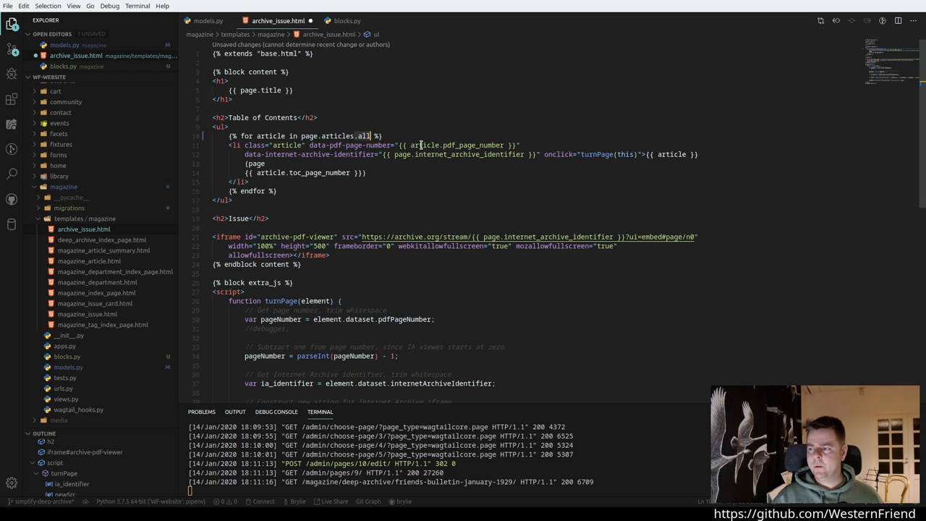
{"action": "key", "text": "BackSpace"}
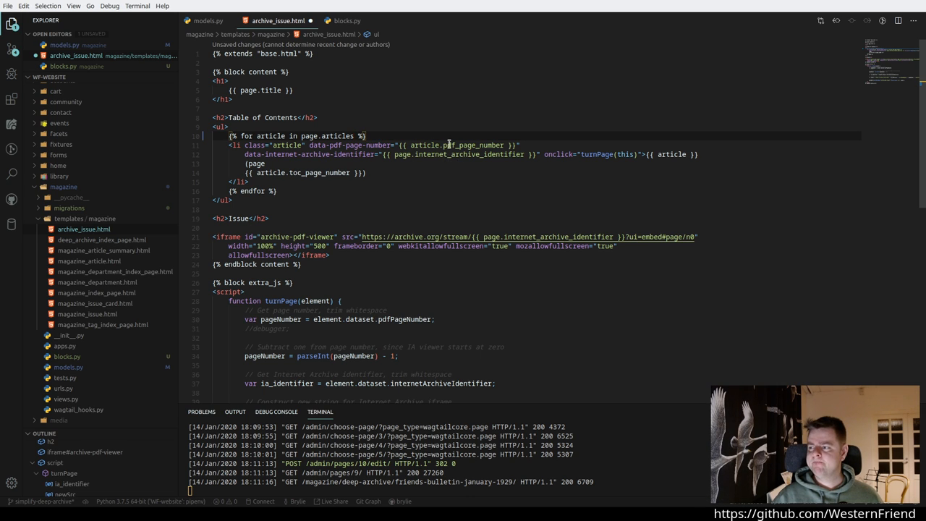
{"action": "mouse_move", "coordinate": [454, 162]}
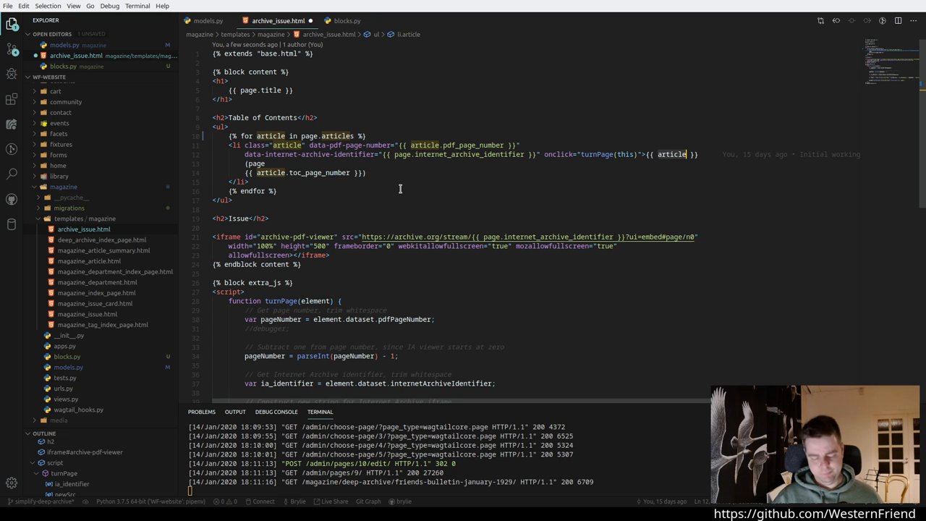
{"action": "key", "text": "ctrl+s"}
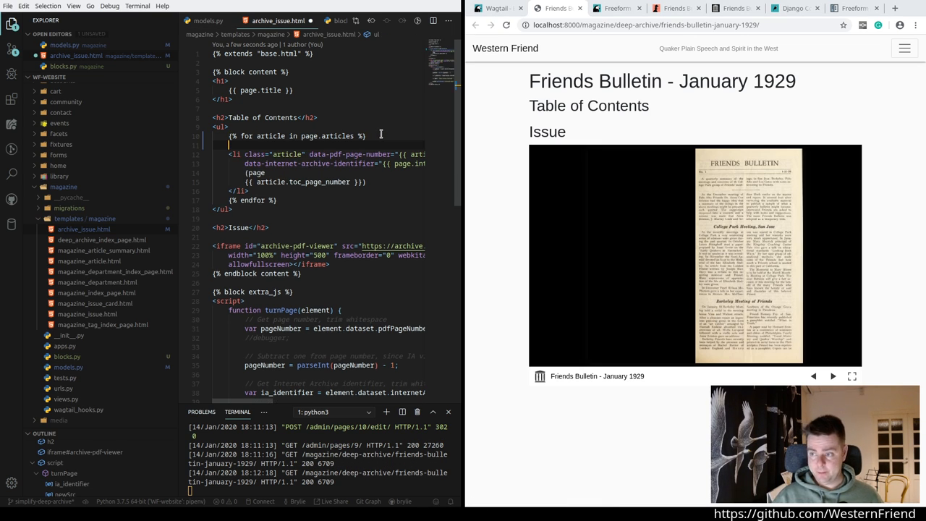
Step: Add a placeholder <p>Test</p> line inside the articles loop
{"action": "type", "text": "<p></p>"}
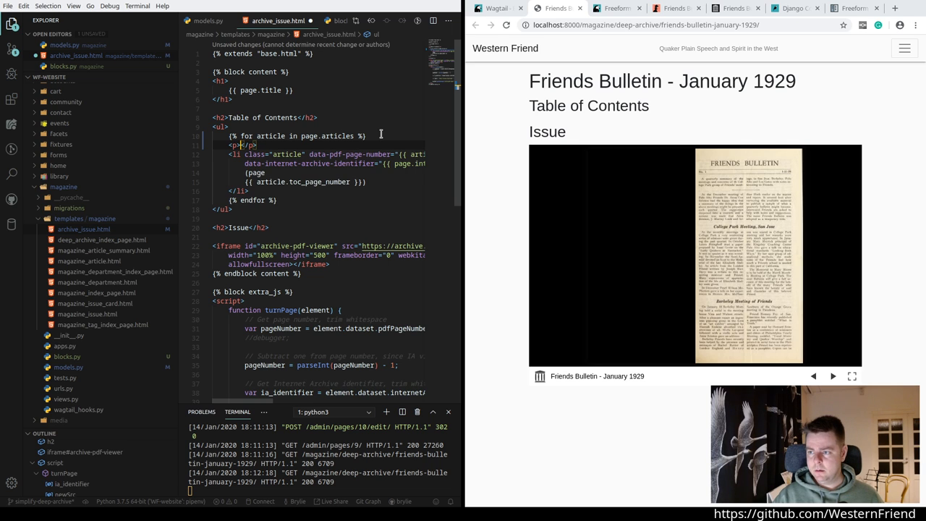
{"action": "type", "text": "Test"}
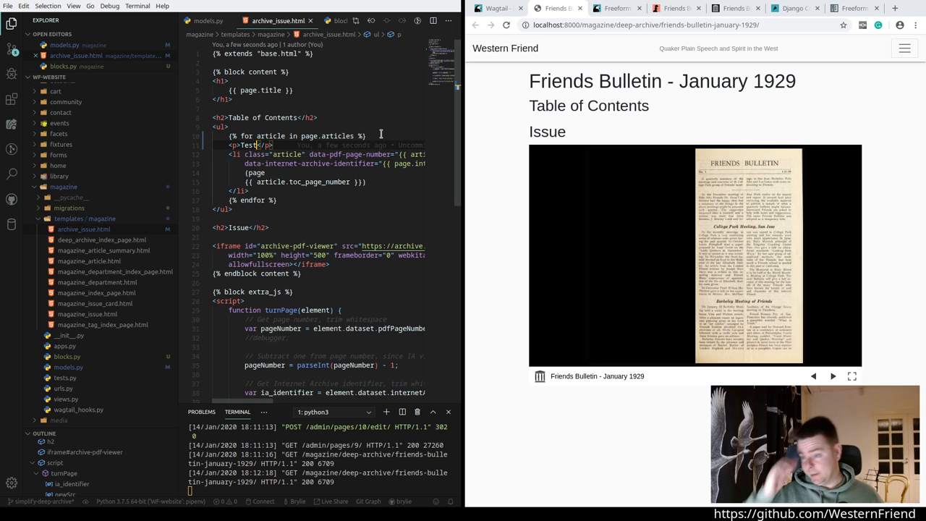
{"action": "mouse_move", "coordinate": [492, 200]}
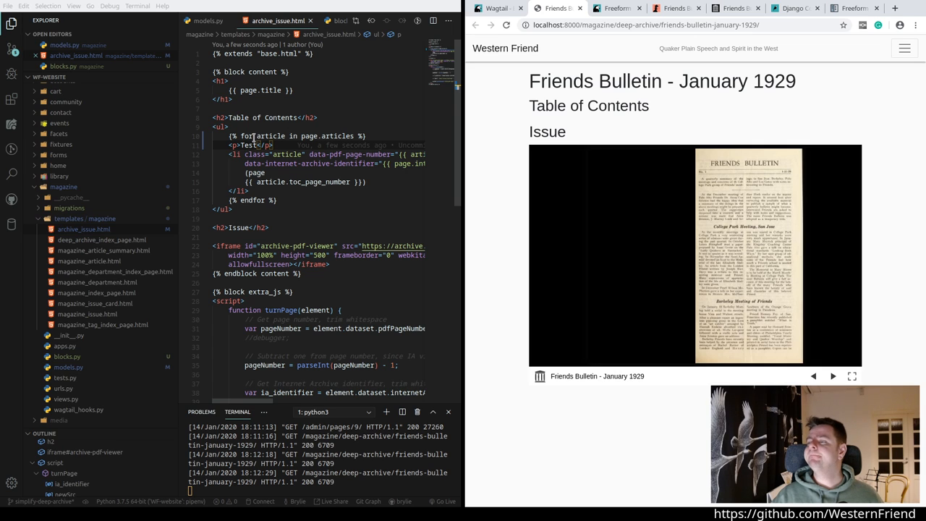
{"action": "mouse_move", "coordinate": [310, 136]}
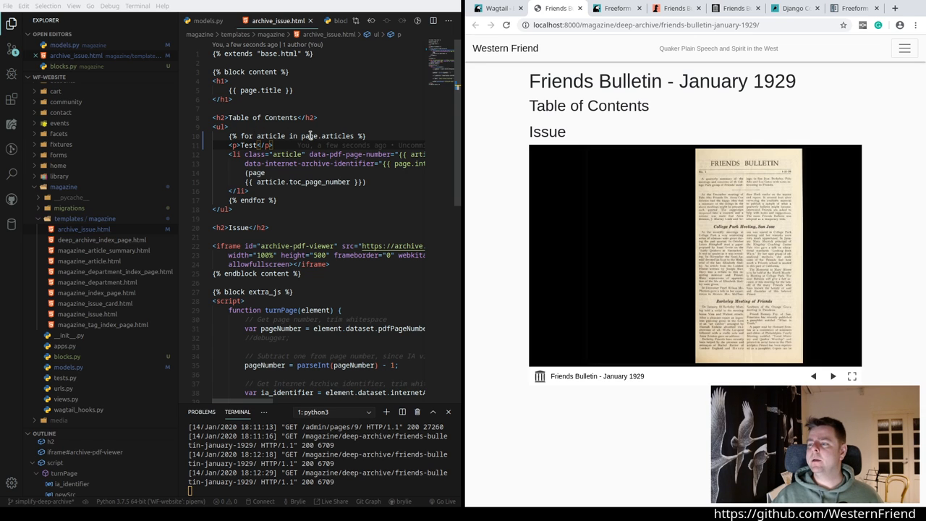
{"action": "mouse_move", "coordinate": [638, 44]}
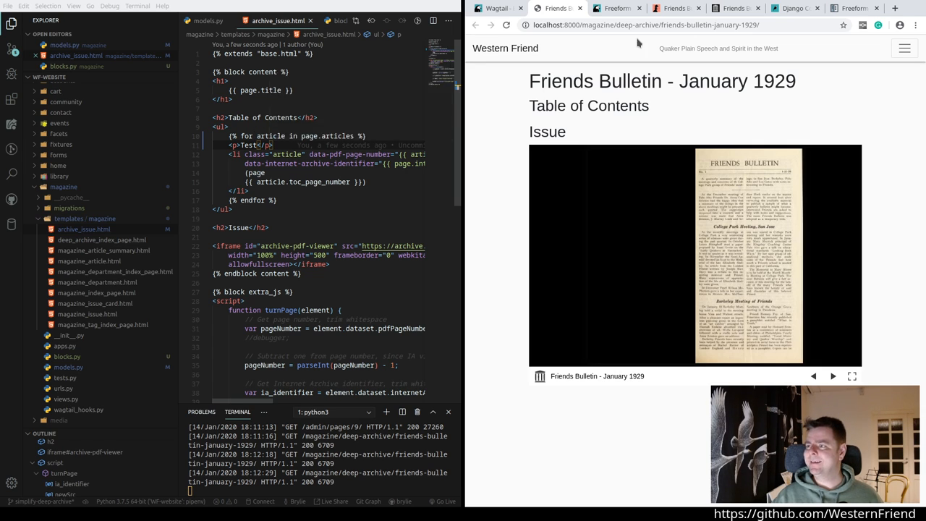
{"action": "mouse_move", "coordinate": [673, 9]}
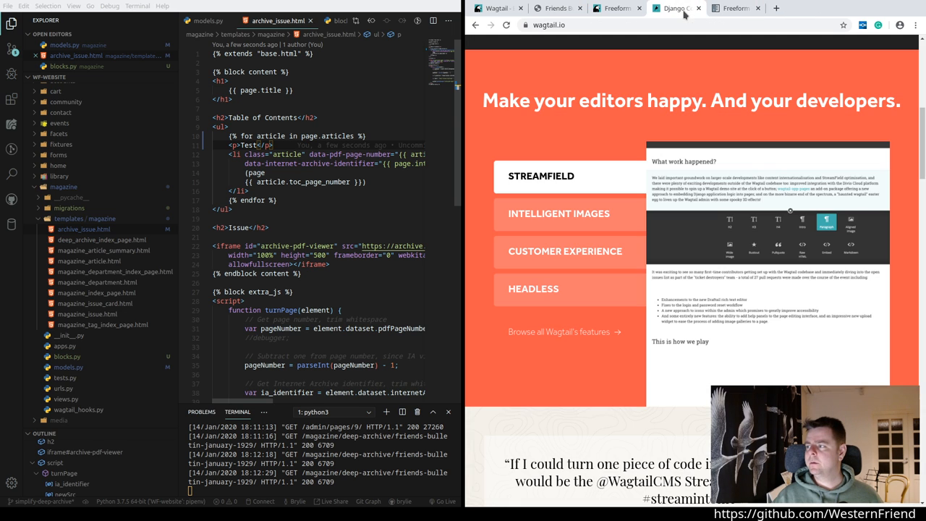
Step: Switch to the Wagtail StreamField docs and find the 'template' matches
{"action": "left_click", "coordinate": [675, 9]}
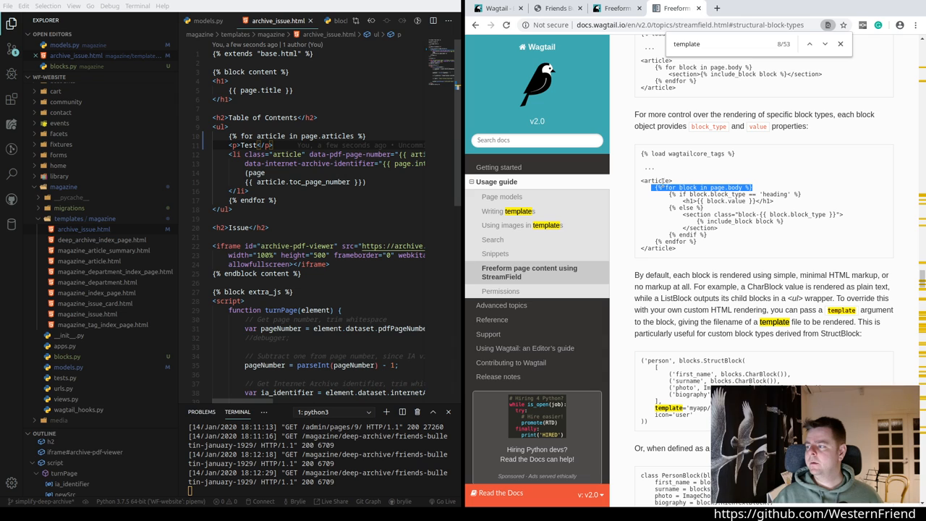
{"action": "left_click", "coordinate": [825, 43]}
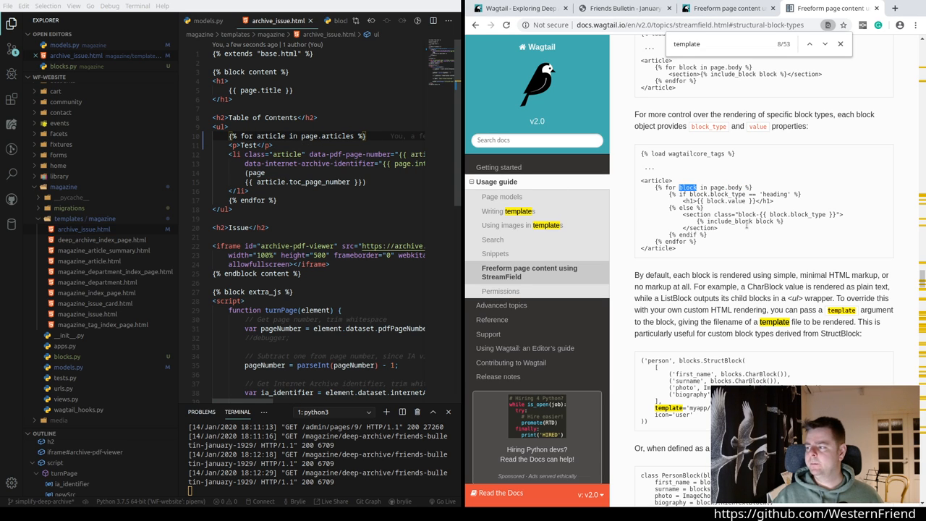
{"action": "mouse_move", "coordinate": [796, 205]}
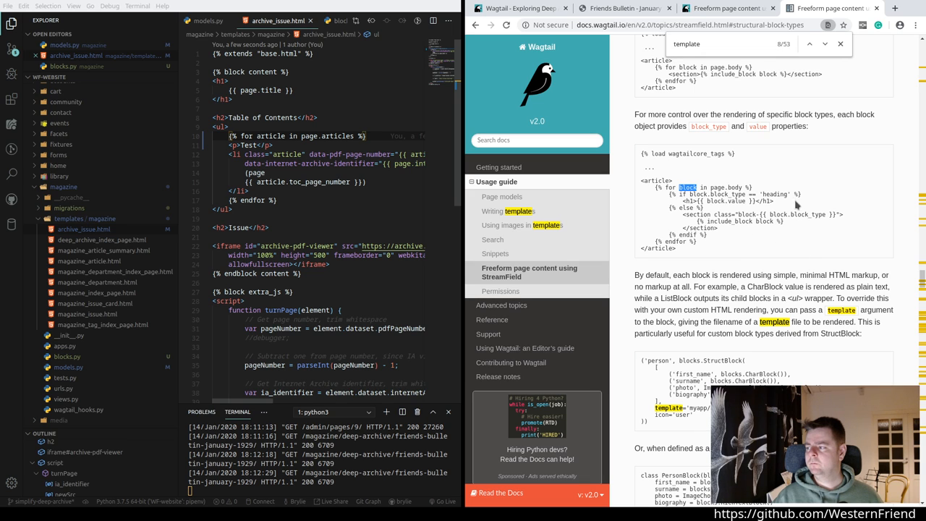
{"action": "mouse_move", "coordinate": [614, 172]}
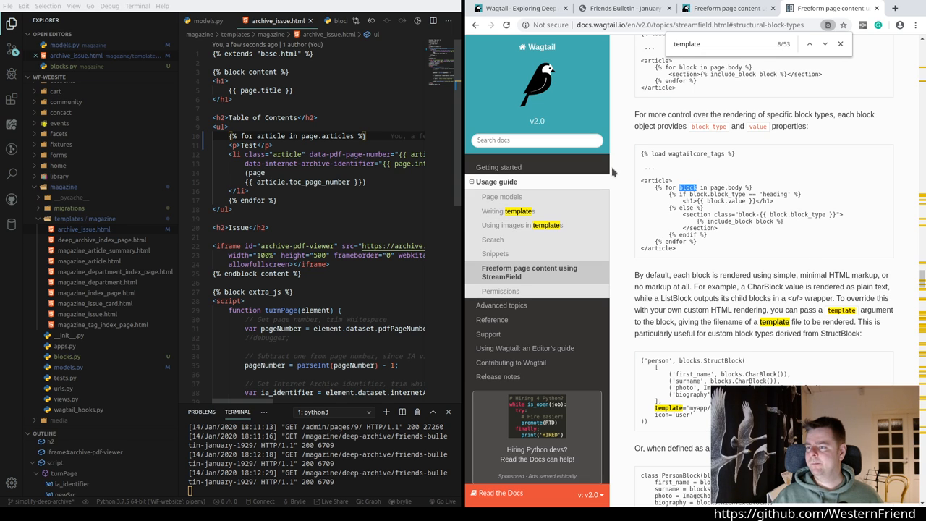
{"action": "mouse_move", "coordinate": [500, 55]}
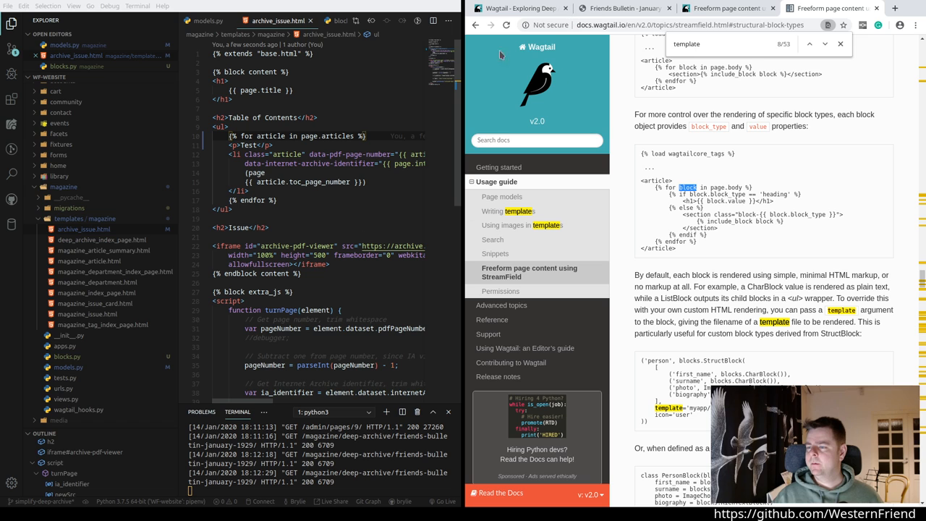
Step: Check the rendered Friends Bulletin page now listing the Friends Caravan article's title, authors and pages
{"action": "left_click", "coordinate": [518, 8]}
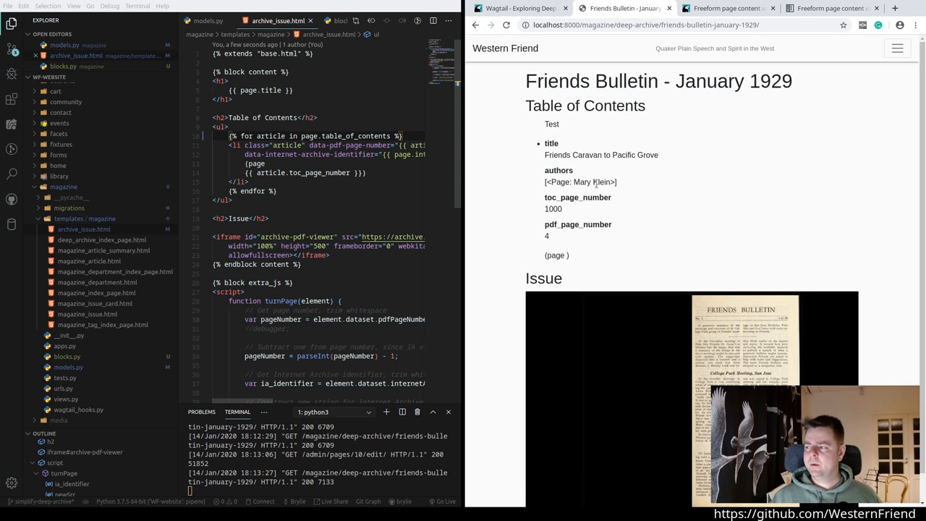
{"action": "double_click", "coordinate": [582, 183]}
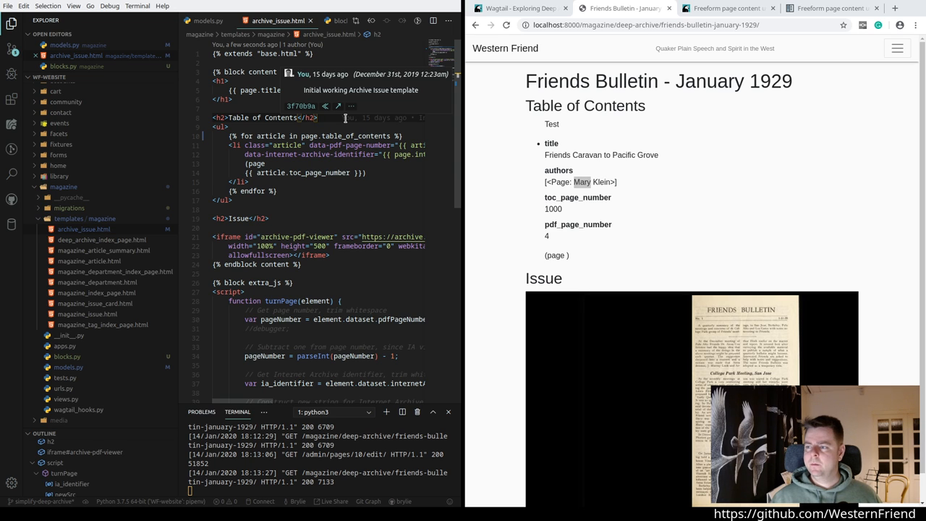
Step: Add <table class="table"> with a header row of Article, Author(s), Page cells before the loop
{"action": "type", "text": "table>"}
{"action": "type", "text": "<th>"}
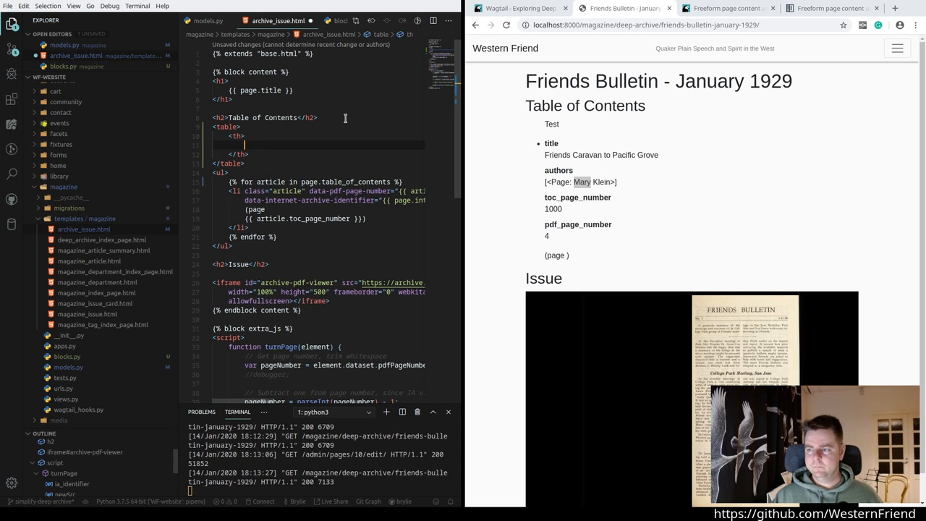
{"action": "type", "text": "<td></td>"}
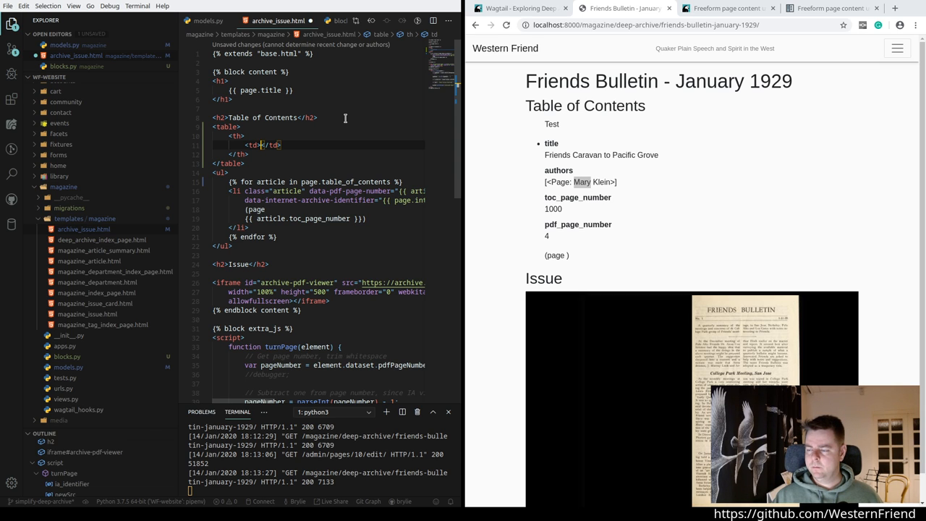
{"action": "type", "text": "Article"}
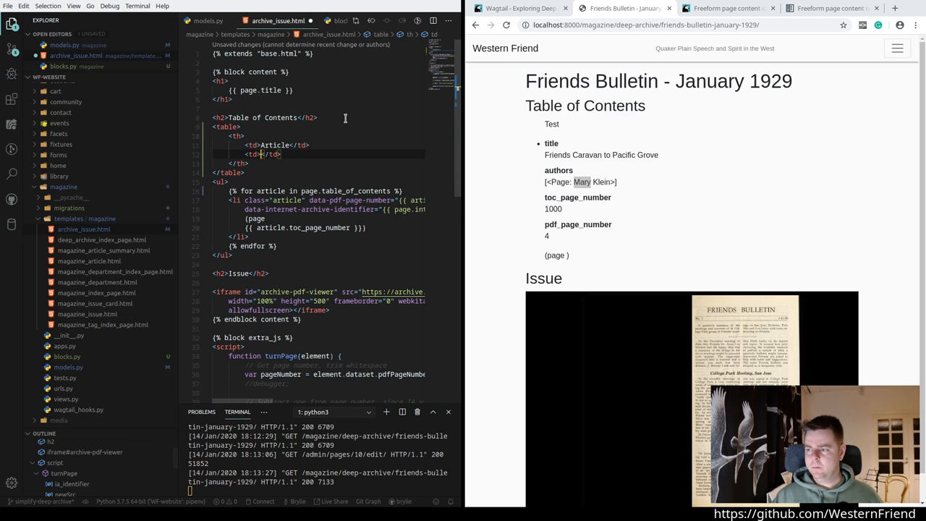
{"action": "type", "text": "Author(s"}
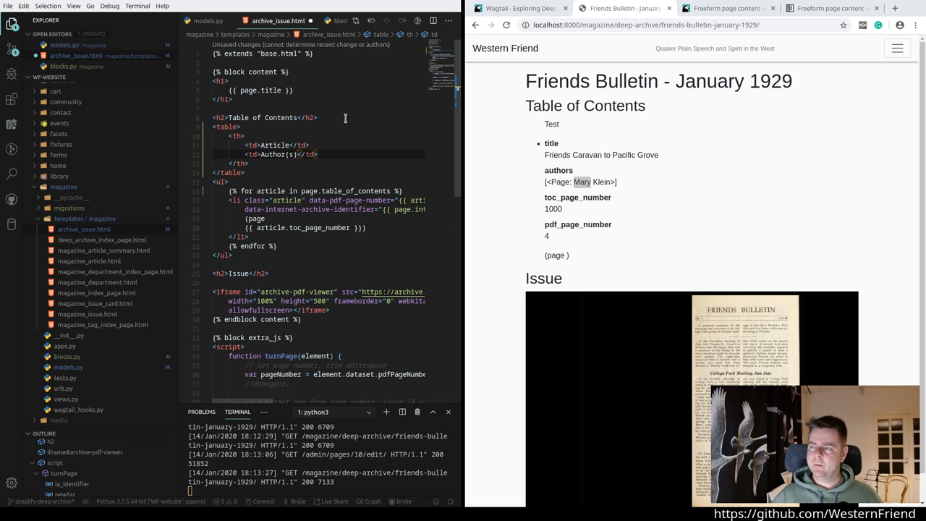
{"action": "type", "text": "td>Page</td>"}
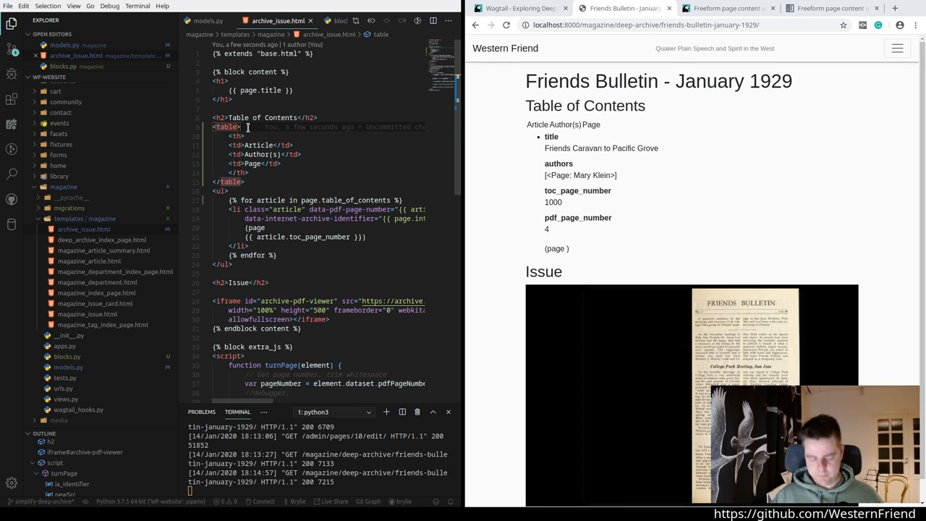
{"action": "type", "text": "class="}
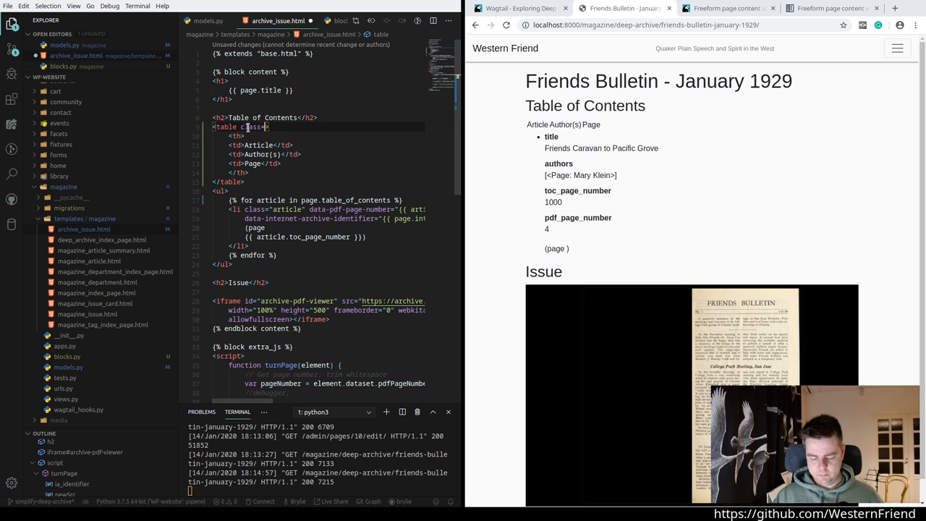
{"action": "type", "text": "table\">"}
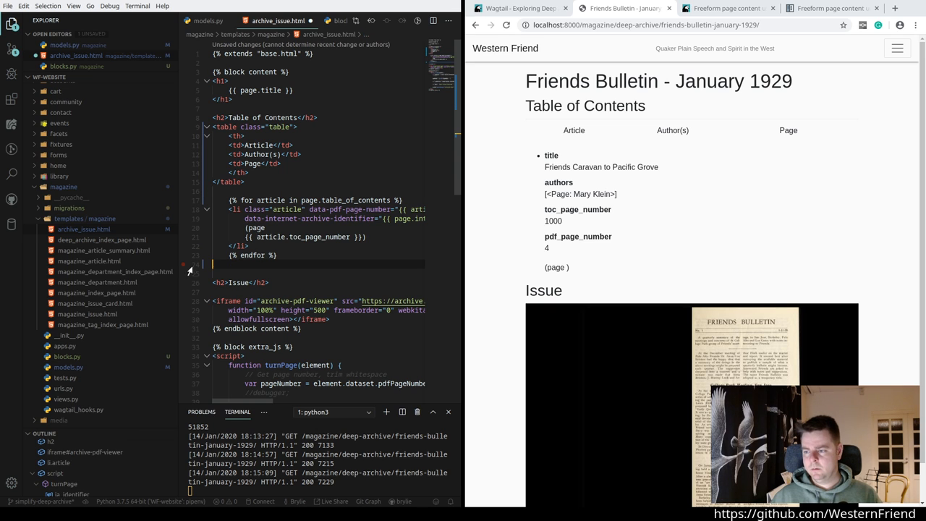
Step: Render each article as a <tr> with title, authors and page <td> cells, closing the table after the loop
{"action": "left_click", "coordinate": [232, 208]}
{"action": "type", "text": "<td>{{ article.a</td>"}
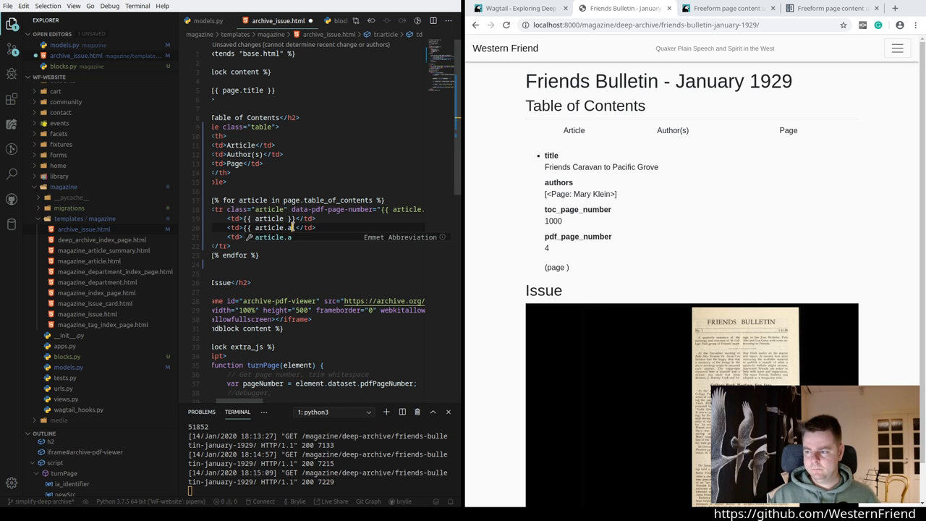
{"action": "type", "text": "authors }}"}
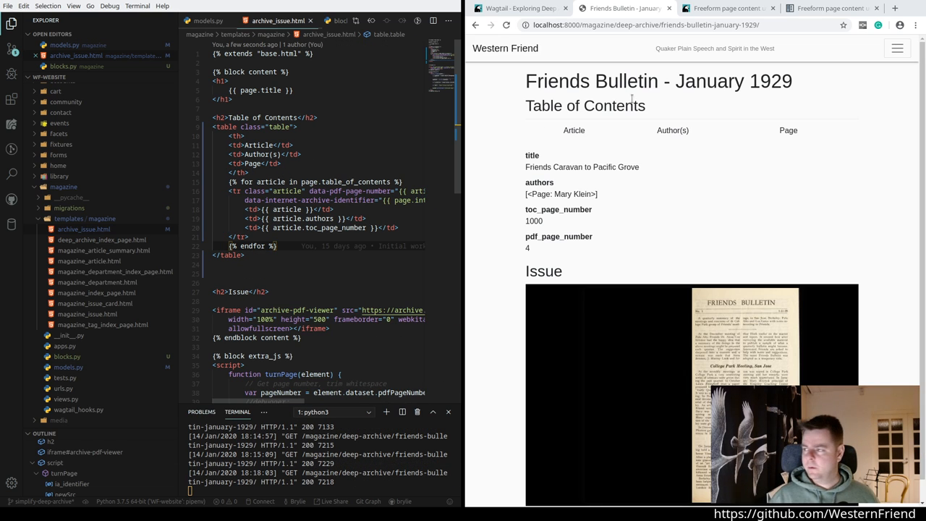
{"action": "left_click", "coordinate": [506, 24]}
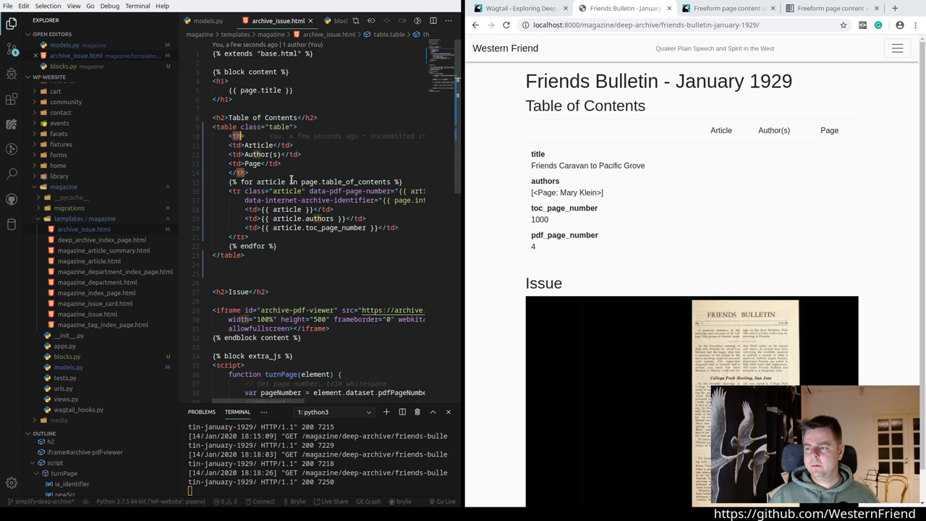
Step: Search Google for 'html table' in a new browser tab
{"action": "left_click", "coordinate": [894, 8]}
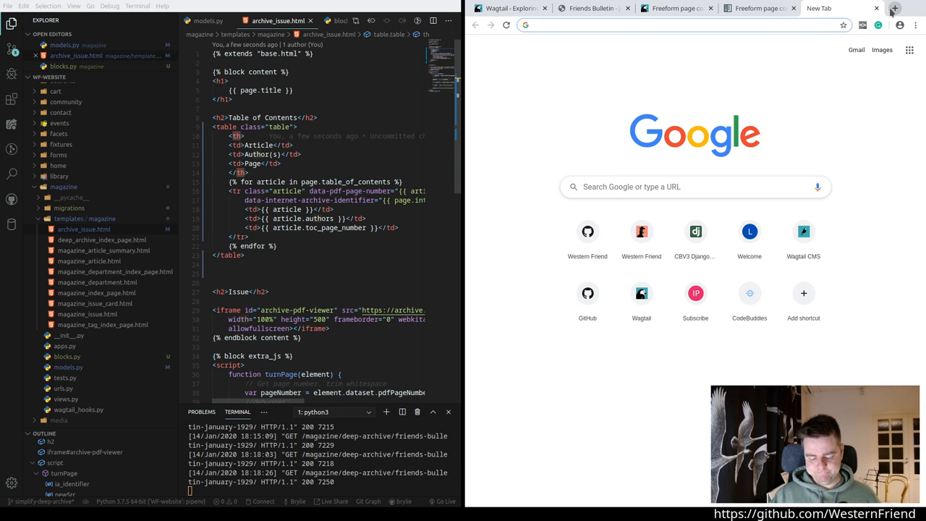
{"action": "type", "text": "html table"}
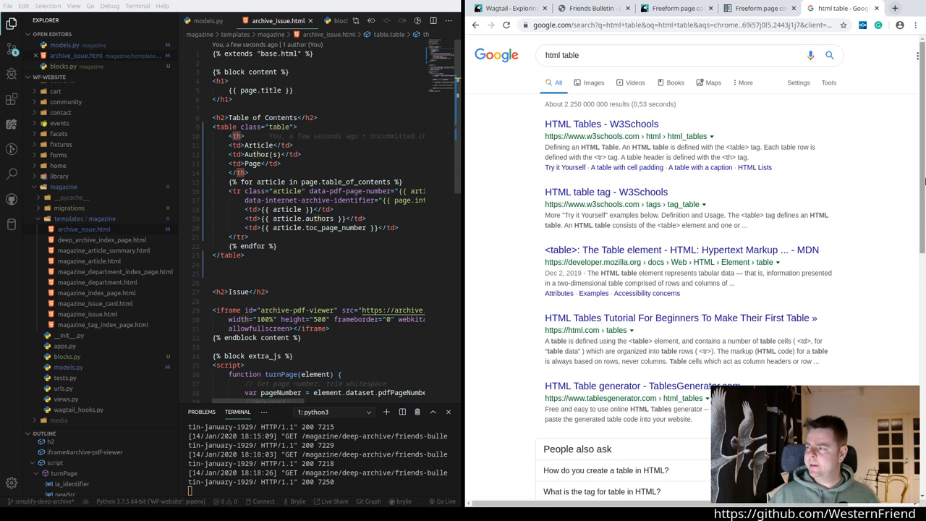
Step: Follow W3Schools' HTML Tables guide to make the header cells <th>, then check the issue page
{"action": "left_click", "coordinate": [602, 125]}
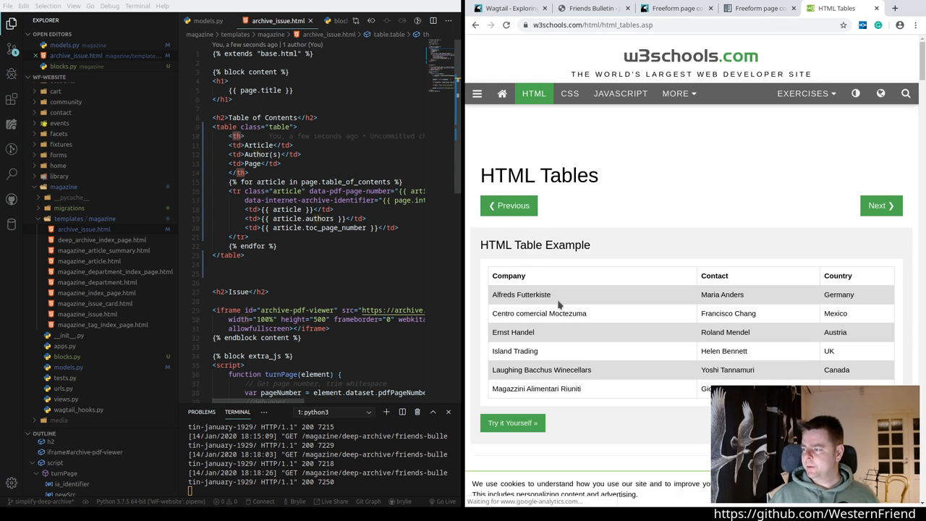
{"action": "scroll", "scroll_direction": "down", "scroll_amount": 3}
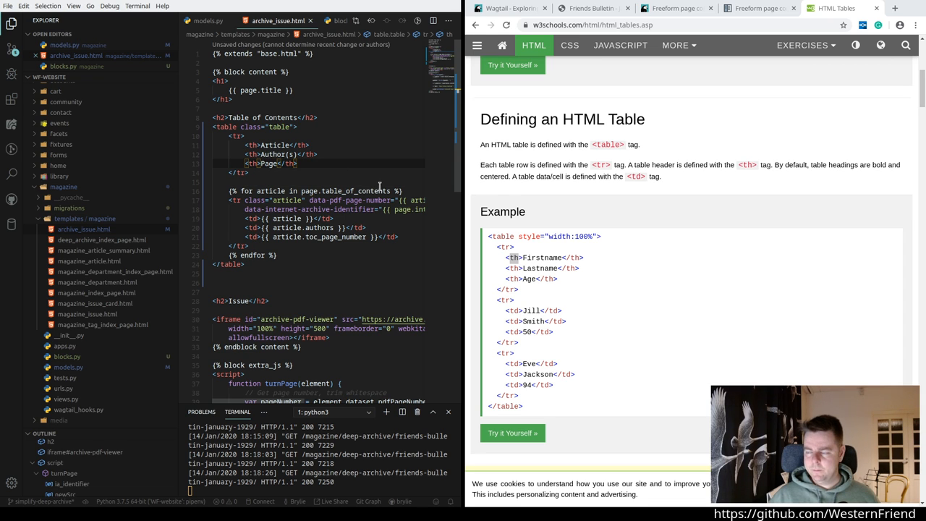
{"action": "left_click", "coordinate": [590, 9]}
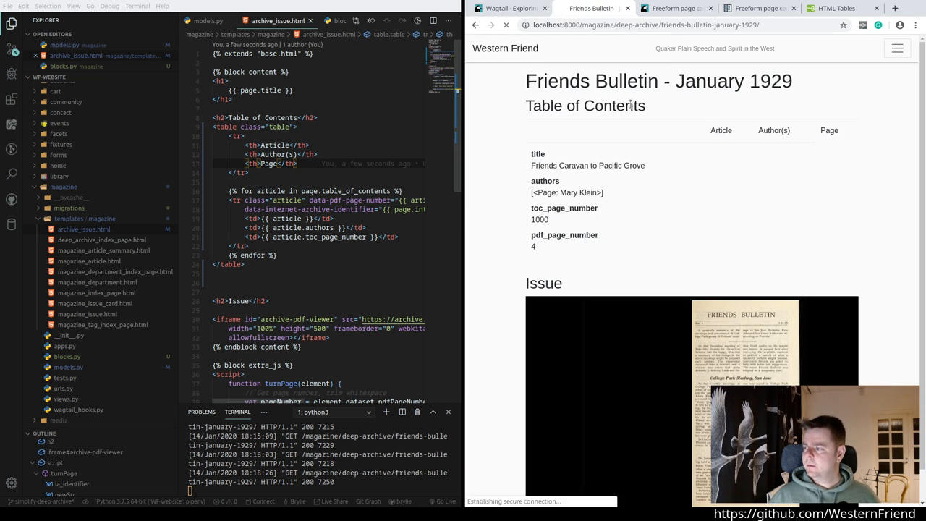